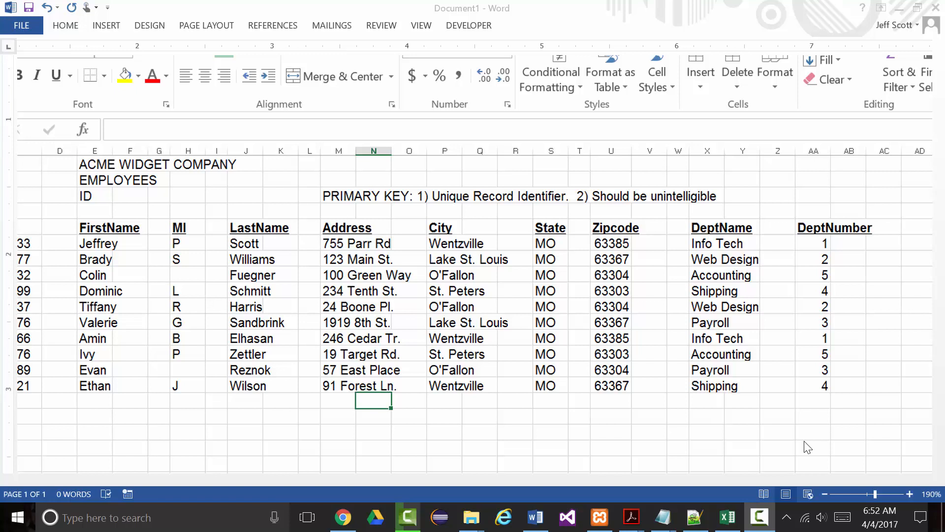
pyautogui.moveTo(838, 427)
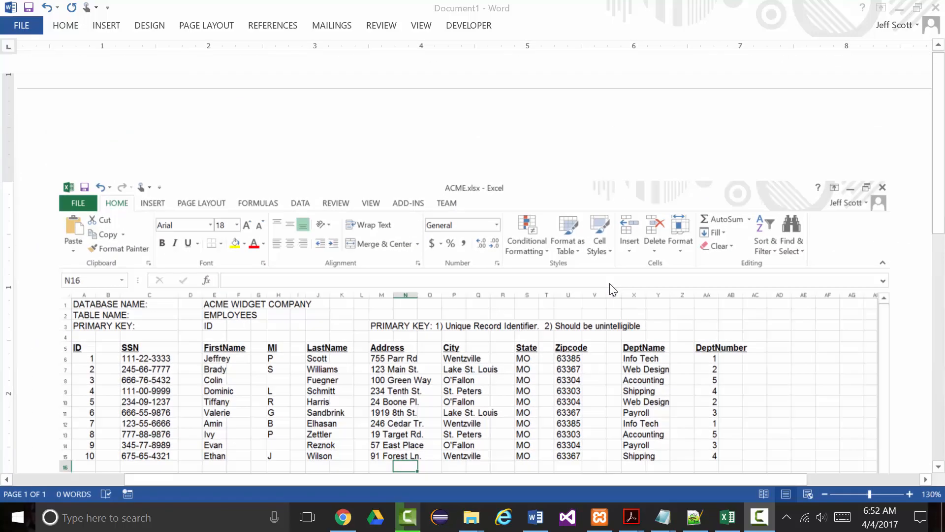
# Step: Open the embedded ACME worksheet so every EMPLOYEES column, ID through DeptNumber, is visible
pyautogui.click(867, 187)
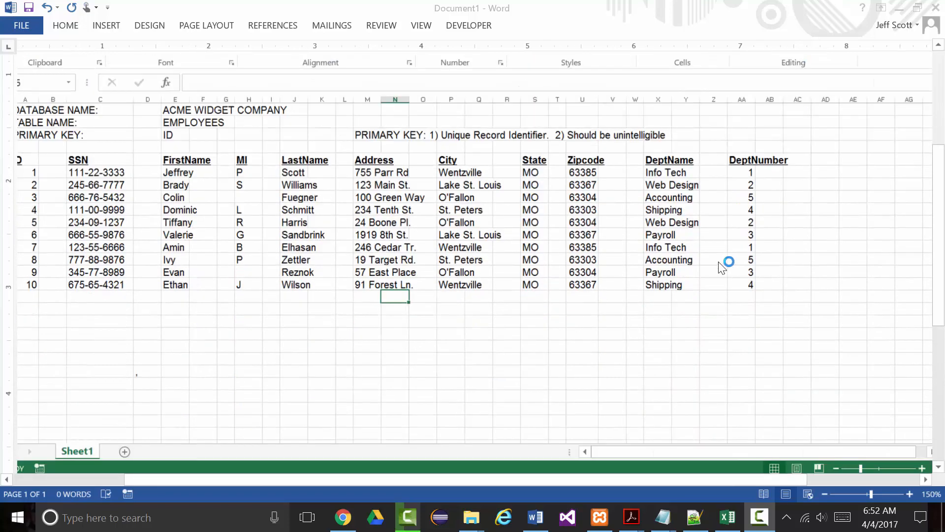
pyautogui.moveTo(660, 267)
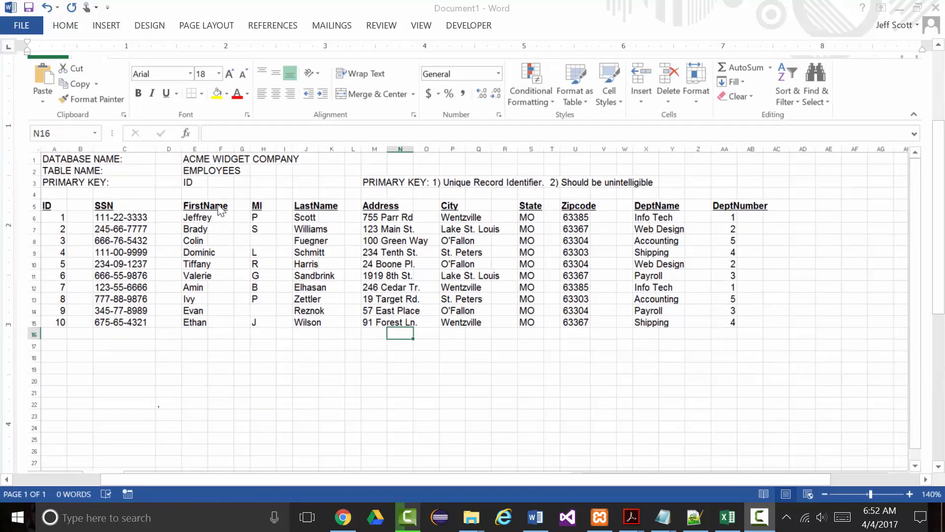
pyautogui.moveTo(467, 210)
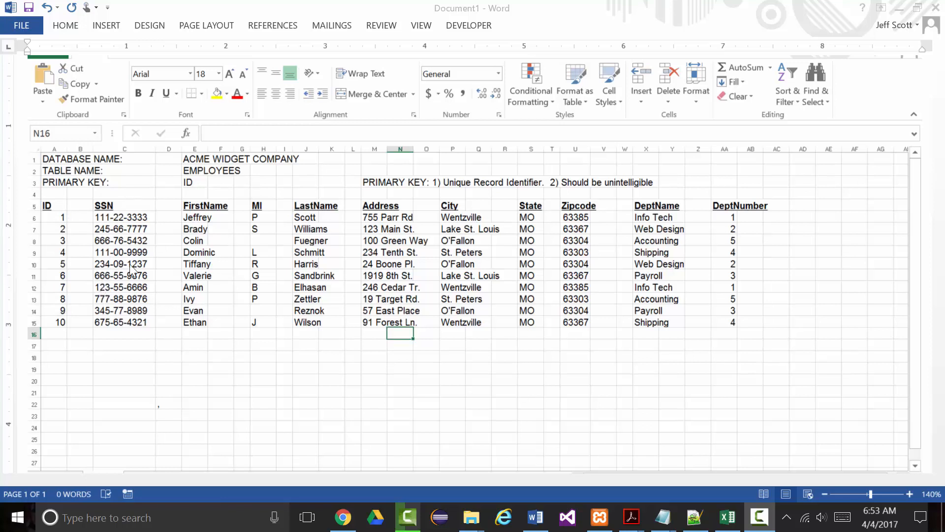
pyautogui.moveTo(134, 231)
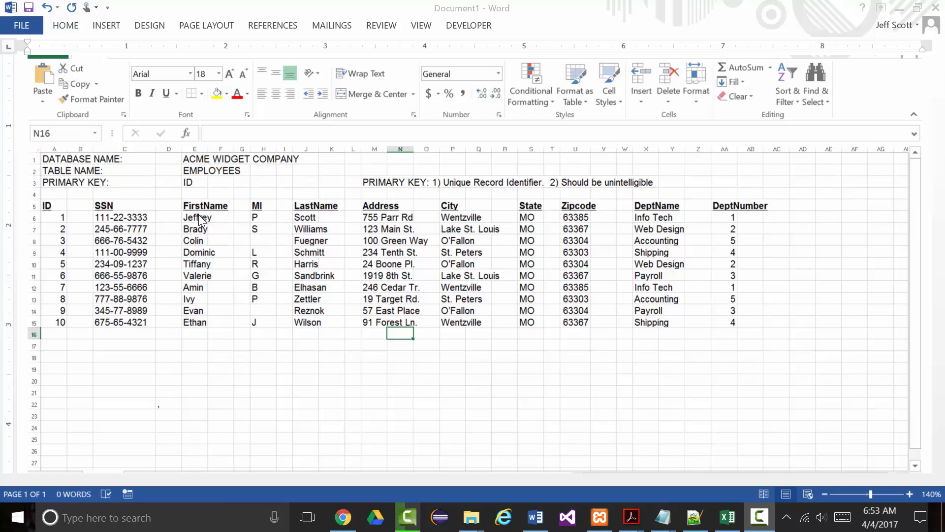
pyautogui.moveTo(269, 270)
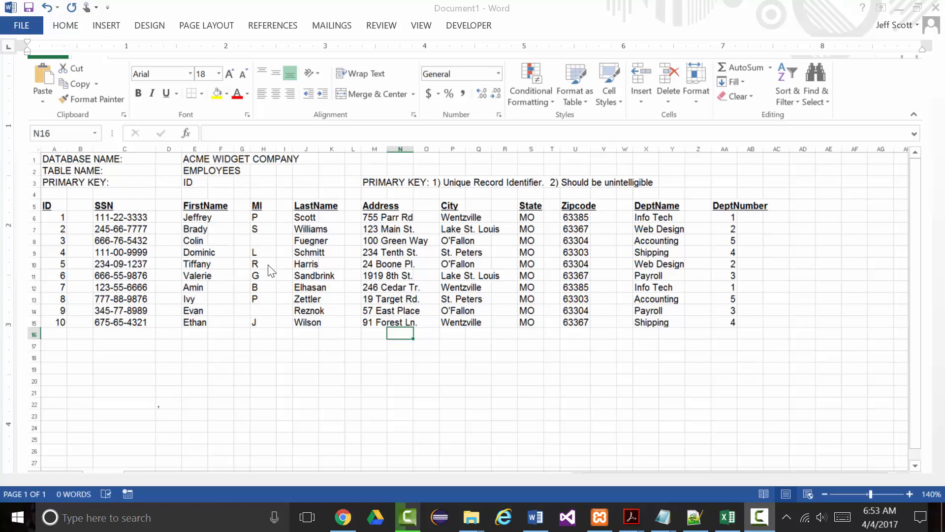
pyautogui.moveTo(259, 296)
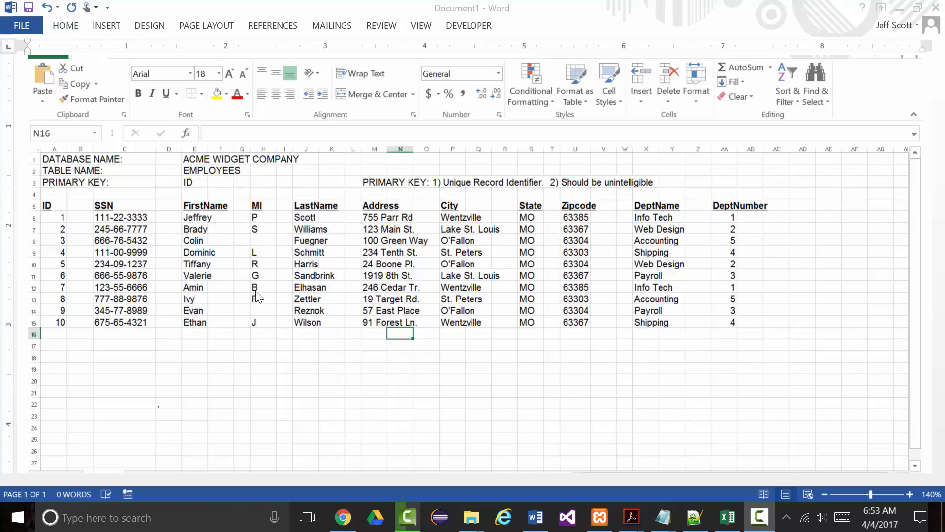
pyautogui.moveTo(252, 255)
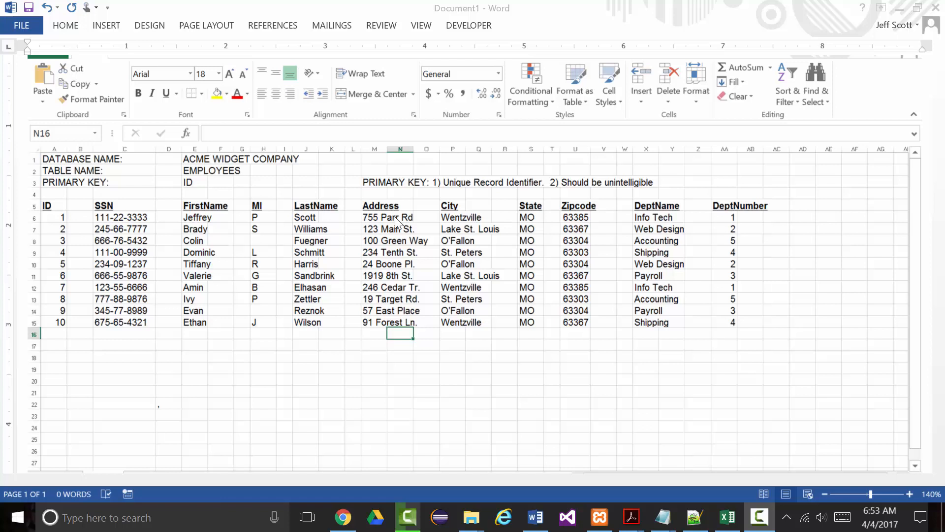
pyautogui.moveTo(461, 275)
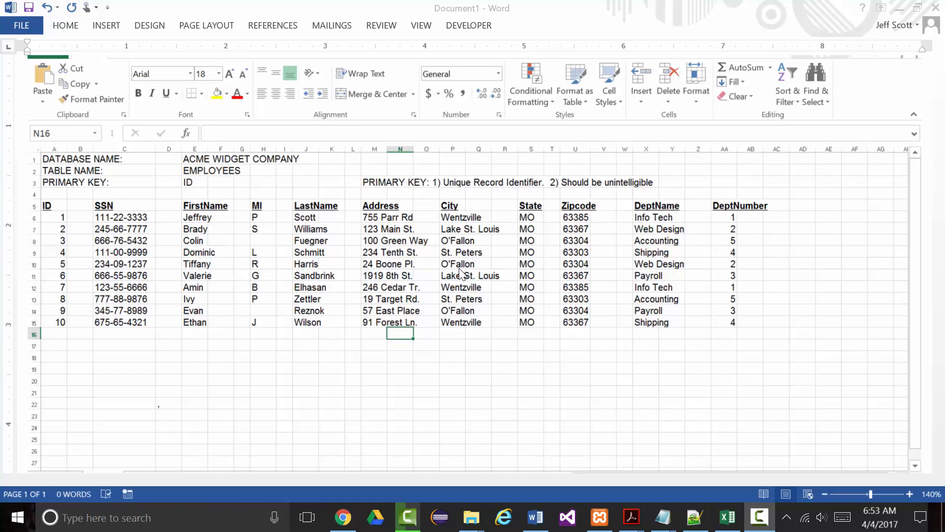
pyautogui.moveTo(476, 266)
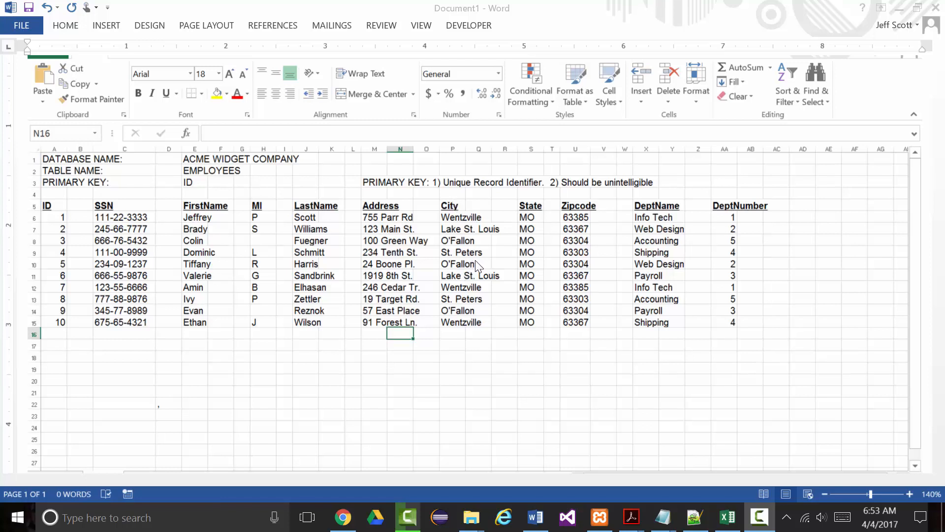
pyautogui.moveTo(453, 317)
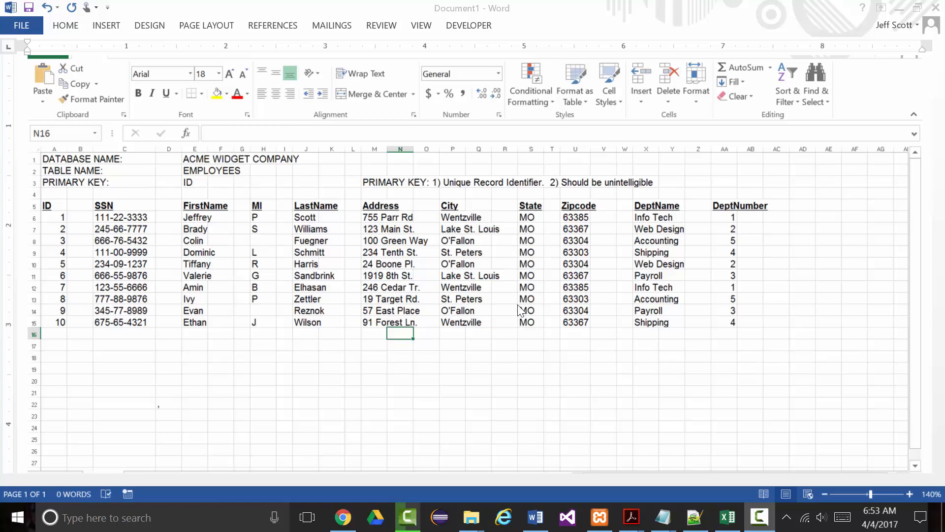
pyautogui.moveTo(579, 224)
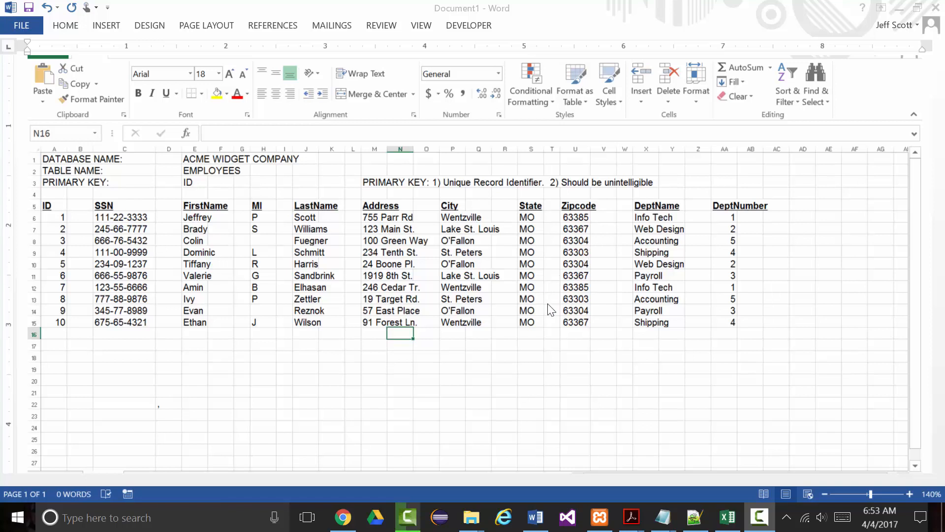
pyautogui.moveTo(654, 219)
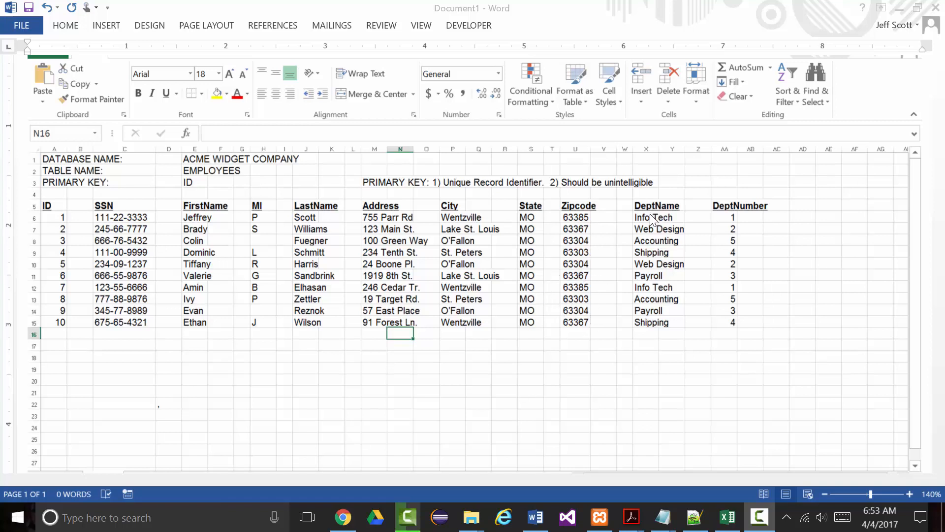
pyautogui.moveTo(741, 290)
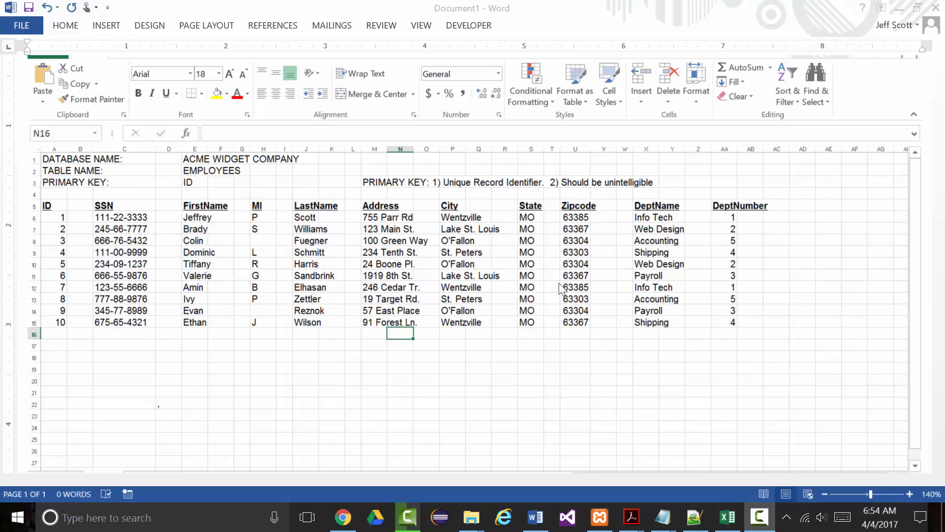
pyautogui.moveTo(205, 236)
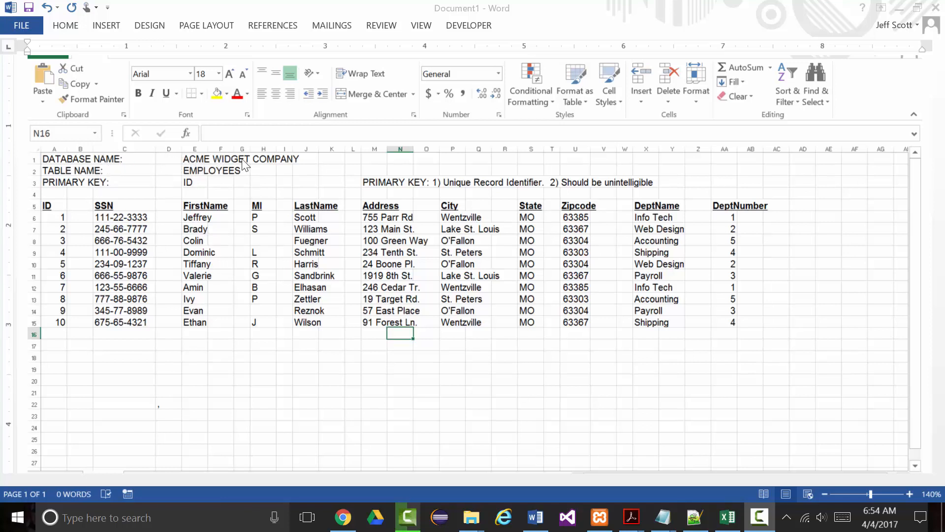
pyautogui.moveTo(273, 164)
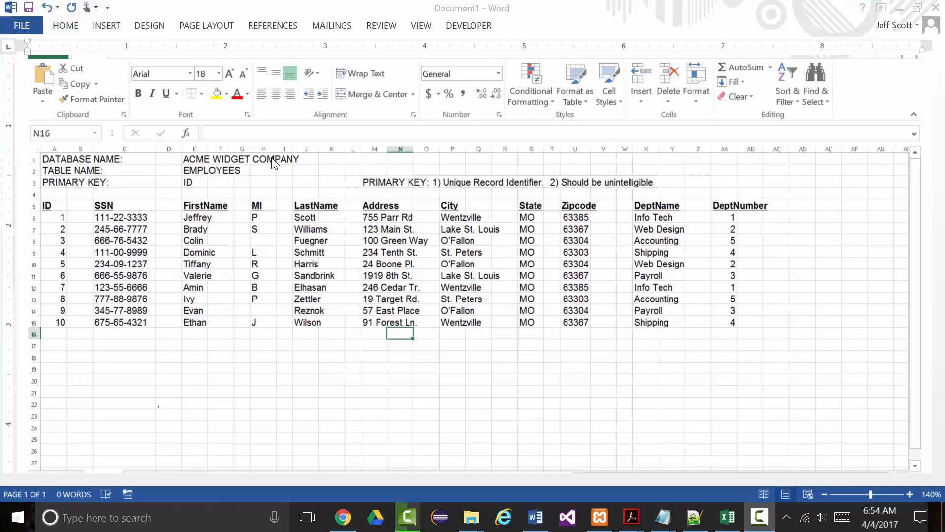
pyautogui.moveTo(196, 184)
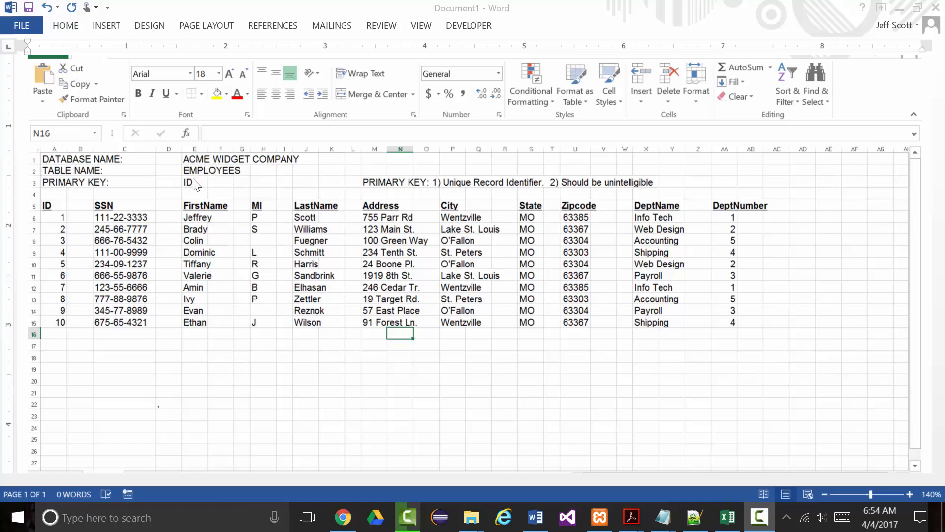
pyautogui.moveTo(97, 169)
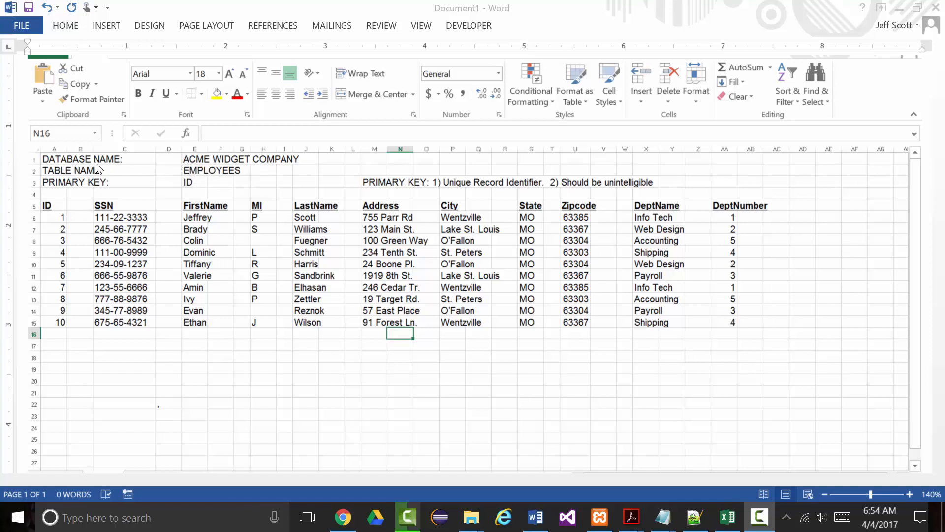
pyautogui.moveTo(239, 171)
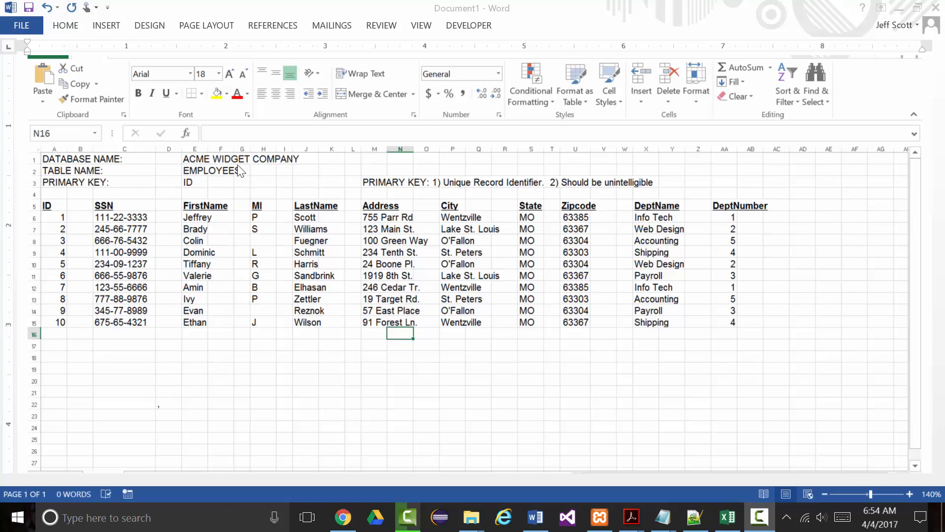
pyautogui.moveTo(212, 167)
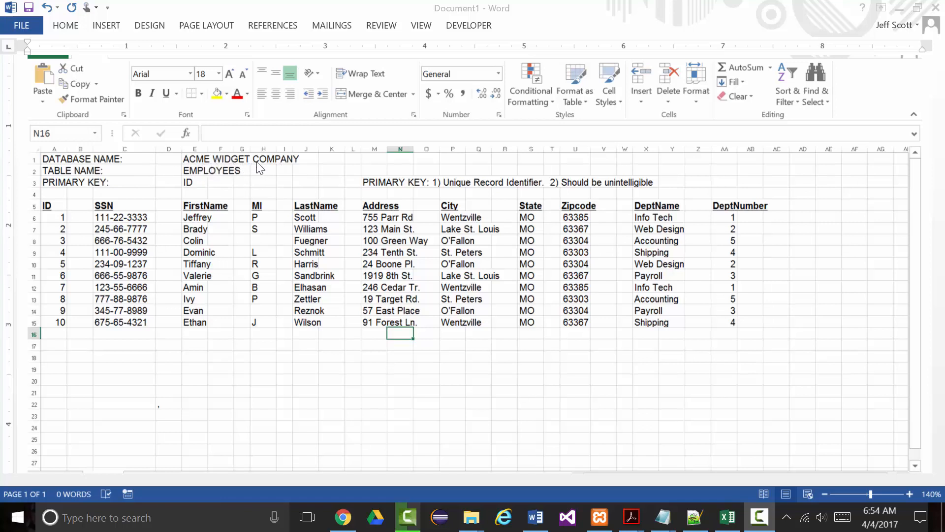
pyautogui.moveTo(108, 175)
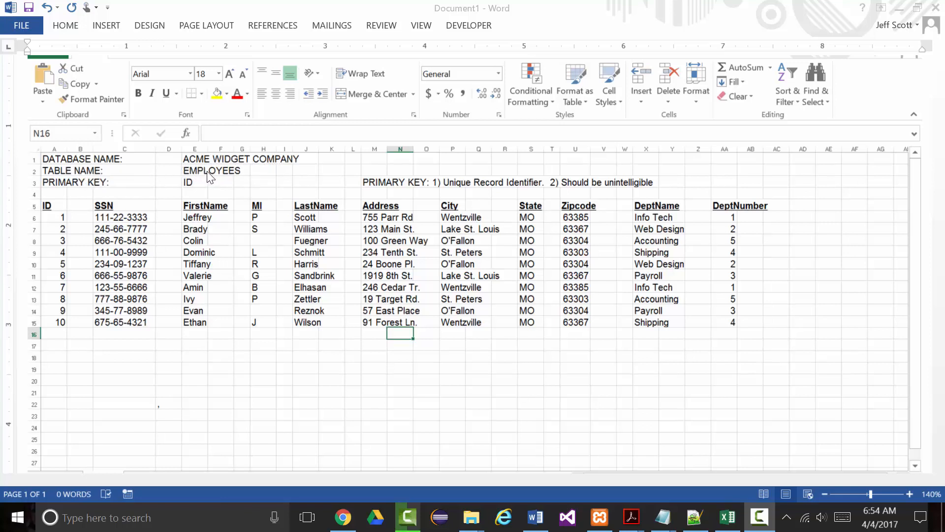
pyautogui.moveTo(79, 182)
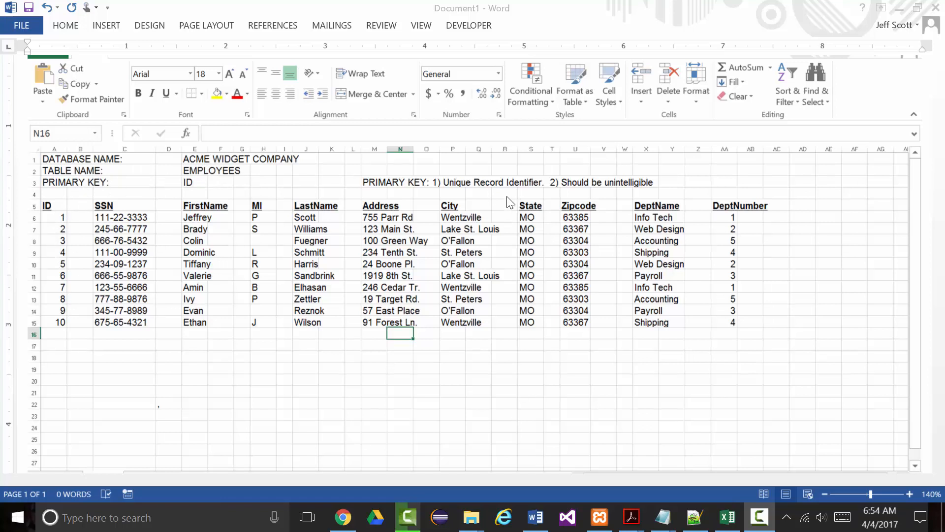
pyautogui.moveTo(487, 191)
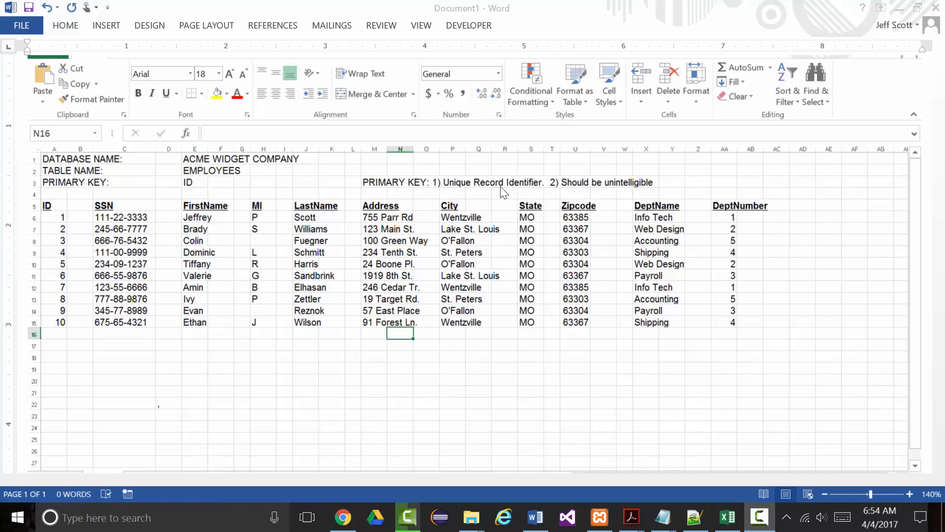
pyautogui.moveTo(638, 192)
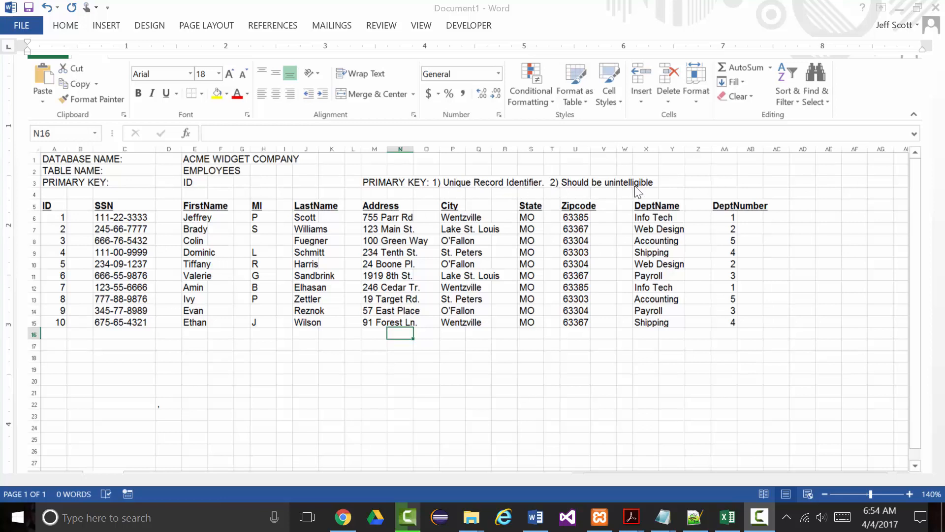
pyautogui.moveTo(127, 249)
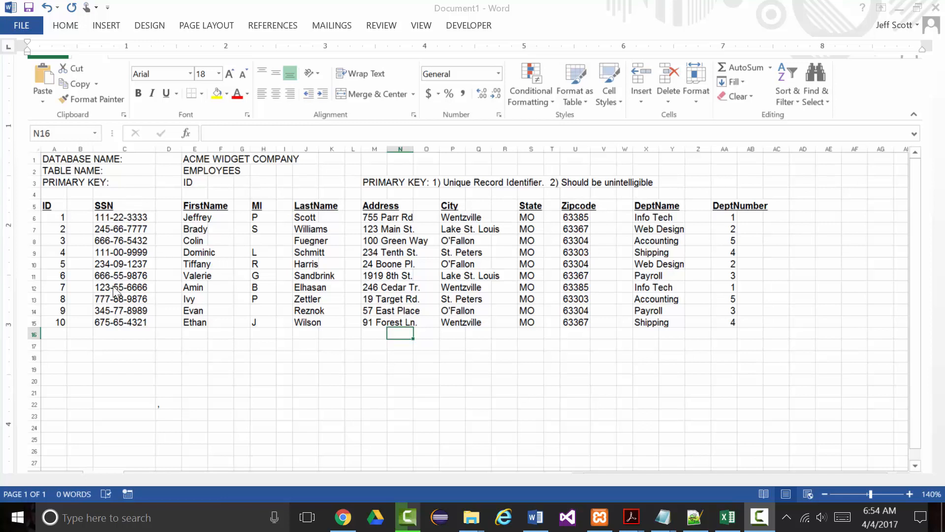
pyautogui.moveTo(312, 309)
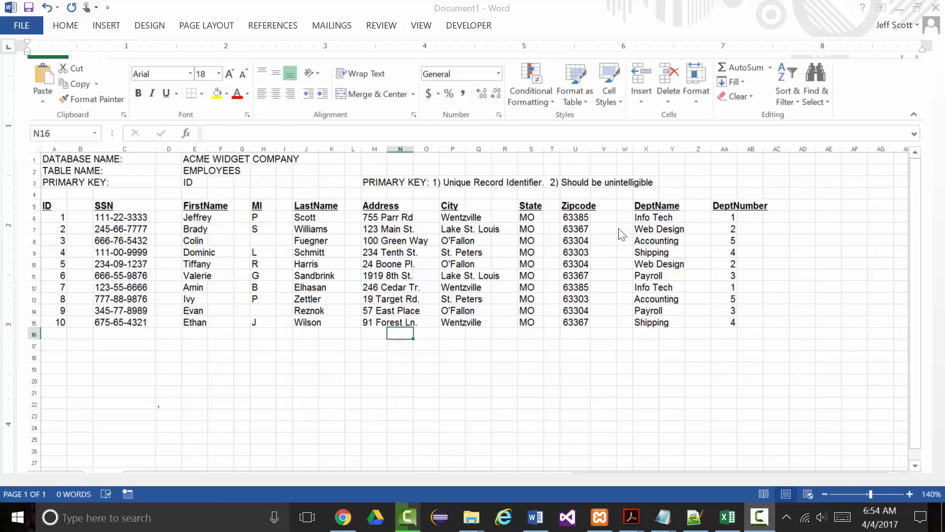
pyautogui.moveTo(57, 218)
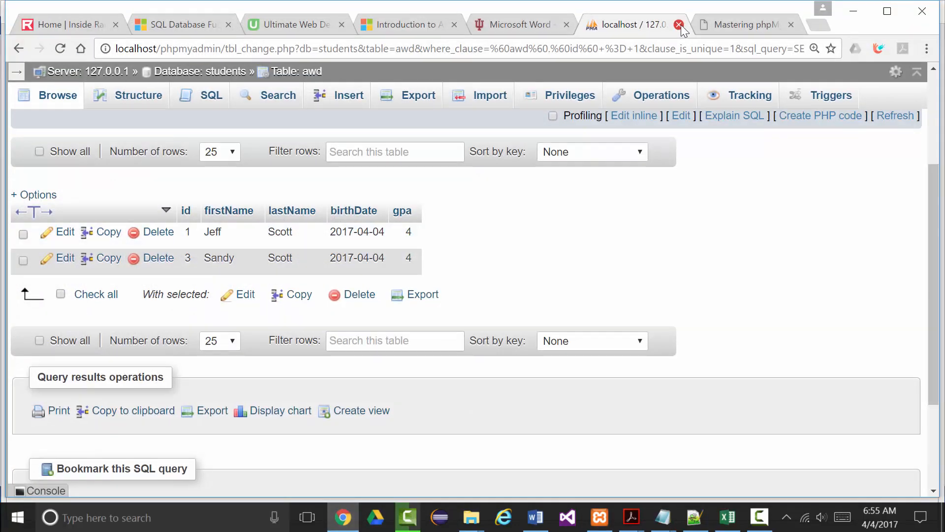
# Step: Close the localhost phpMyAdmin tab in Chrome to return to XAMPP Control Panel
pyautogui.click(679, 25)
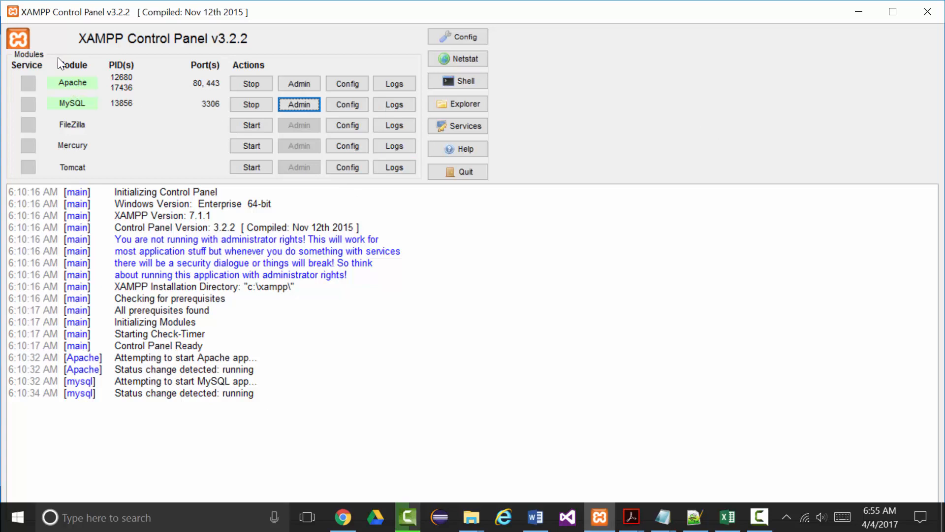
pyautogui.moveTo(73, 97)
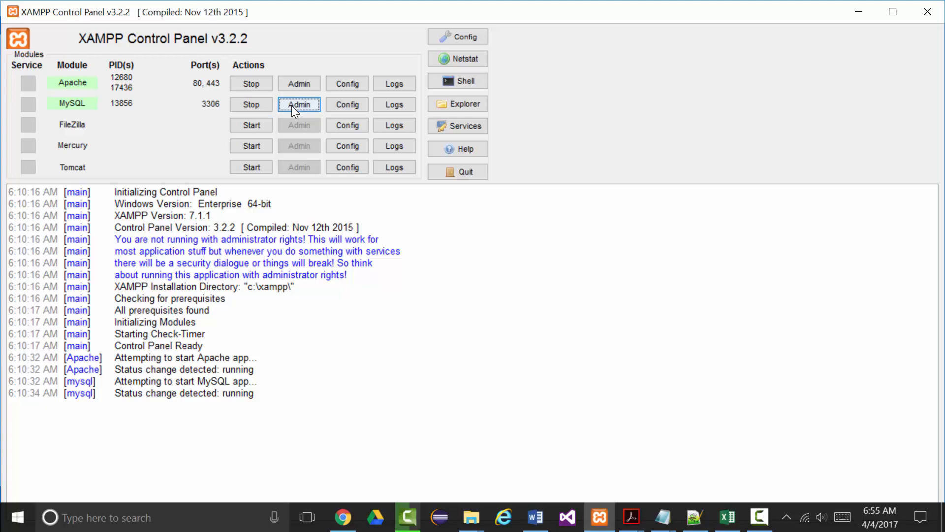
# Step: Launch phpMyAdmin from the Admin button on XAMPP's MySQL row
pyautogui.click(299, 104)
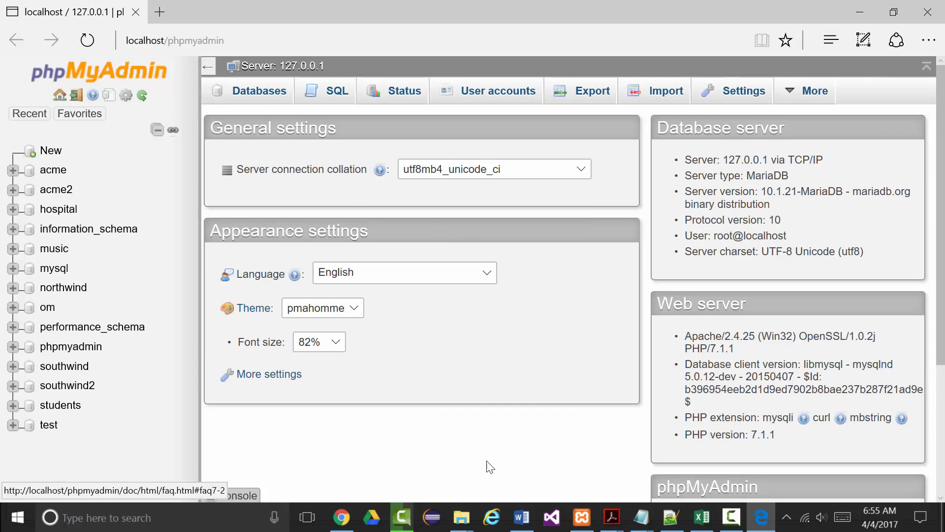
# Step: Enter acme_widget_company as the new database name and create it
pyautogui.click(762, 518)
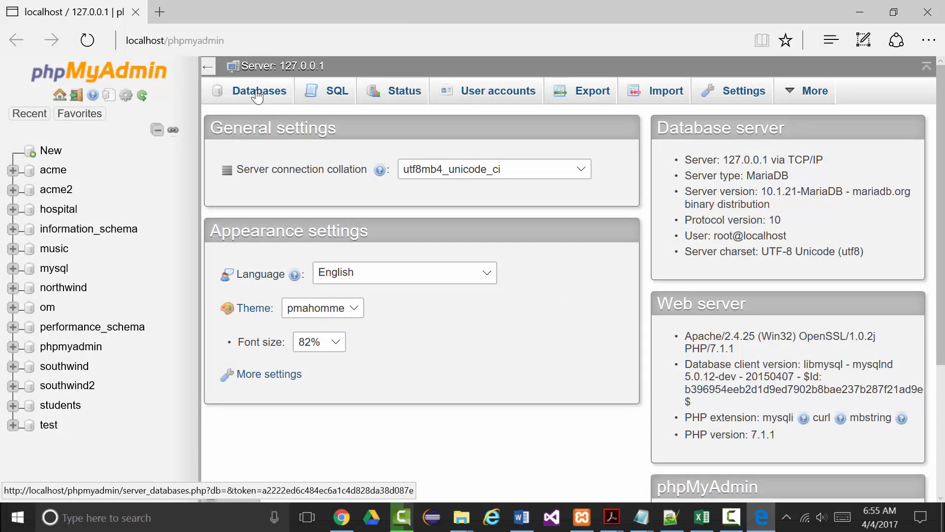
pyautogui.click(259, 91)
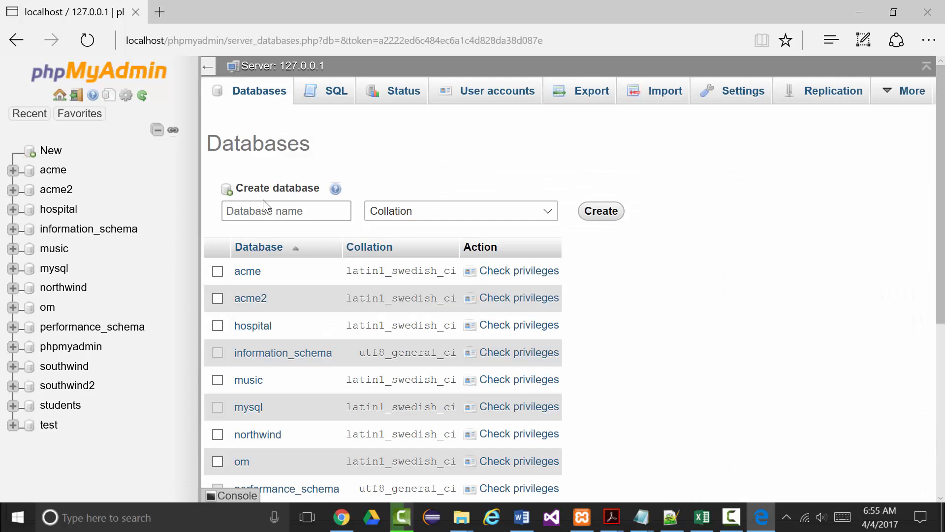
pyautogui.write('a')
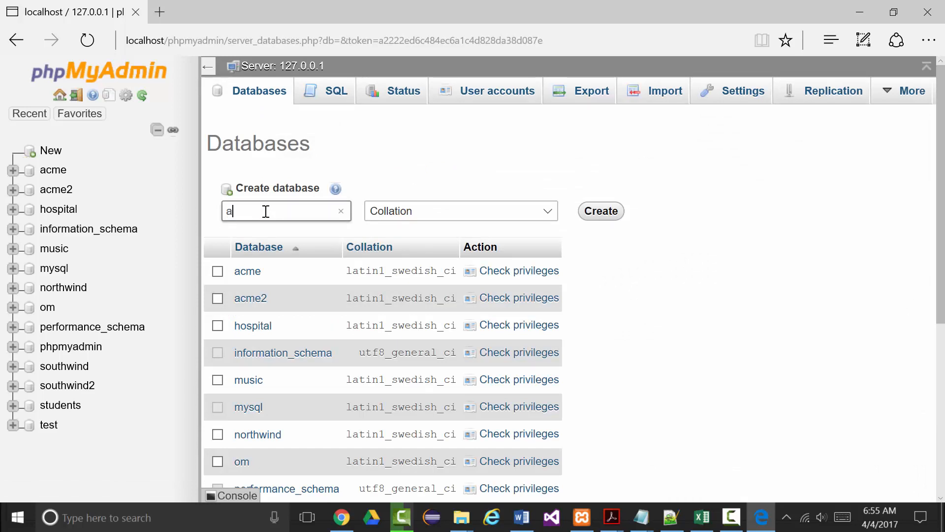
pyautogui.write('cme_widget_company')
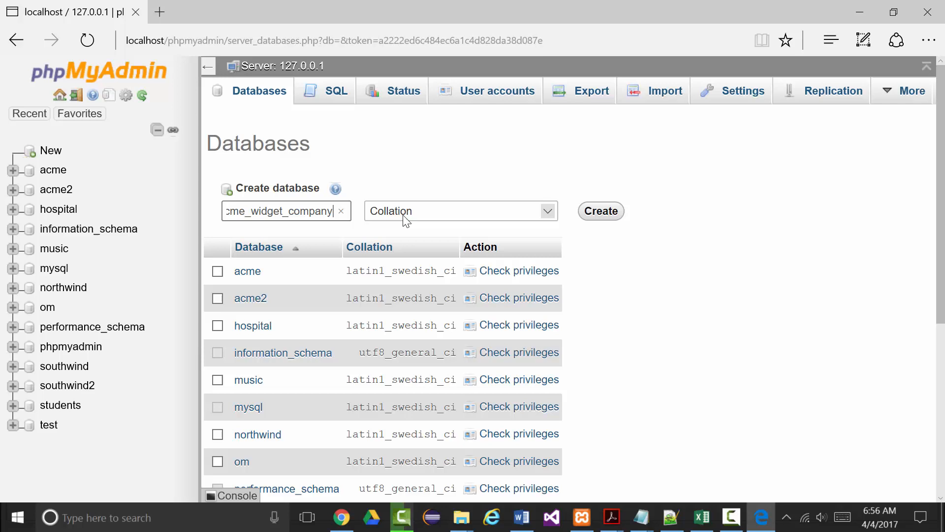
pyautogui.moveTo(51, 151)
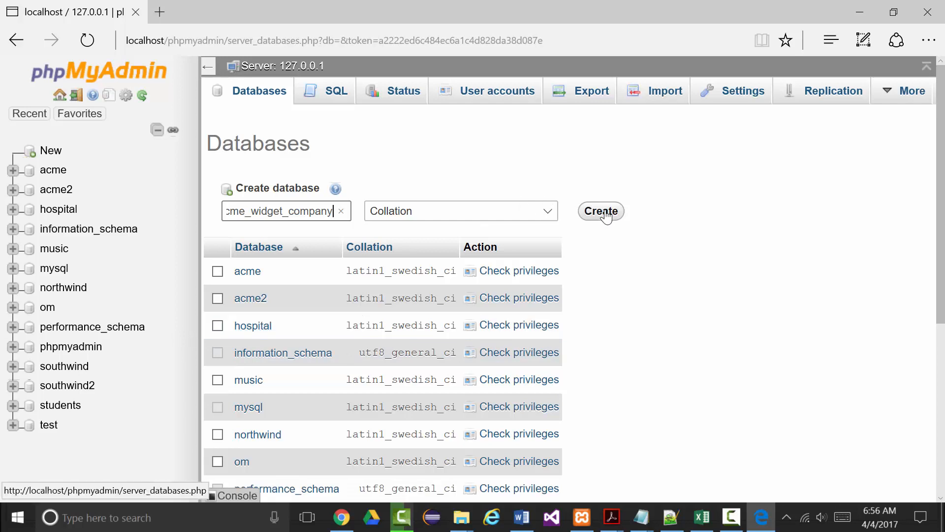
pyautogui.click(601, 211)
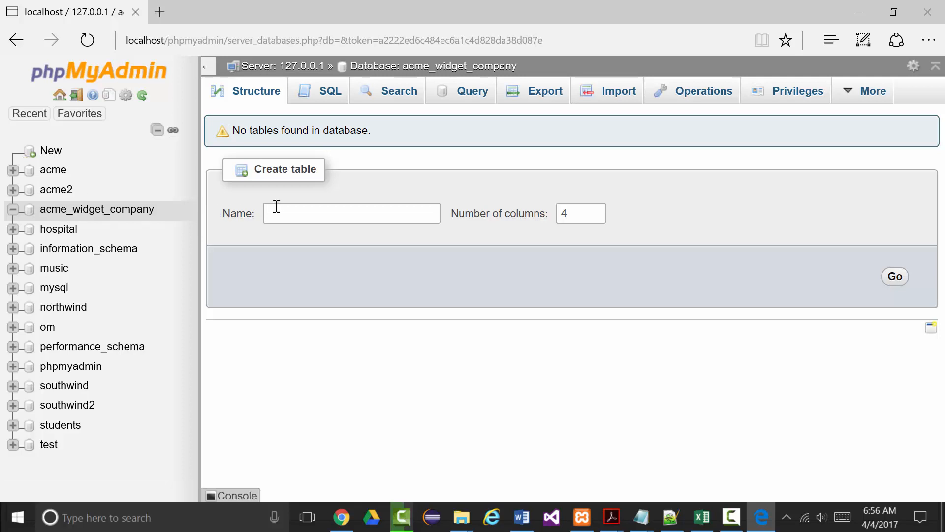
# Step: Create a table named employees with 11 columns in acme_widget_company
pyautogui.click(351, 213)
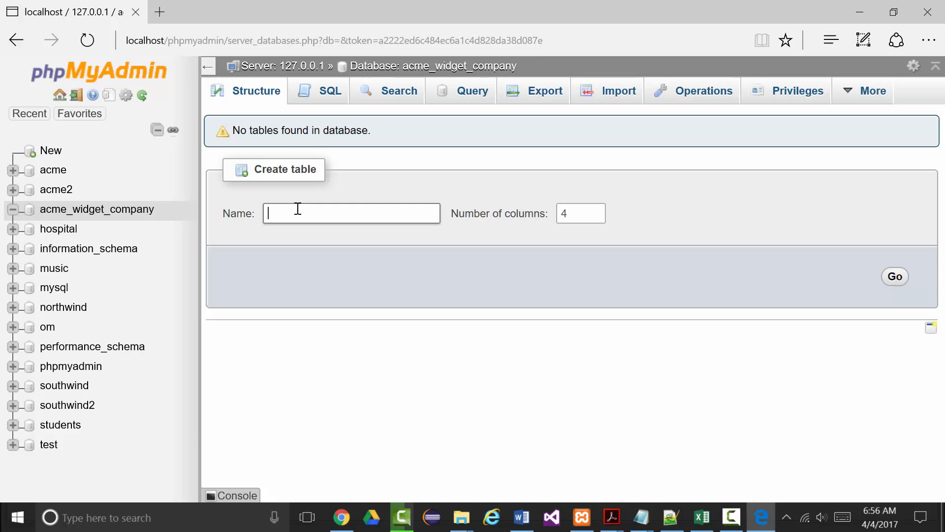
pyautogui.write('employes')
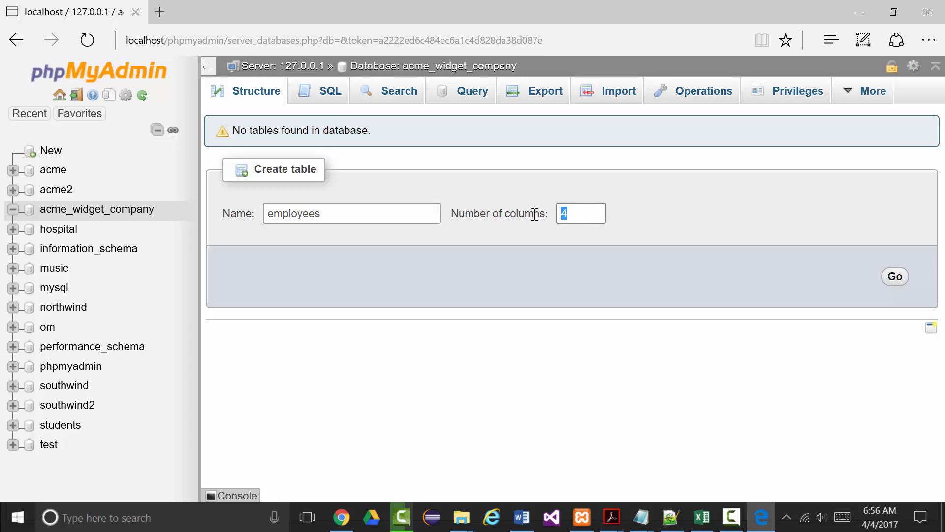
pyautogui.write('11')
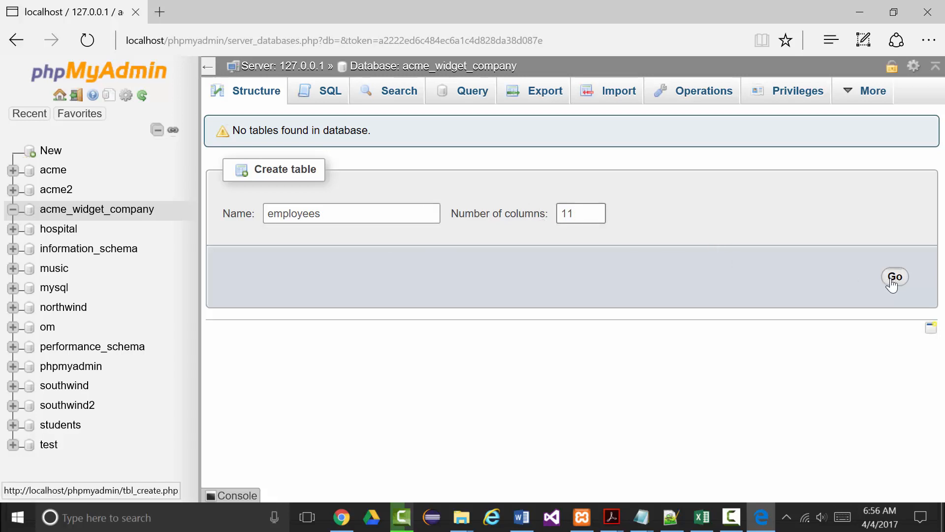
pyautogui.click(894, 277)
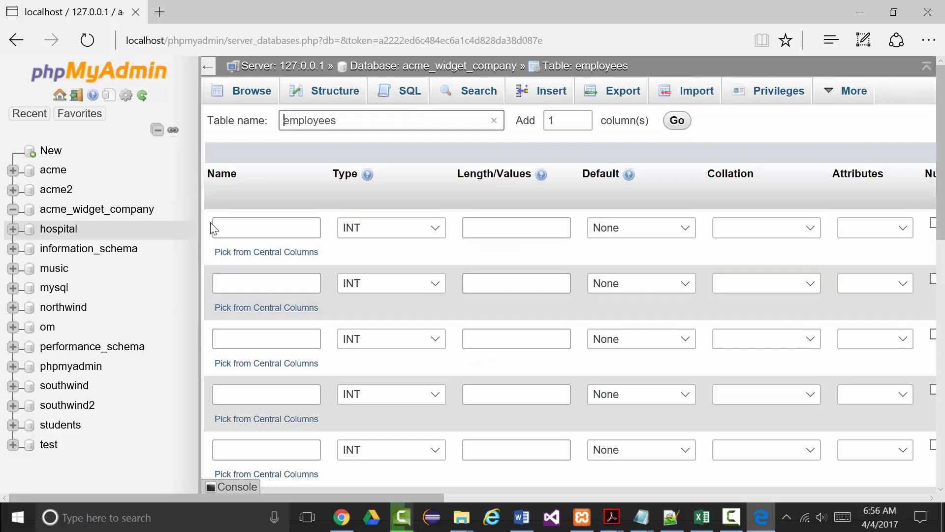
# Step: Name the first column id, with a PRIMARY index and auto-increment enabled
pyautogui.click(266, 228)
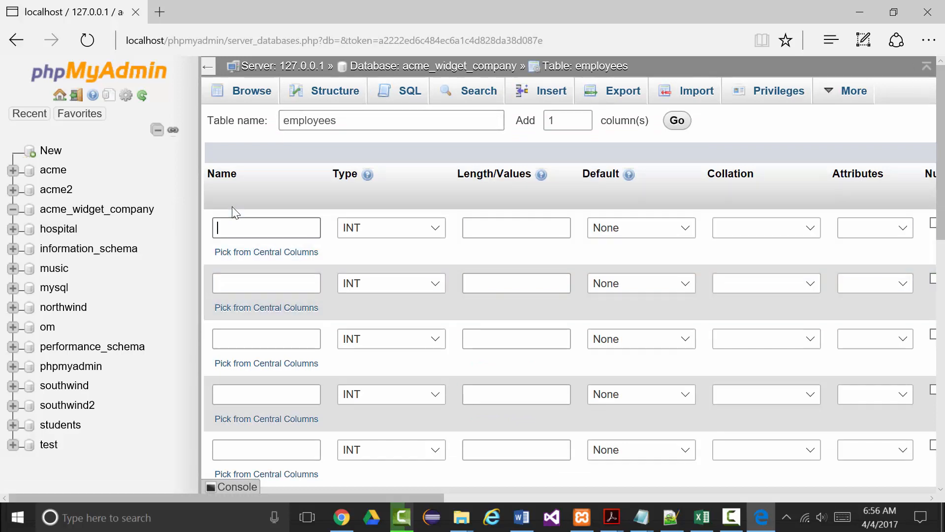
pyautogui.write('id')
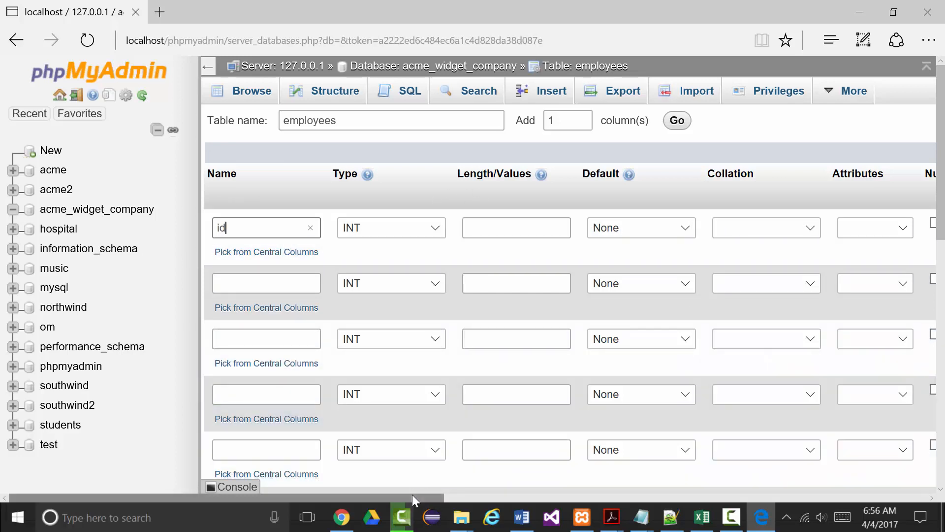
pyautogui.hscroll(3)
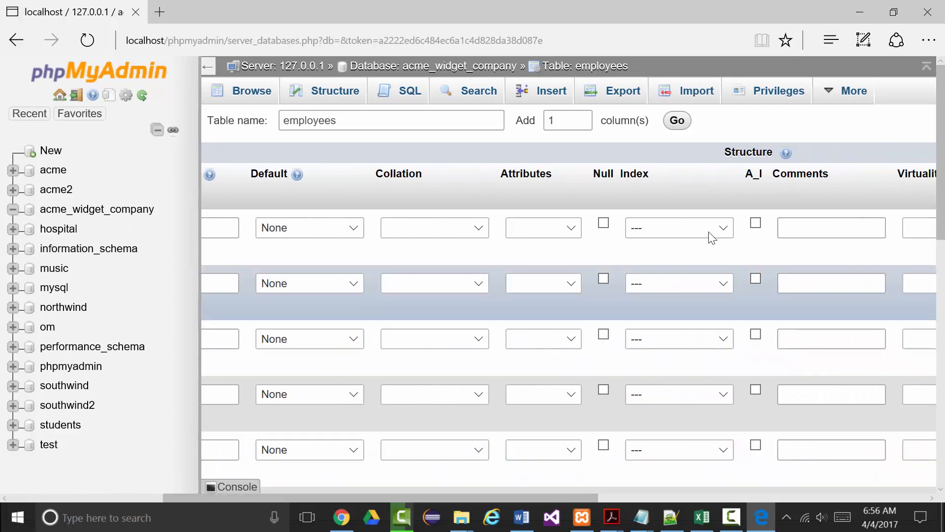
pyautogui.click(679, 227)
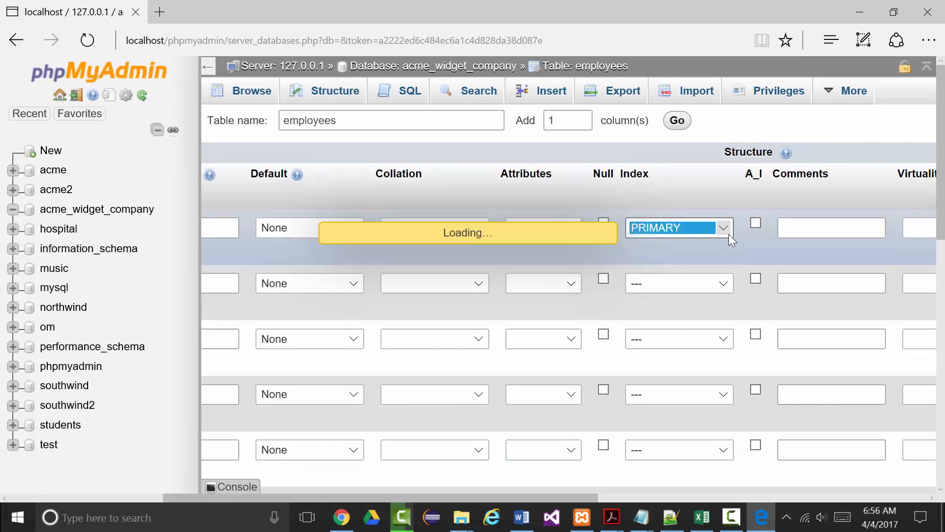
pyautogui.click(678, 227)
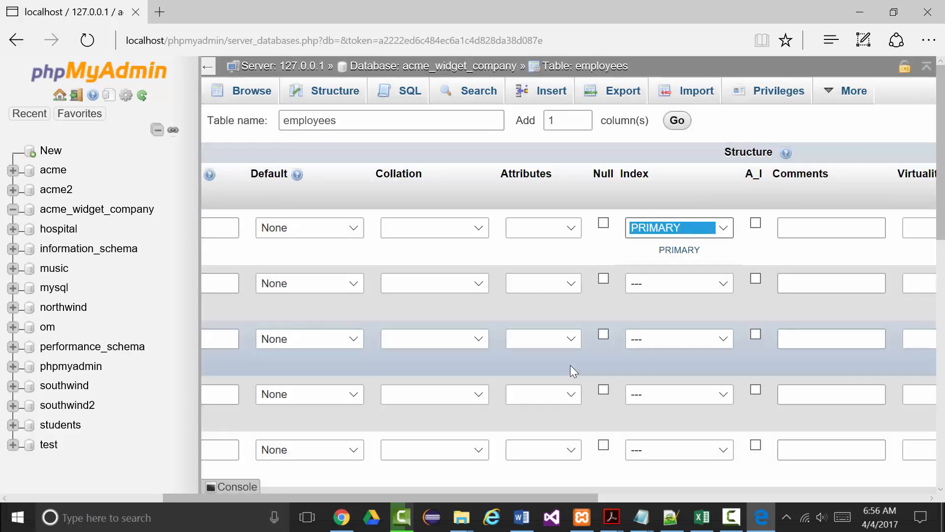
pyautogui.click(755, 222)
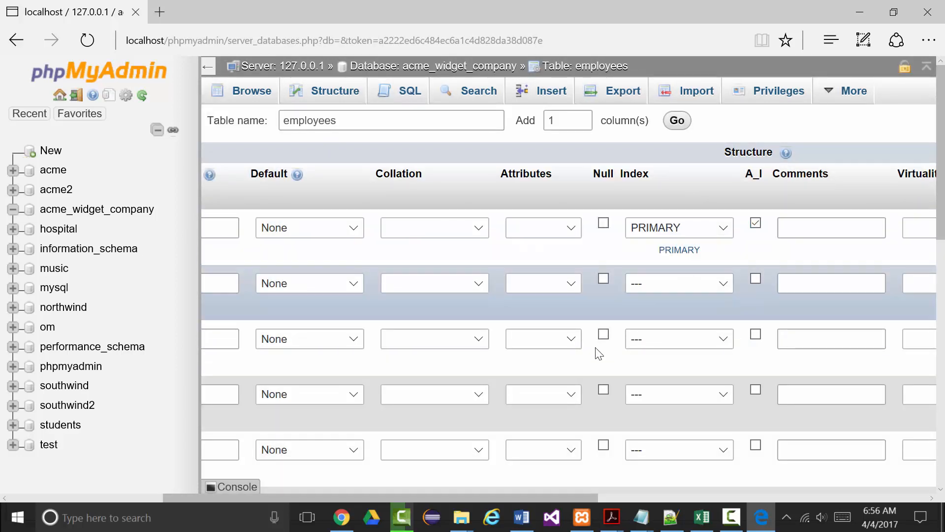
pyautogui.hscroll(-3)
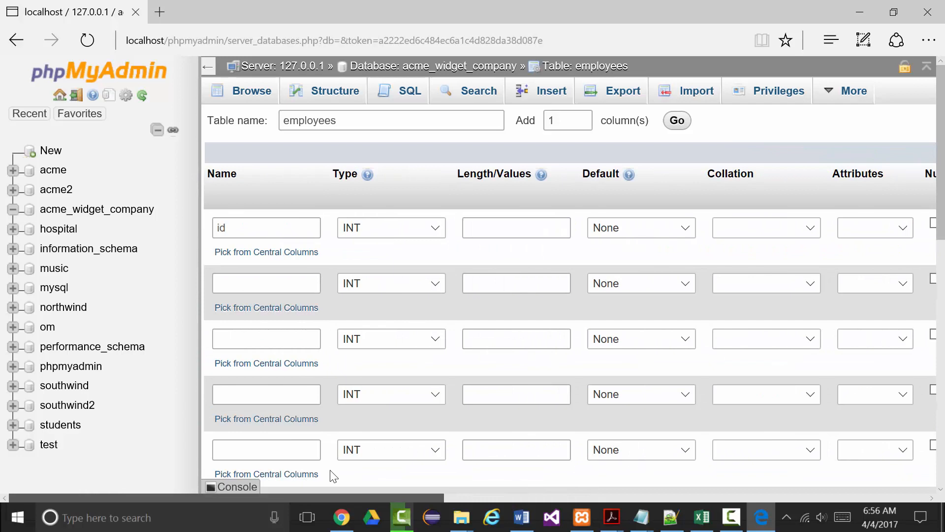
pyautogui.click(266, 283)
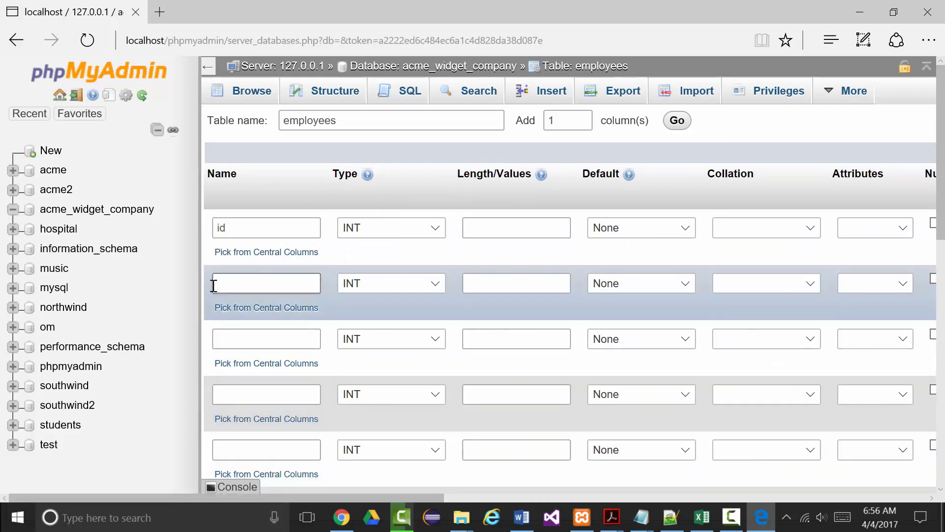
# Step: Define the second column ssn as CHAR(11) and choose a UNIQUE index
pyautogui.write('ssn')
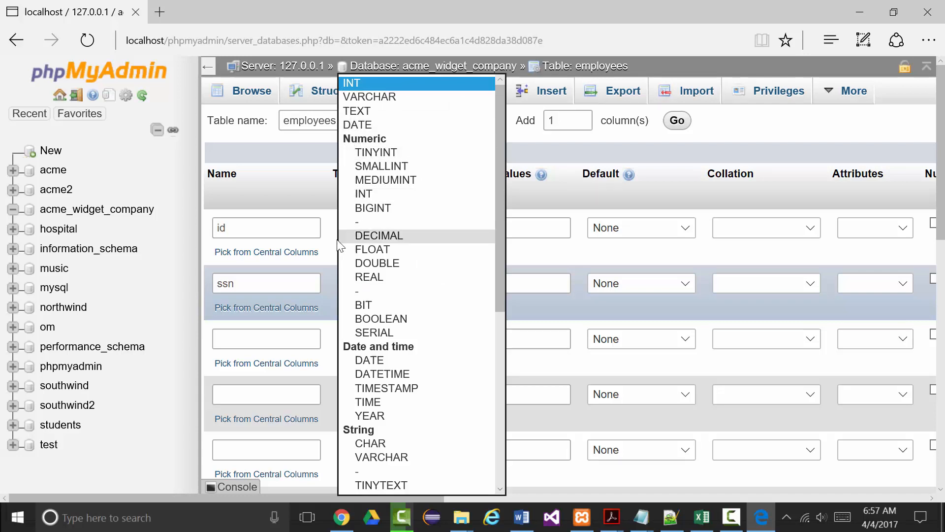
pyautogui.scroll(-3)
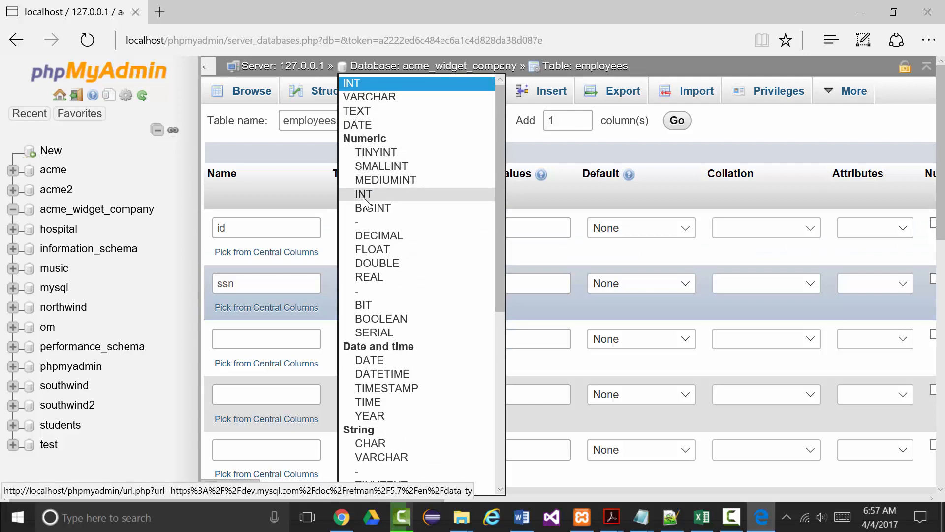
pyautogui.scroll(-3)
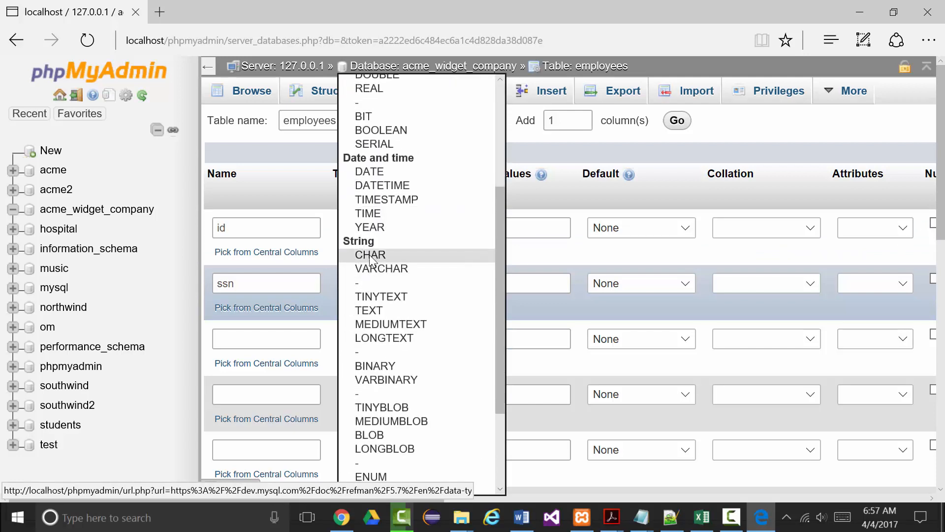
pyautogui.click(370, 254)
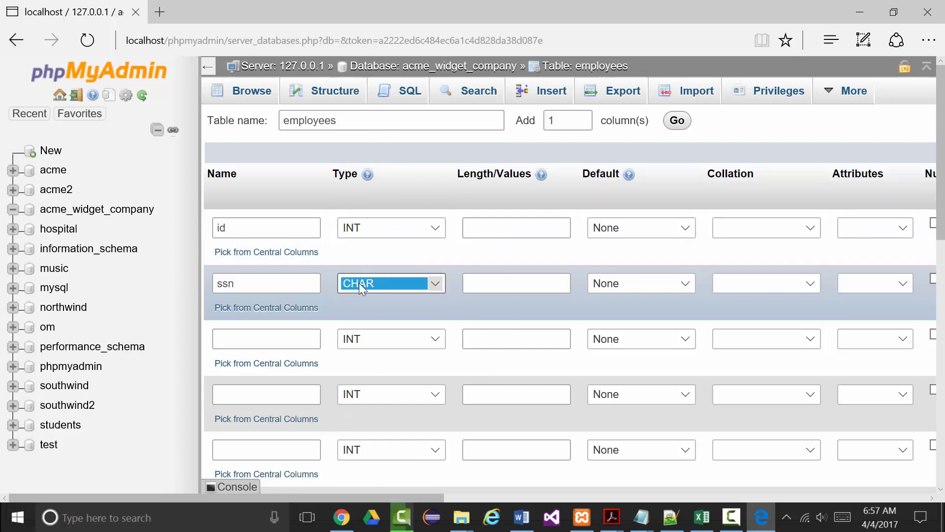
pyautogui.click(516, 283)
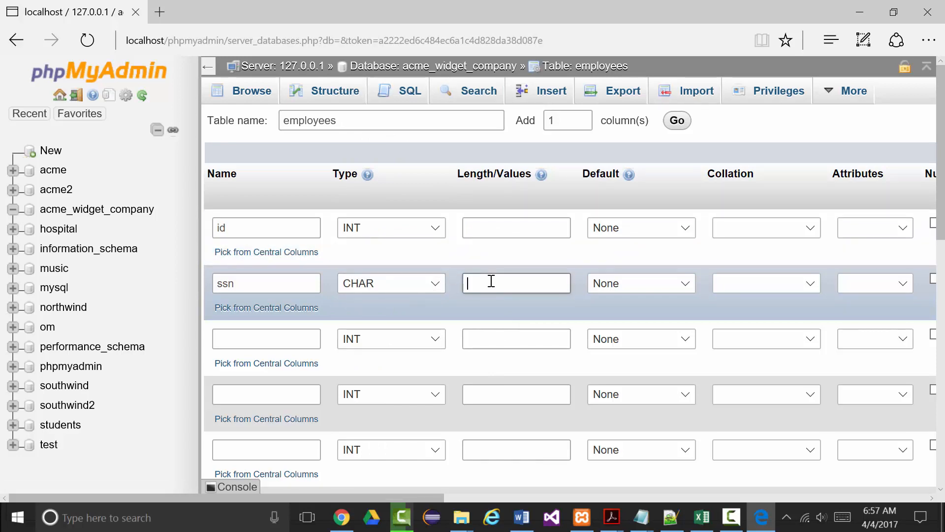
pyautogui.write('11')
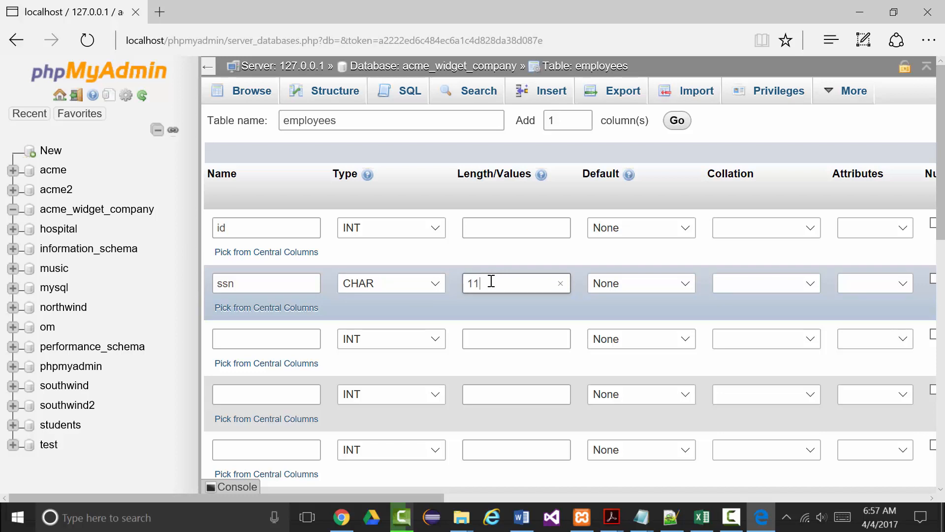
pyautogui.moveTo(634, 283)
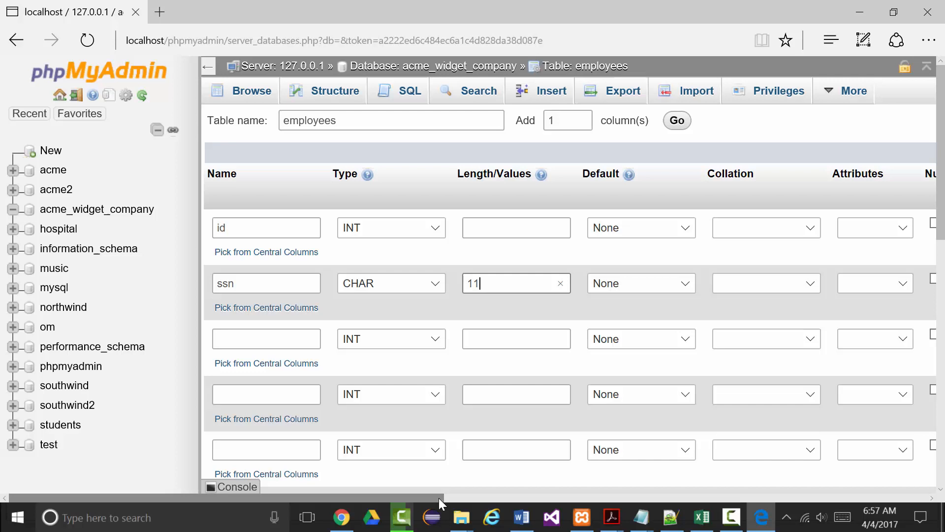
pyautogui.hscroll(3)
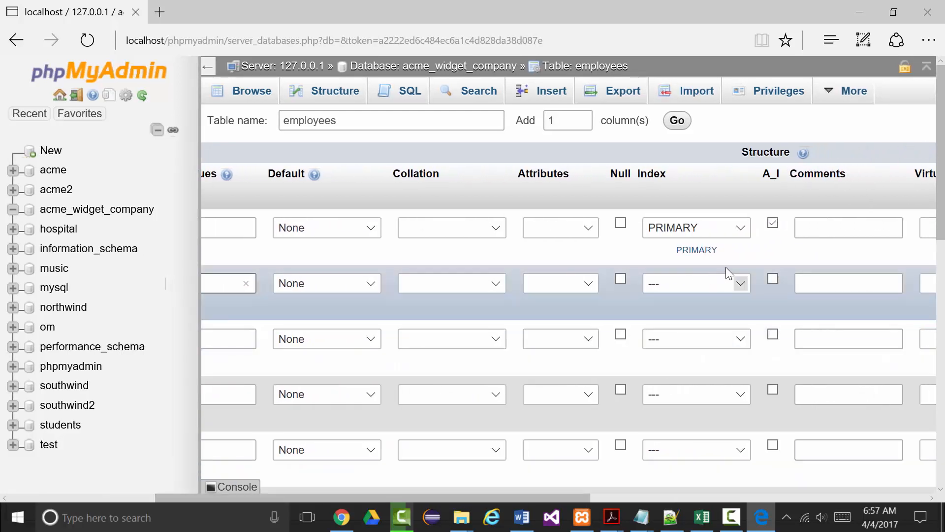
pyautogui.click(696, 282)
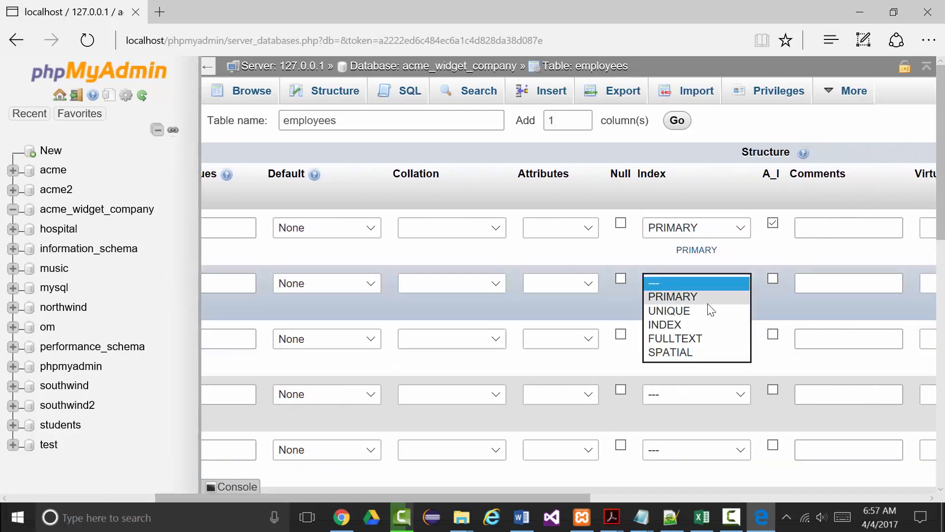
pyautogui.click(670, 311)
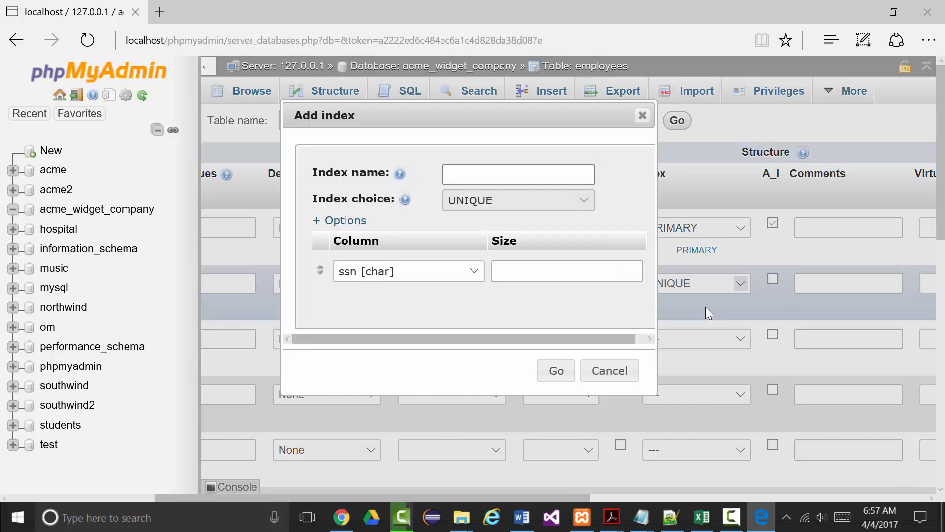
# Step: Name the unique index on ssn idx_ssn and confirm it
pyautogui.click(518, 174)
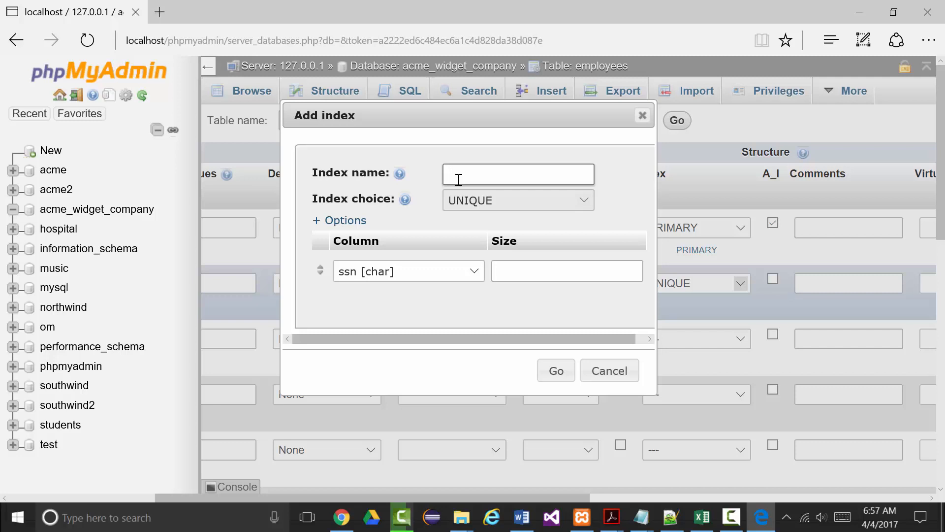
pyautogui.write('ssn')
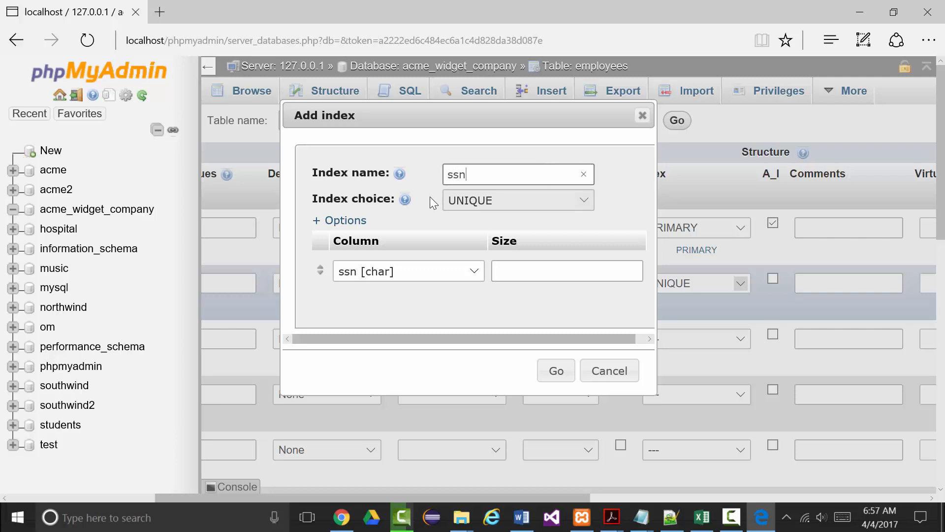
pyautogui.press('BackSpace')
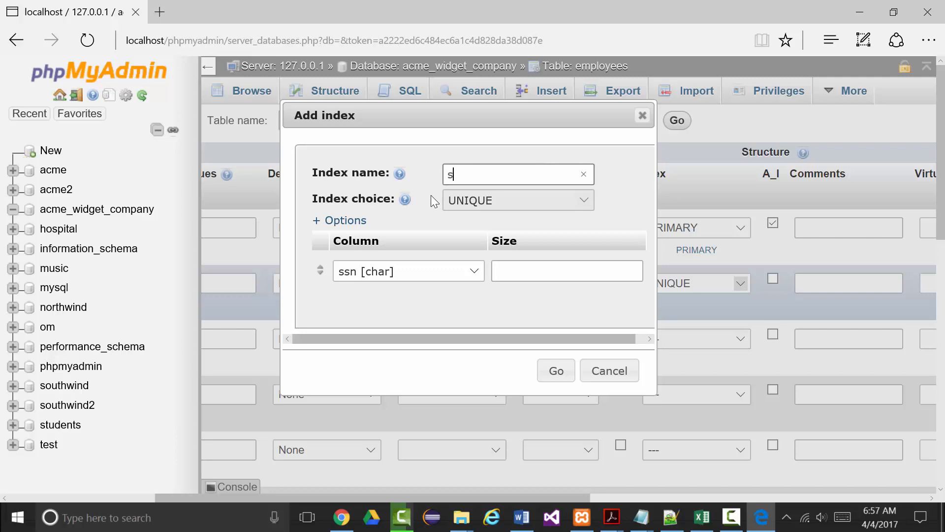
pyautogui.write('idx_ssn')
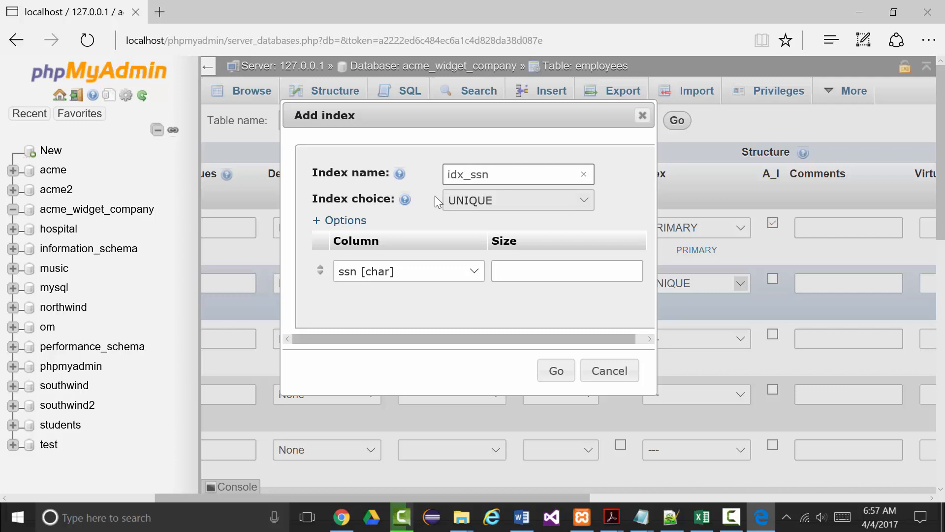
pyautogui.click(555, 370)
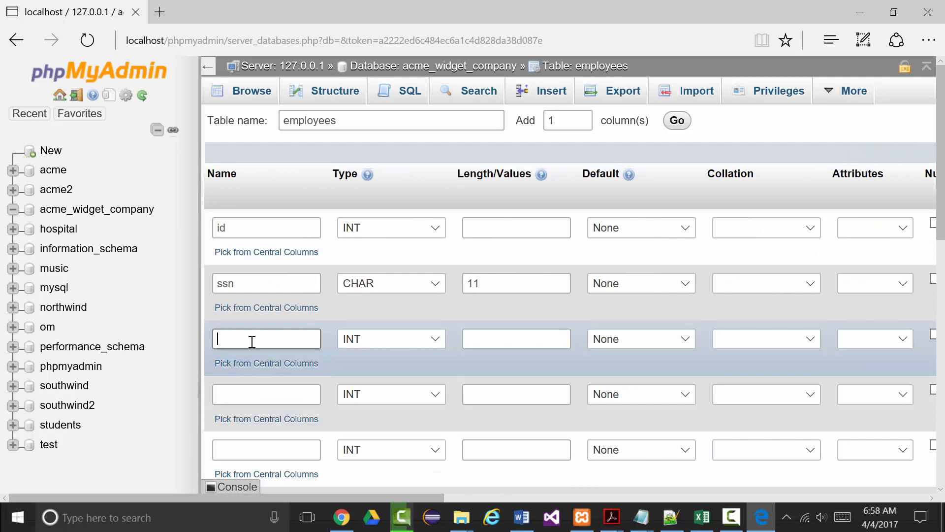
# Step: Define the third column firstName as VARCHAR with length 20
pyautogui.write('firstName')
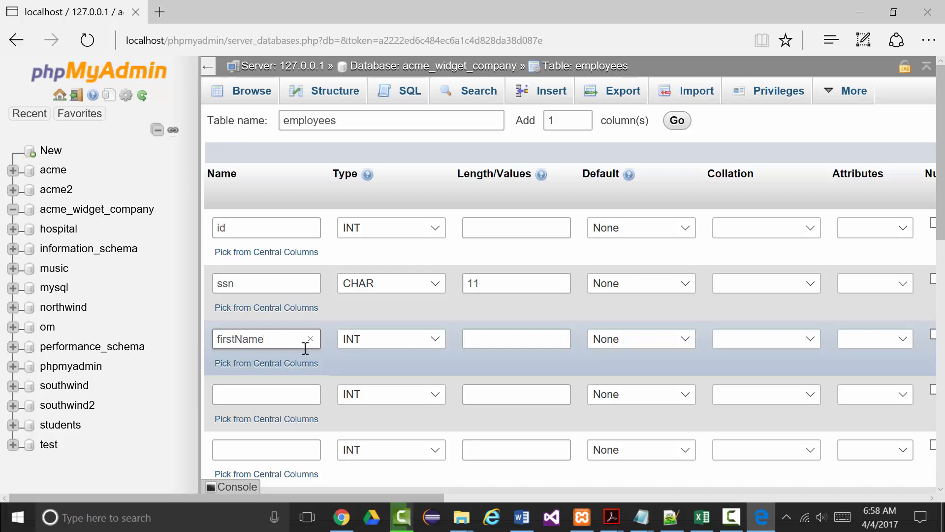
pyautogui.click(391, 338)
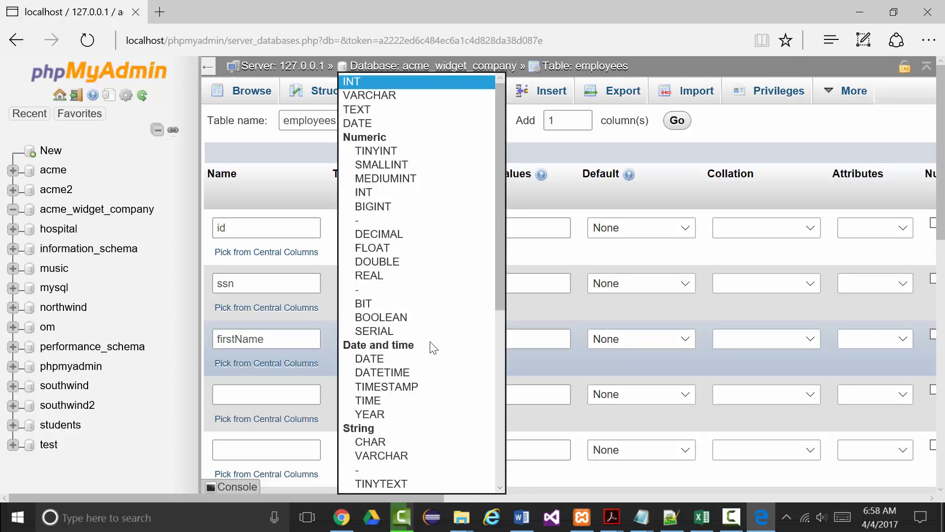
pyautogui.scroll(-3)
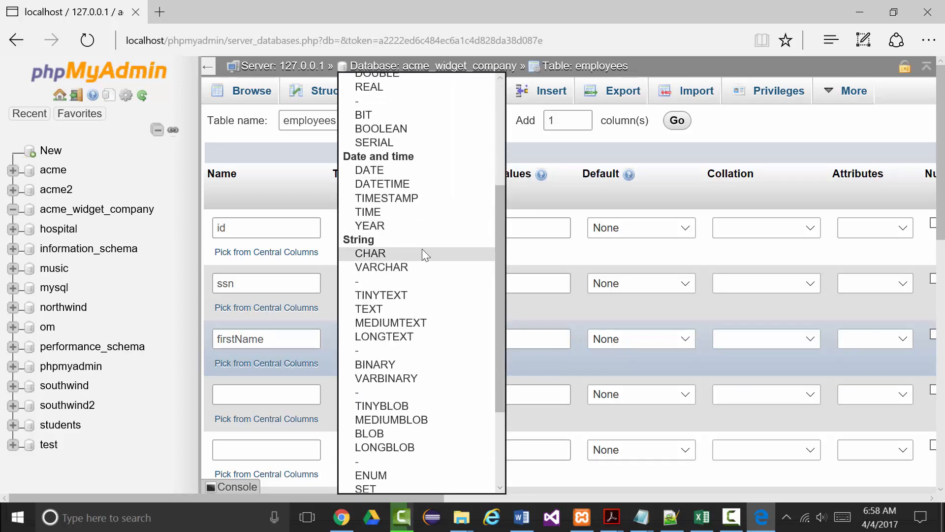
pyautogui.click(382, 266)
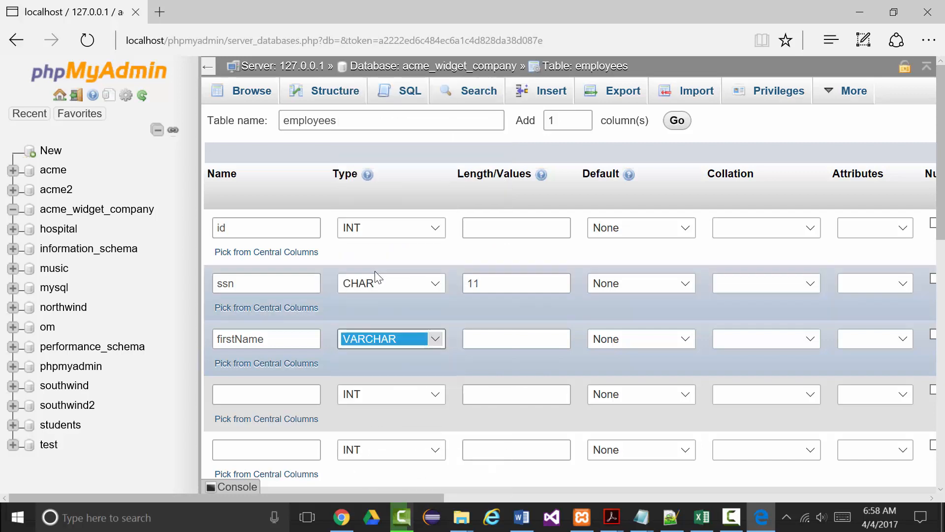
pyautogui.click(516, 338)
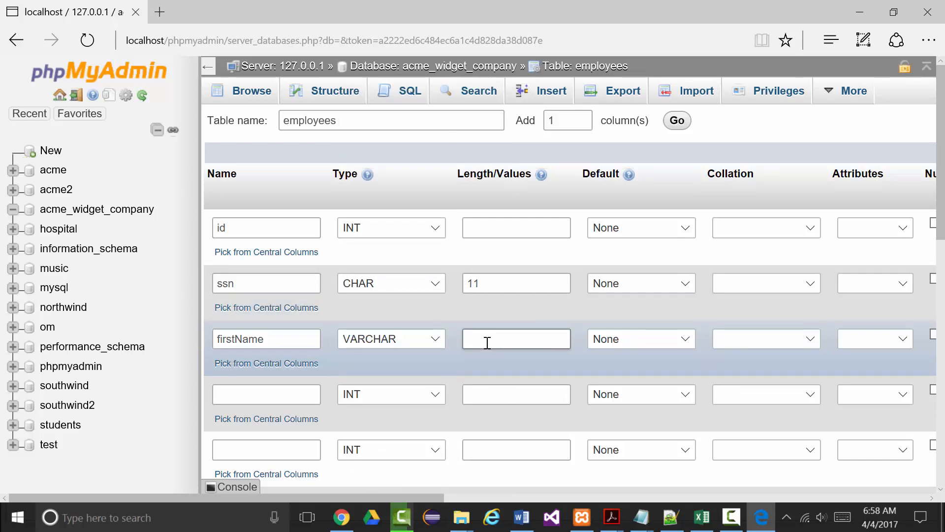
pyautogui.write('2')
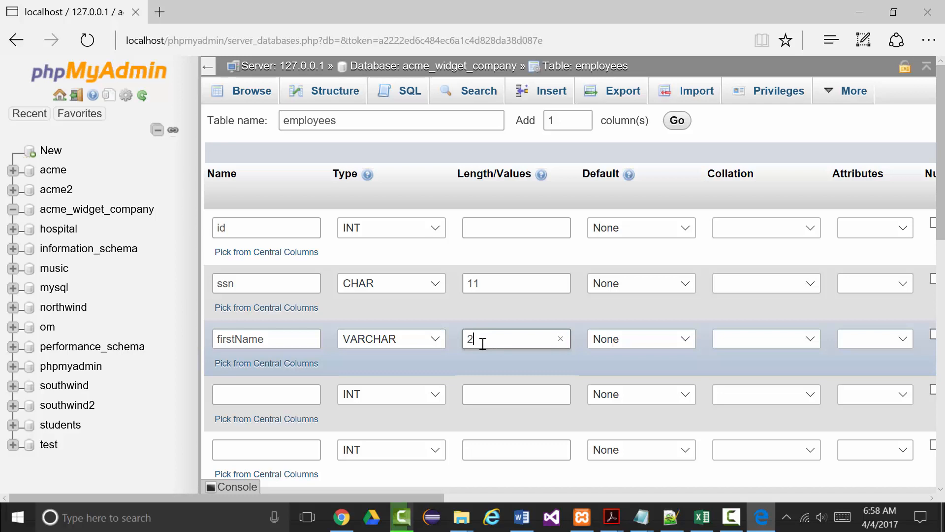
pyautogui.write('0')
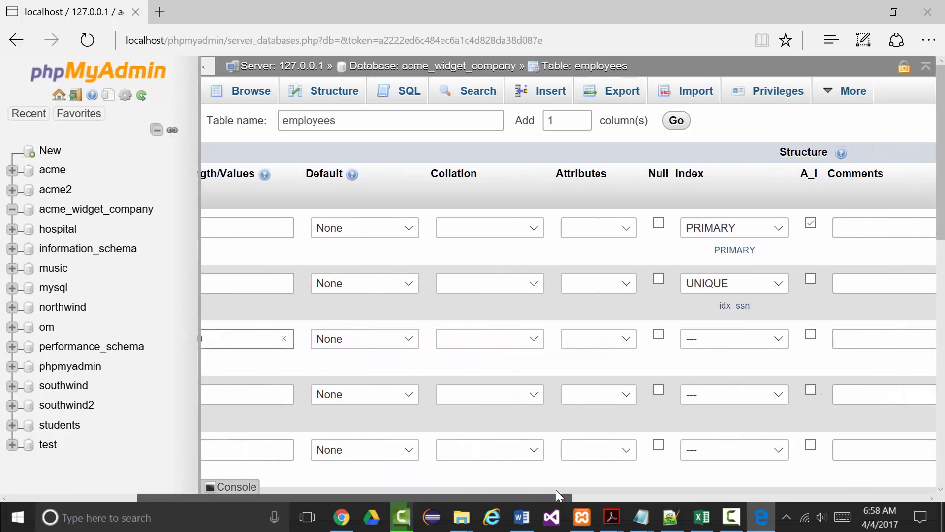
pyautogui.hscroll(-3)
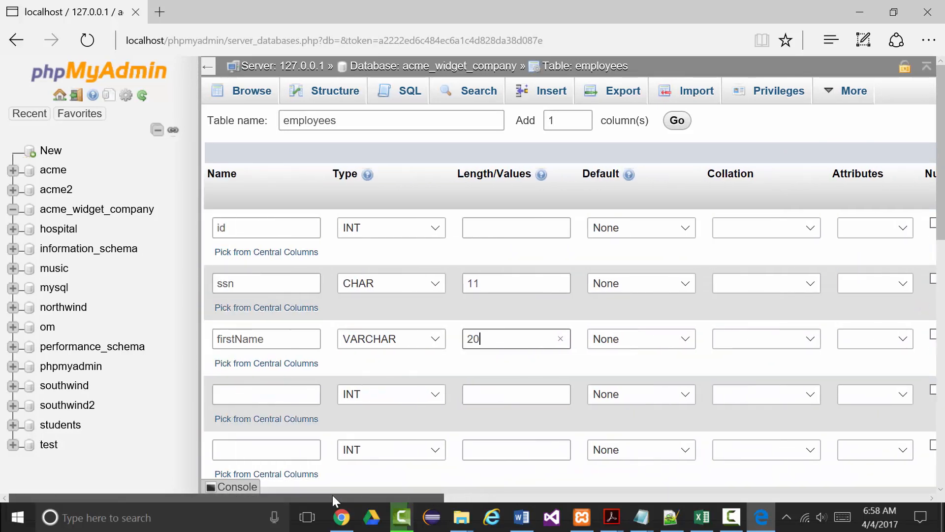
pyautogui.click(266, 393)
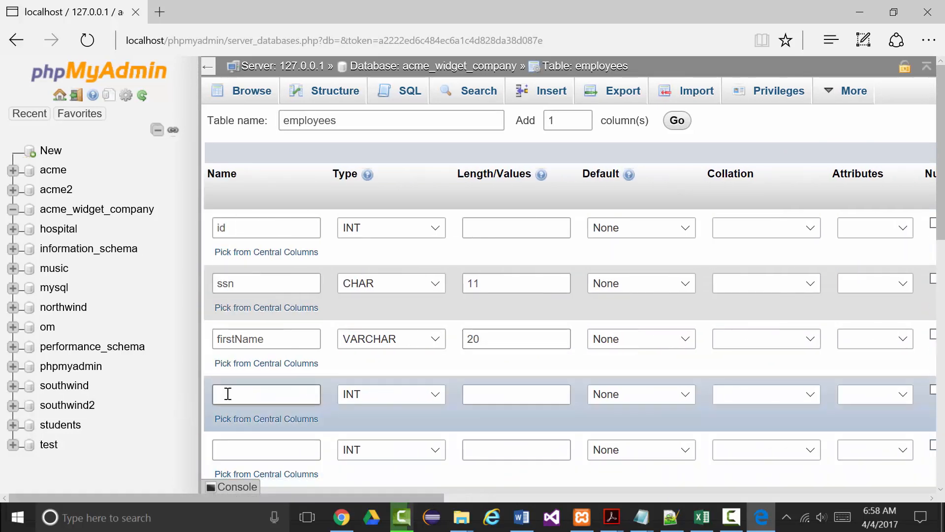
# Step: Define the mi column as CHAR(1), allowing NULL values
pyautogui.write('mi')
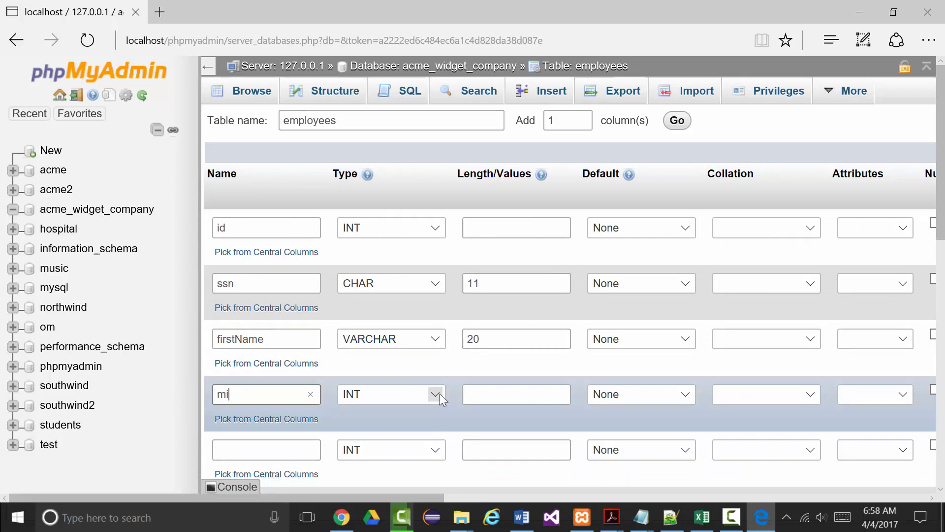
pyautogui.click(437, 394)
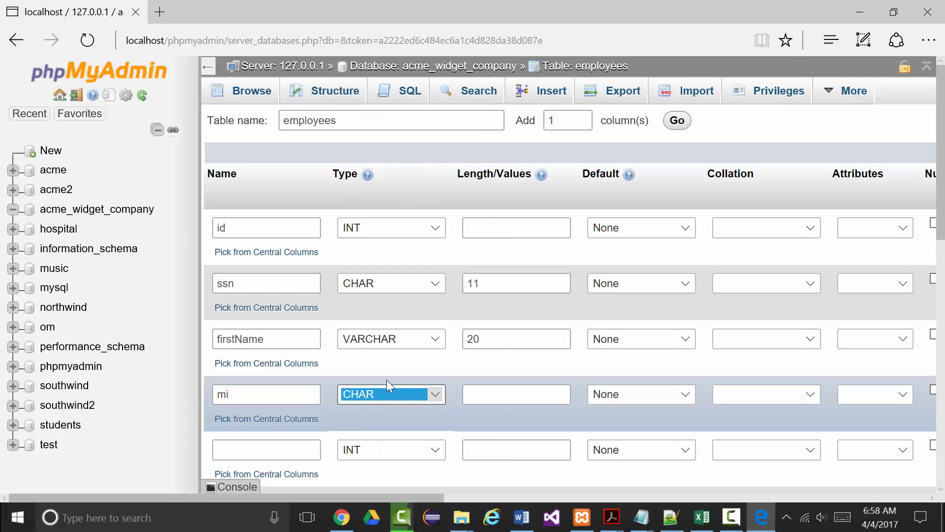
pyautogui.write('1')
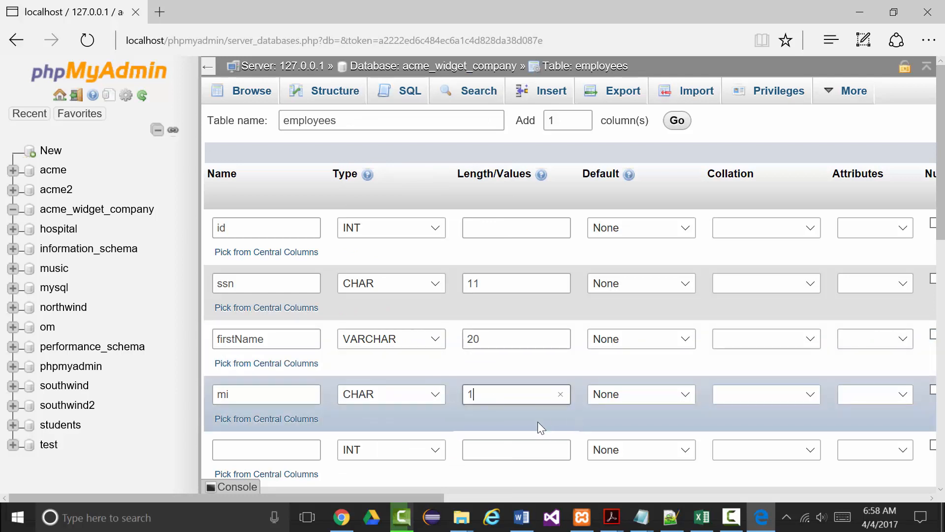
pyautogui.moveTo(409, 499)
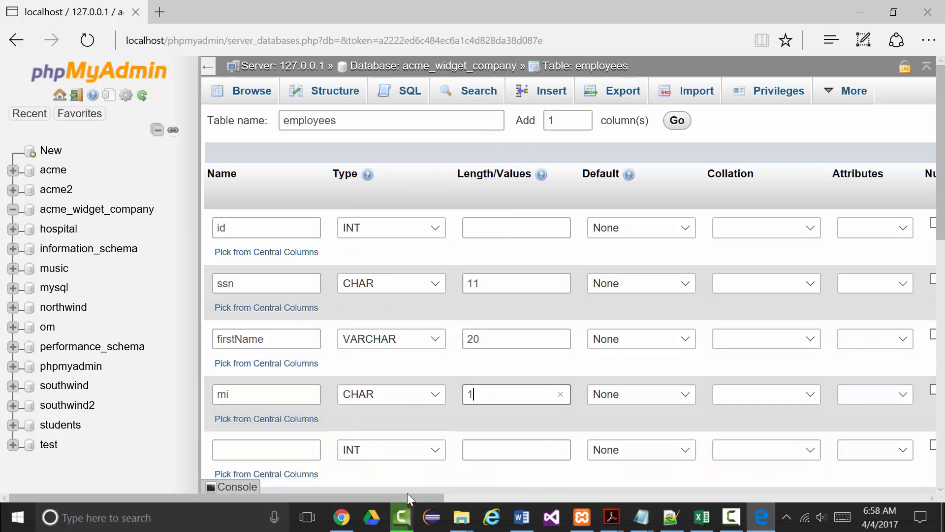
pyautogui.hscroll(3)
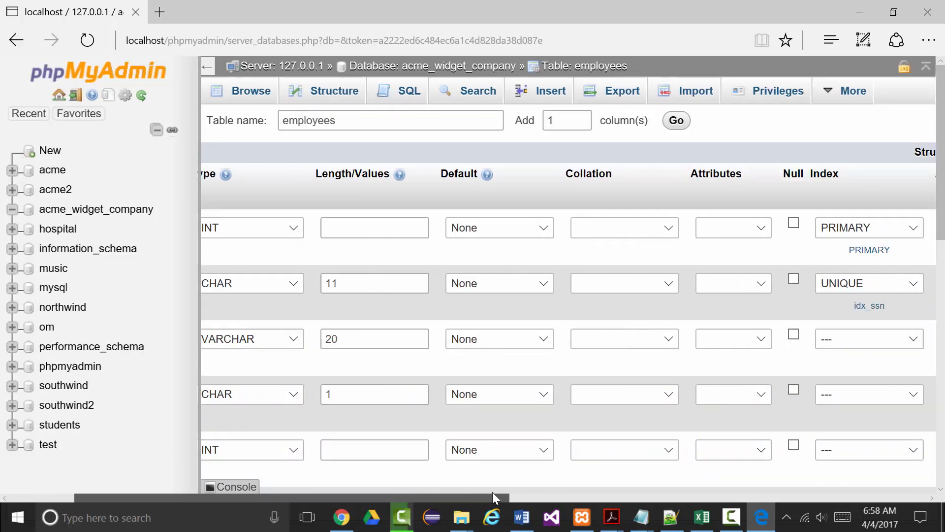
pyautogui.hscroll(3)
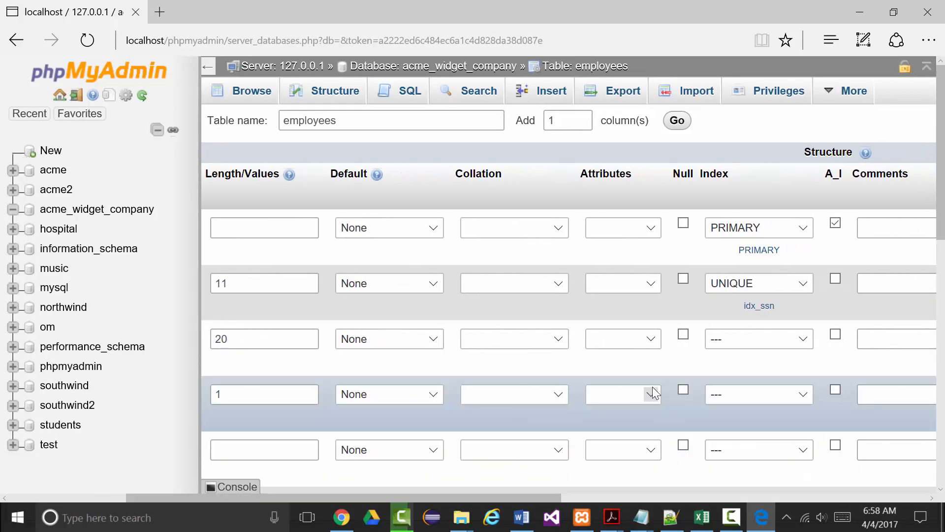
pyautogui.click(683, 390)
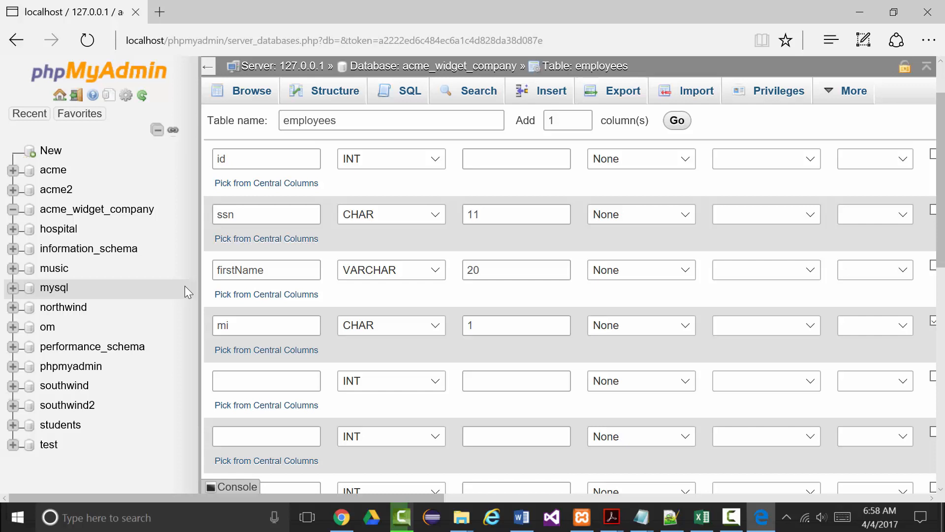
# Step: Add the lastName column as VARCHAR(20)
pyautogui.click(267, 269)
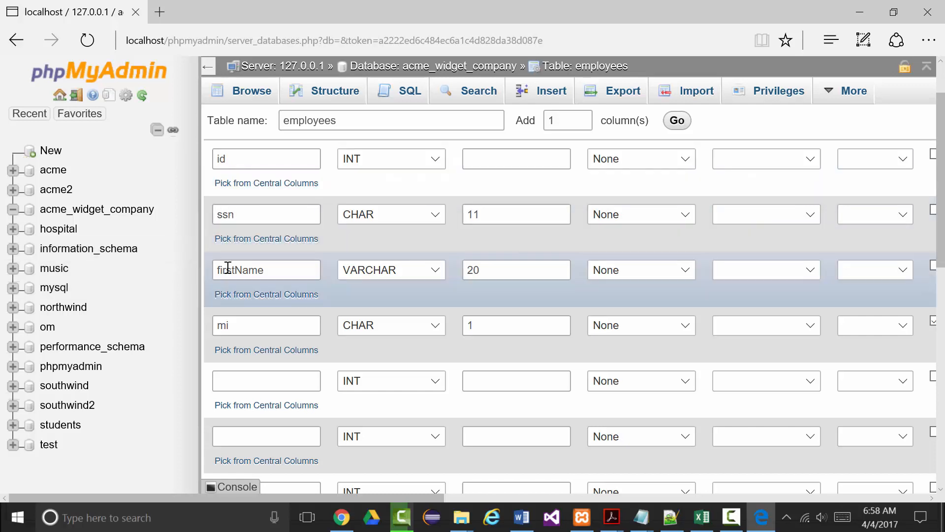
pyautogui.scroll(-3)
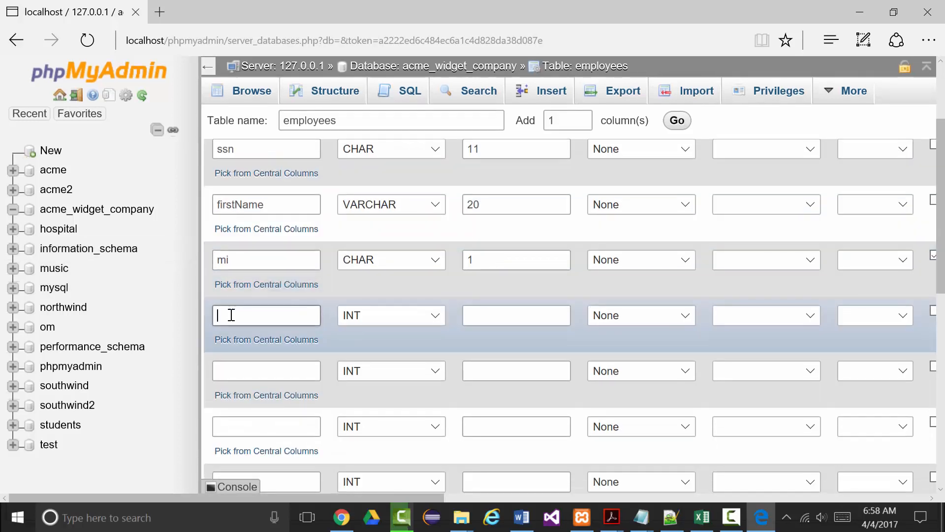
pyautogui.write('lastName')
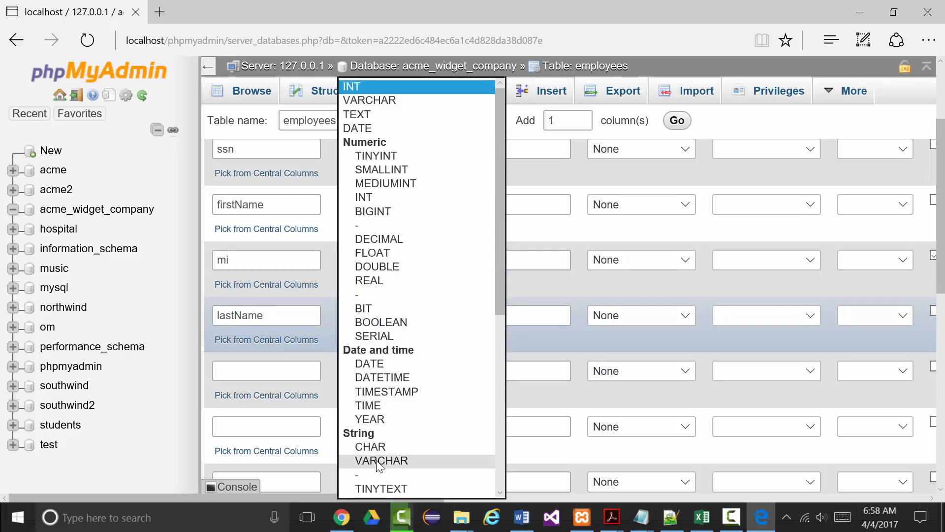
pyautogui.click(381, 460)
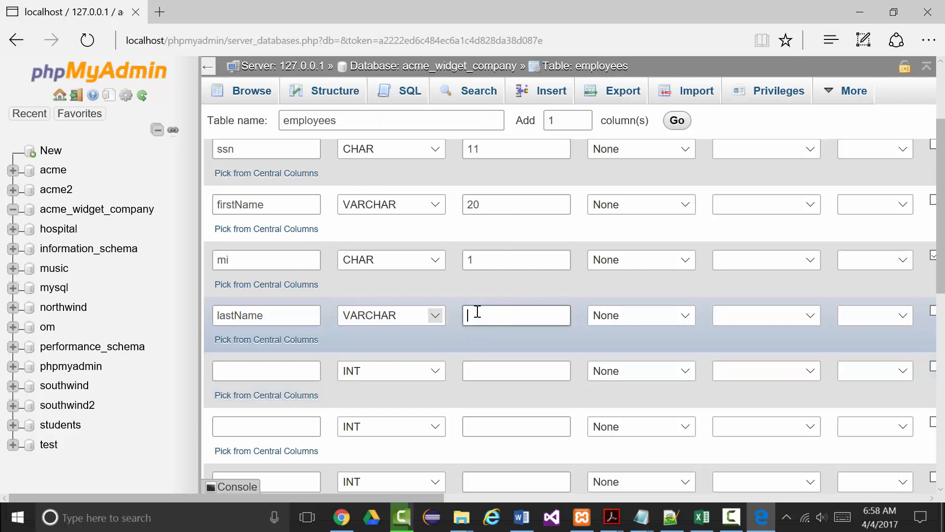
pyautogui.write('20')
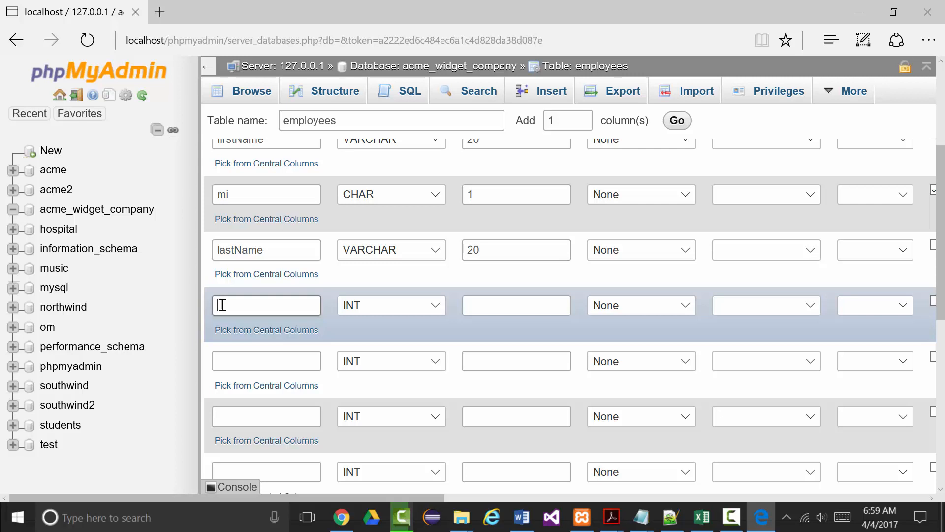
# Step: Add the address column as VARCHAR(40)
pyautogui.write('a')
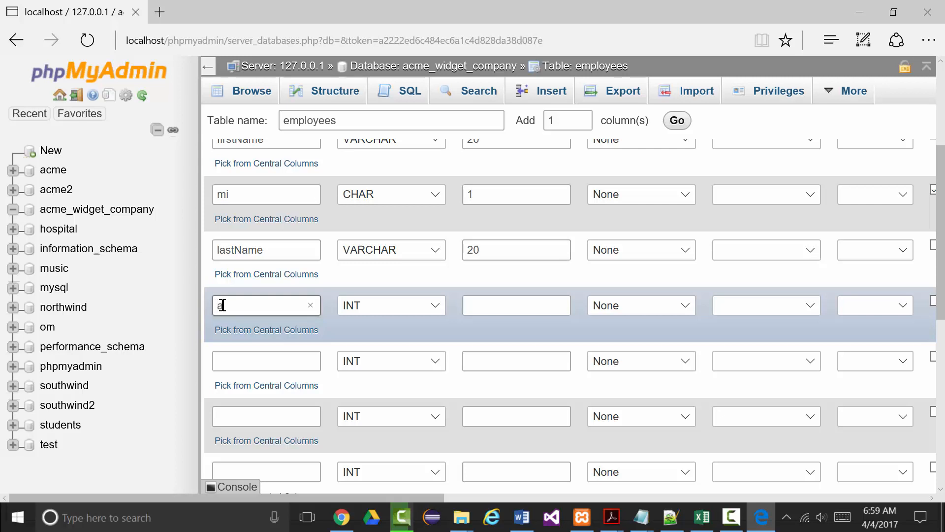
pyautogui.write('ddress')
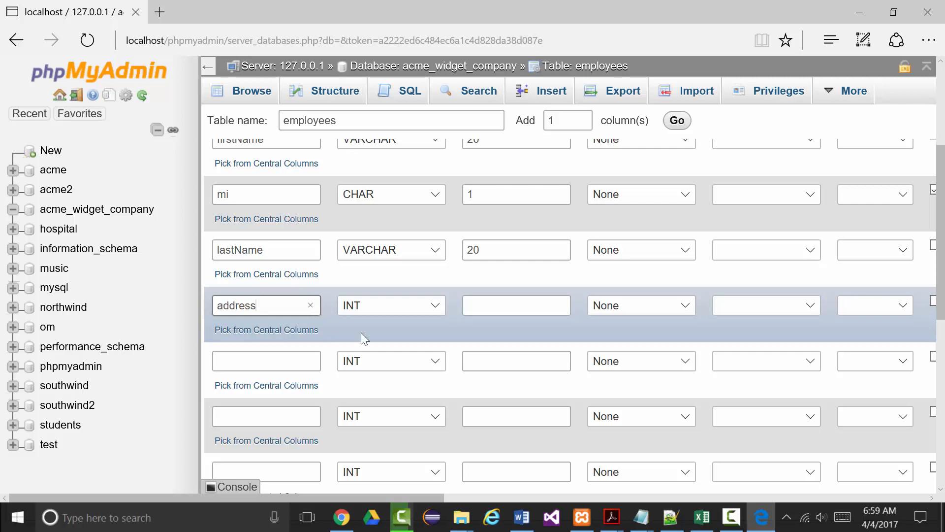
pyautogui.click(390, 304)
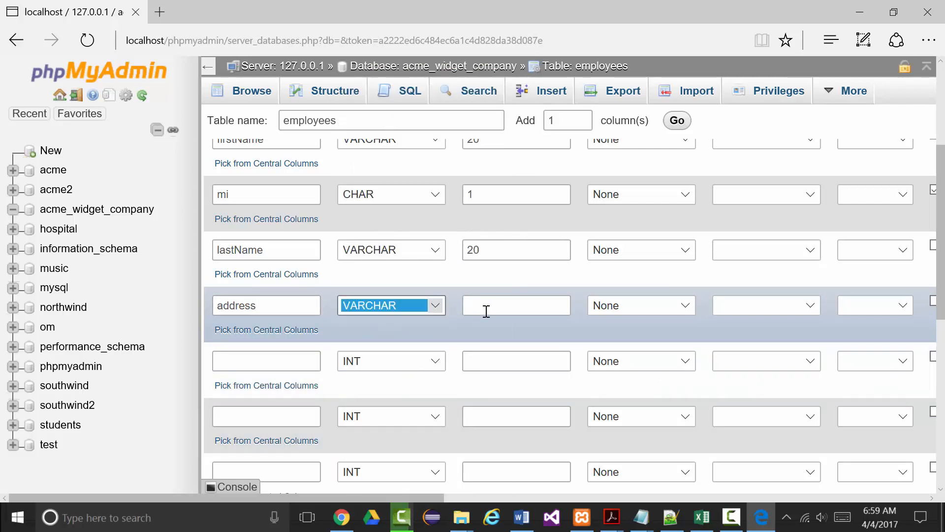
pyautogui.write('40')
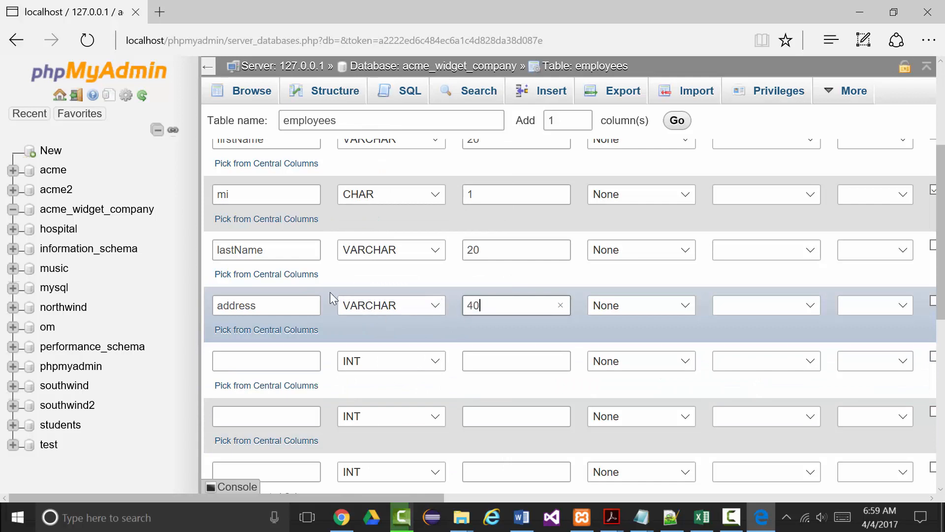
pyautogui.scroll(-3)
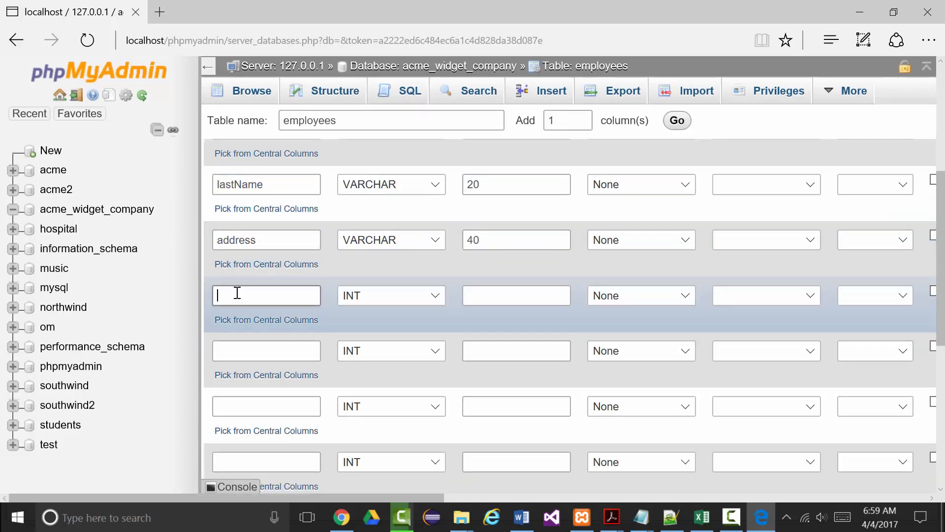
# Step: Define city as VARCHAR(25) and state with length 2
pyautogui.write('city')
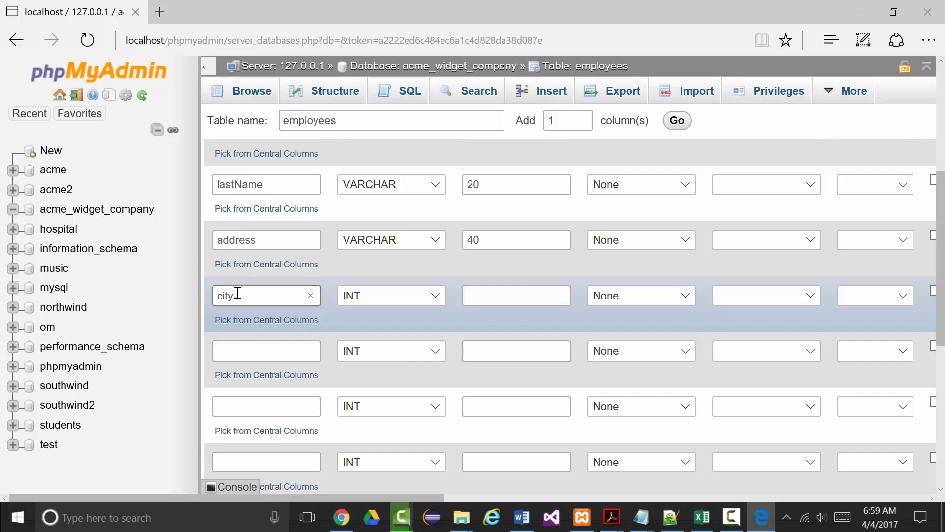
pyautogui.click(391, 295)
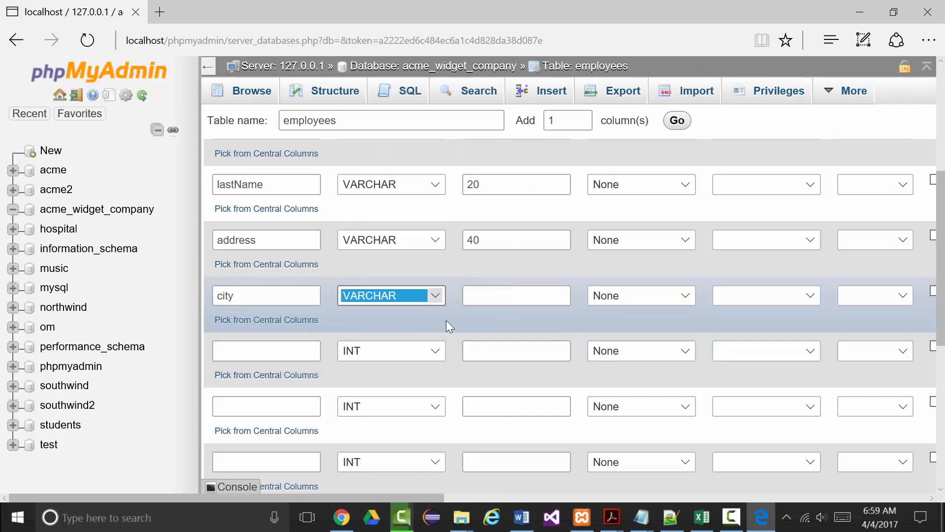
pyautogui.write('25')
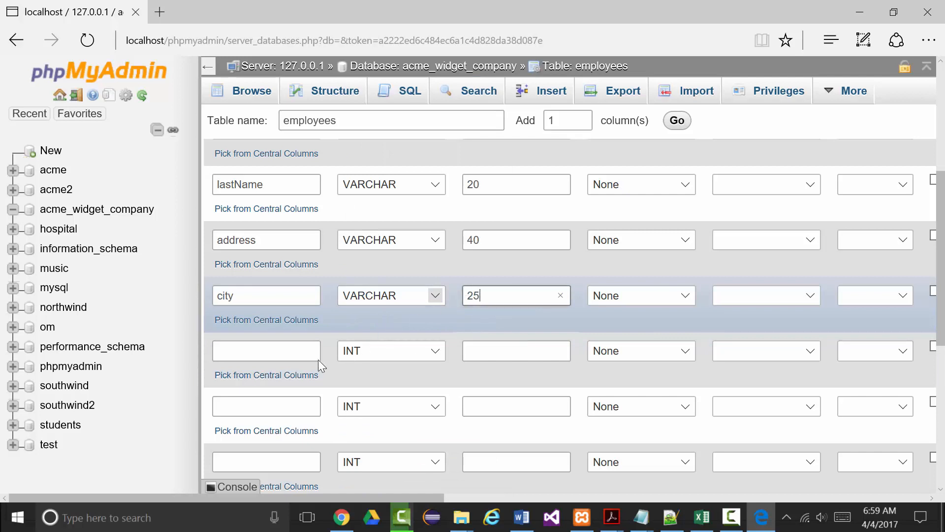
pyautogui.click(265, 351)
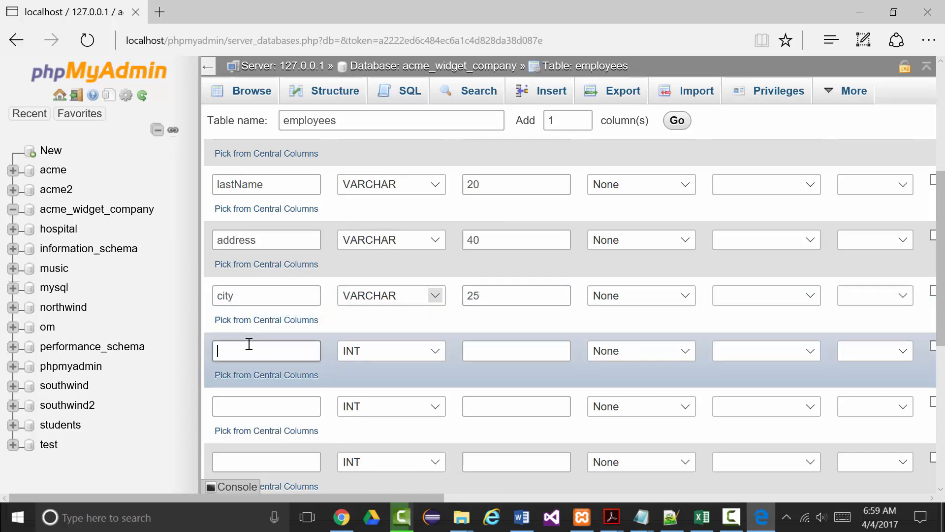
pyautogui.write('state')
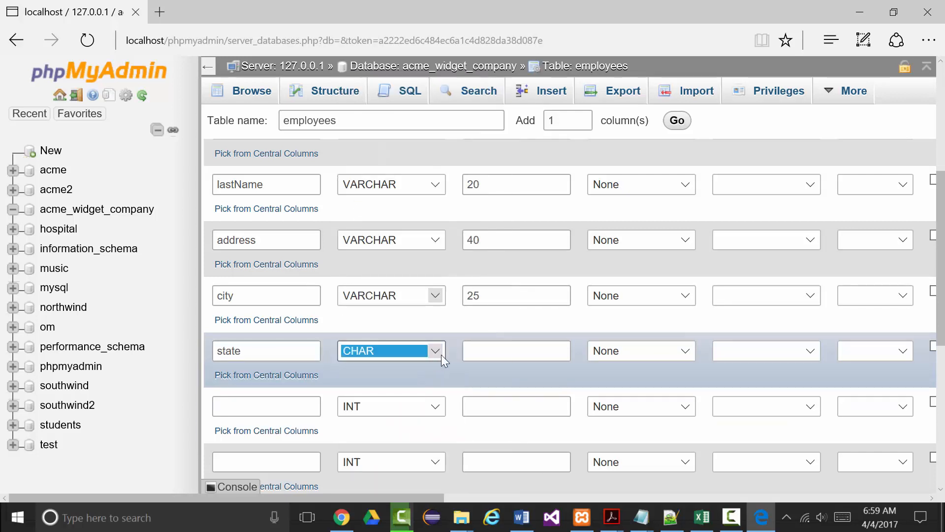
pyautogui.write('2')
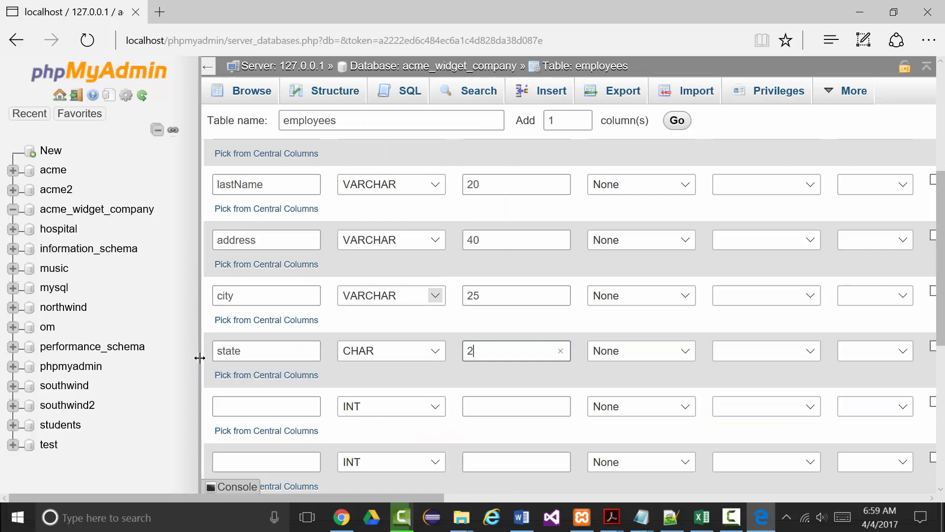
# Step: Add zip as VARCHAR(10), deptName as VARCHAR(25), and begin naming deptNumber
pyautogui.scroll(-3)
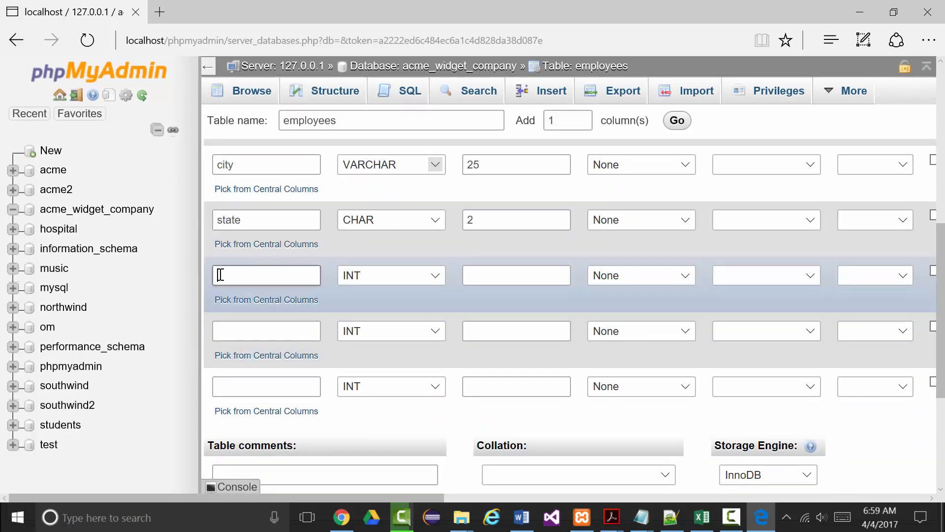
pyautogui.write('zip')
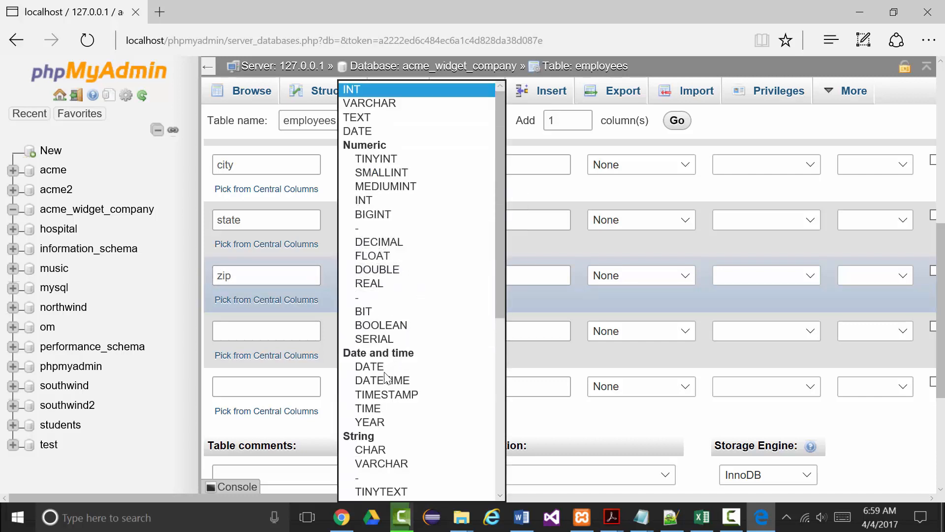
pyautogui.click(380, 102)
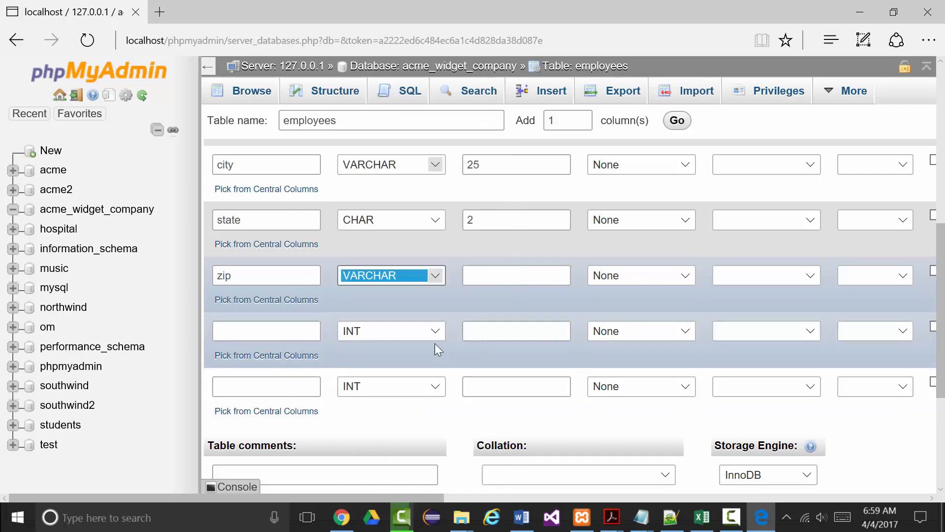
pyautogui.click(516, 330)
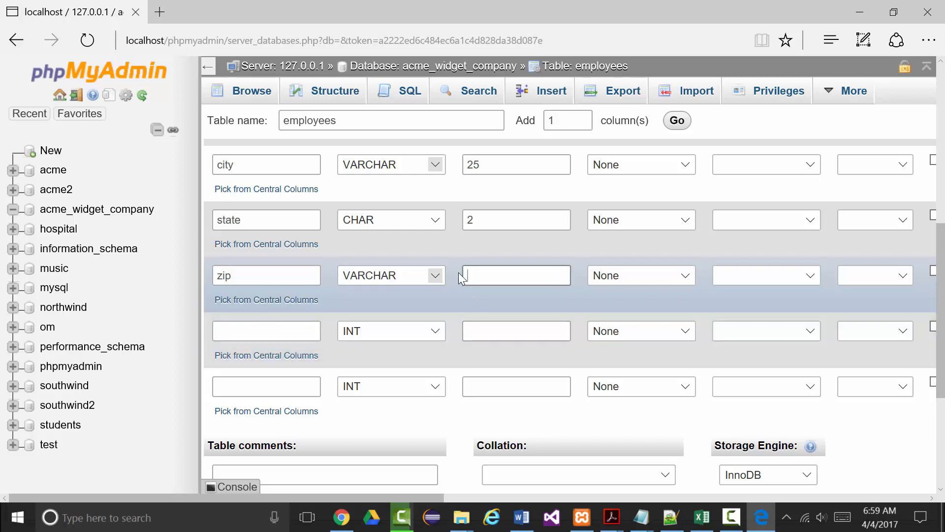
pyautogui.write('10')
pyautogui.click(266, 330)
pyautogui.write('deptName')
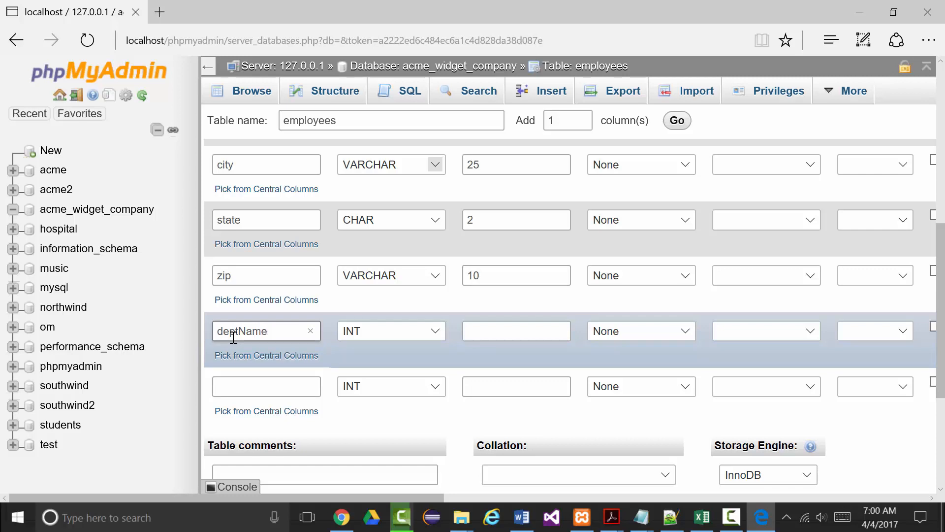
pyautogui.click(390, 330)
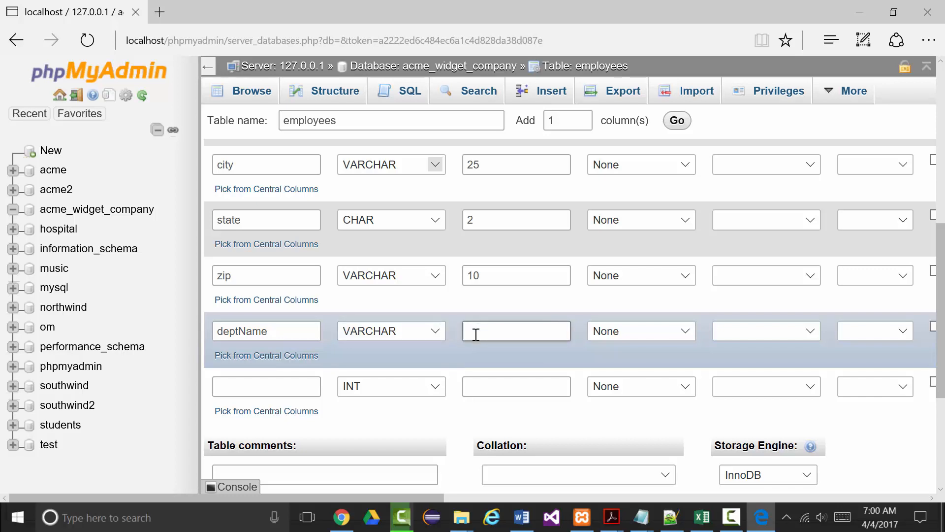
pyautogui.write('25')
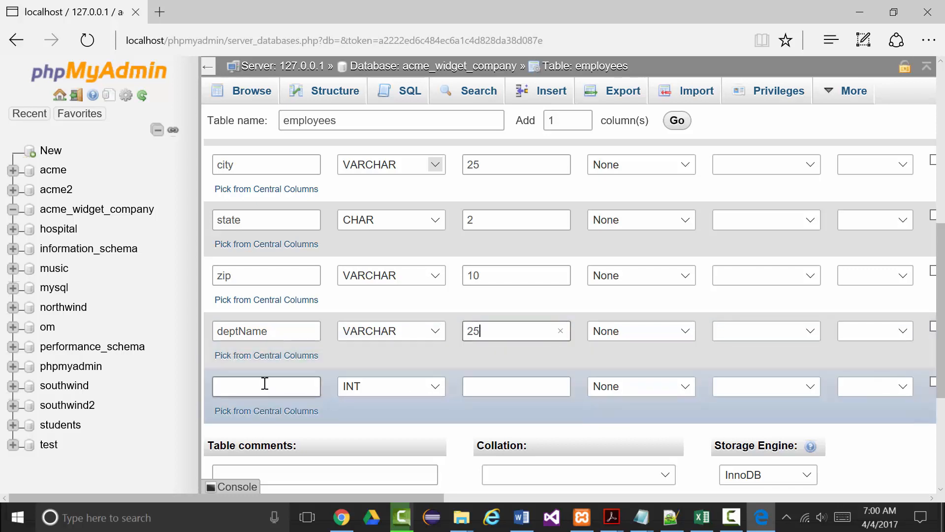
pyautogui.write('deptNumber')
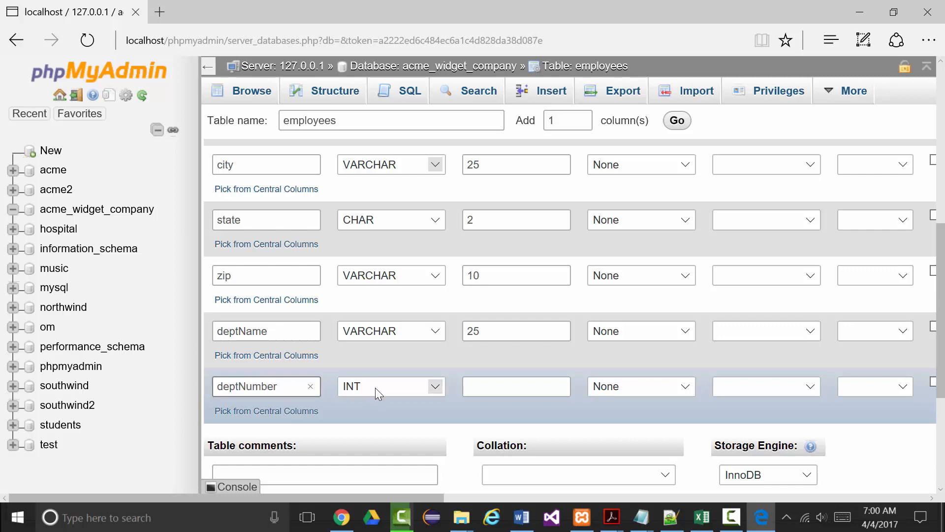
# Step: Save the create-table form to build employees with columns id through deptNumber
pyautogui.scroll(-3)
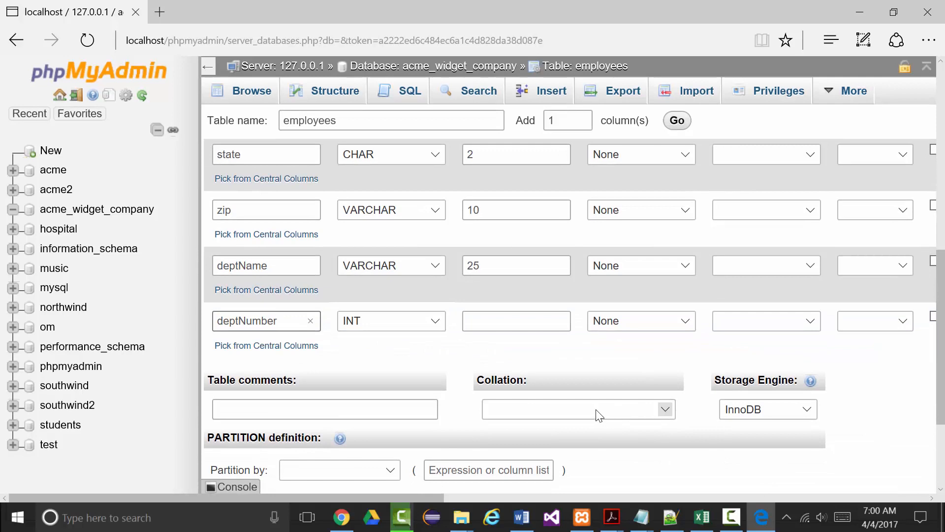
pyautogui.scroll(-3)
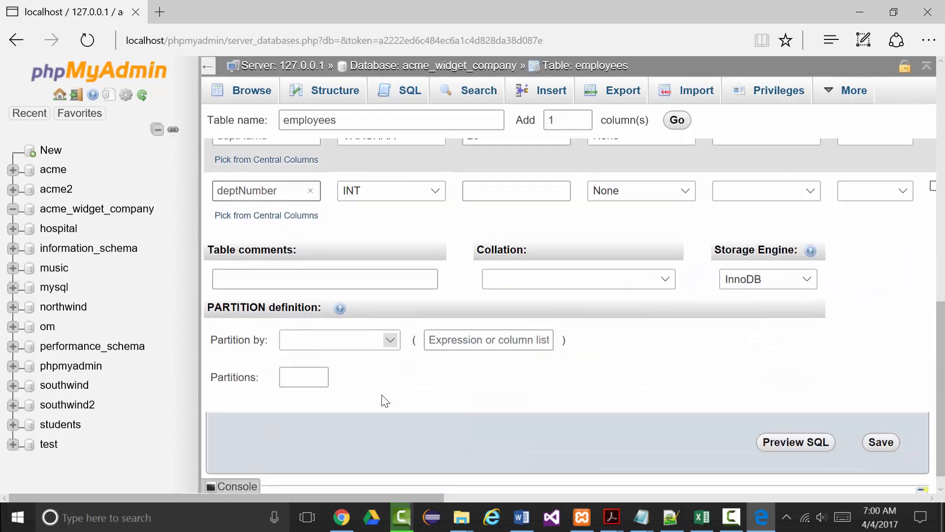
pyautogui.scroll(-3)
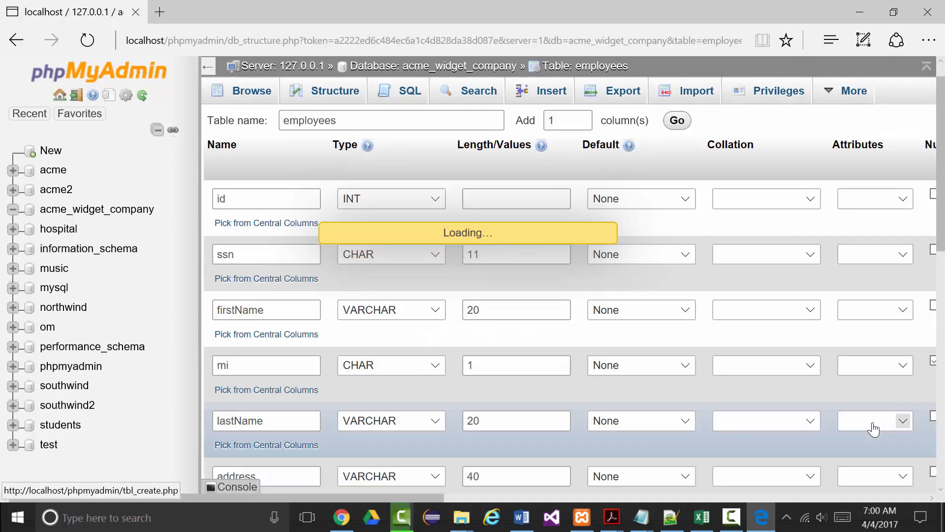
pyautogui.click(336, 90)
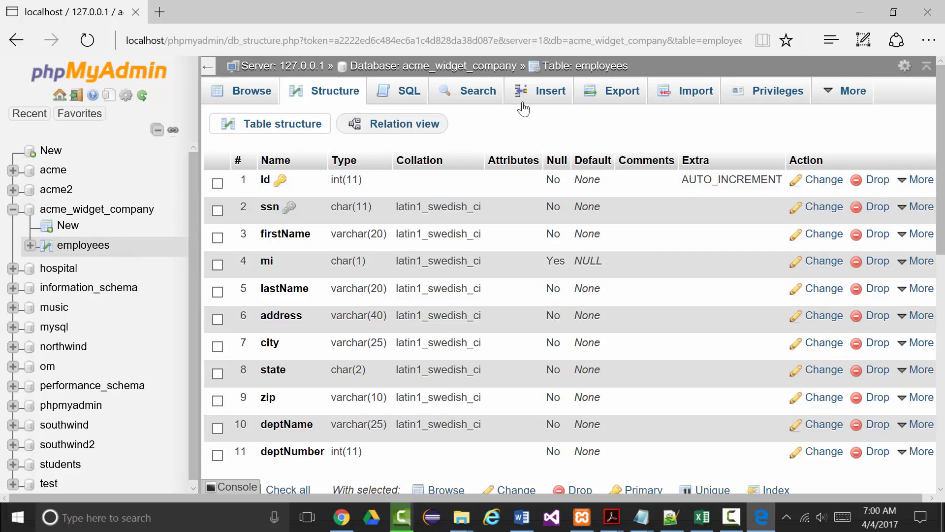
pyautogui.click(550, 91)
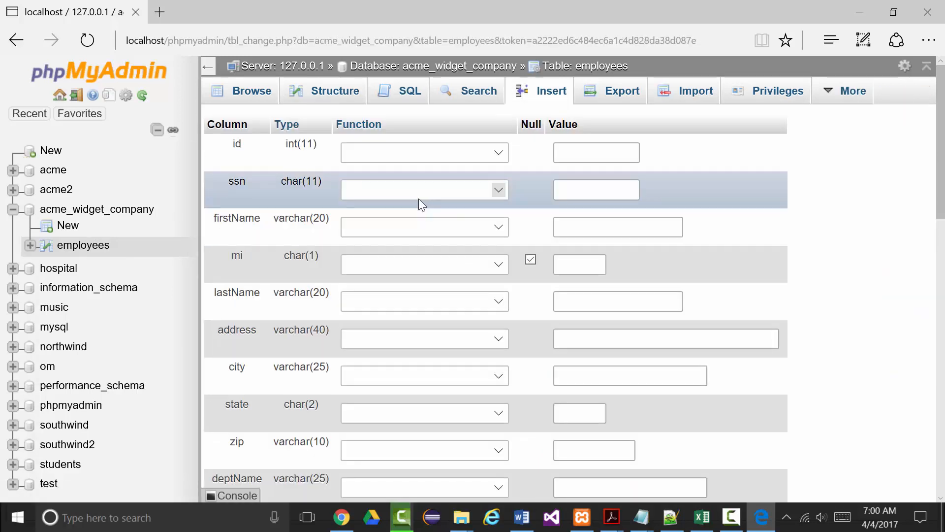
pyautogui.moveTo(426, 159)
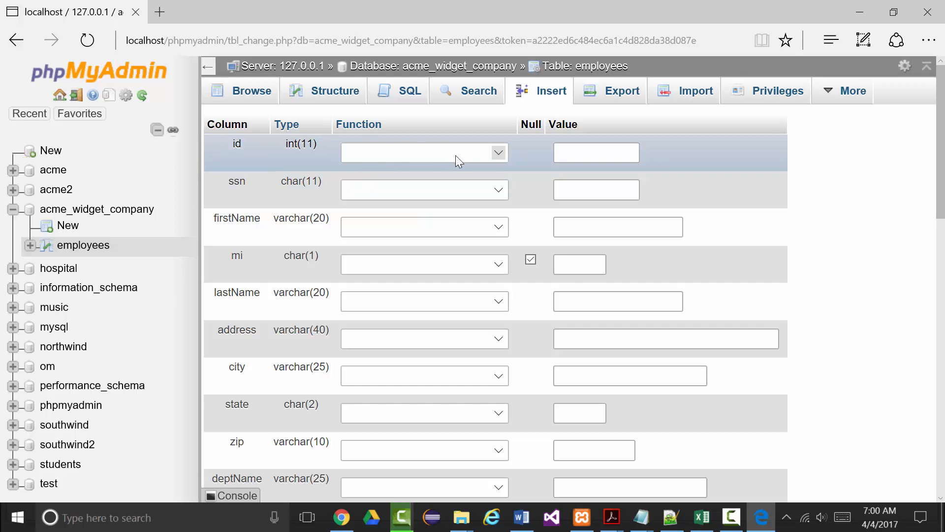
pyautogui.moveTo(422, 157)
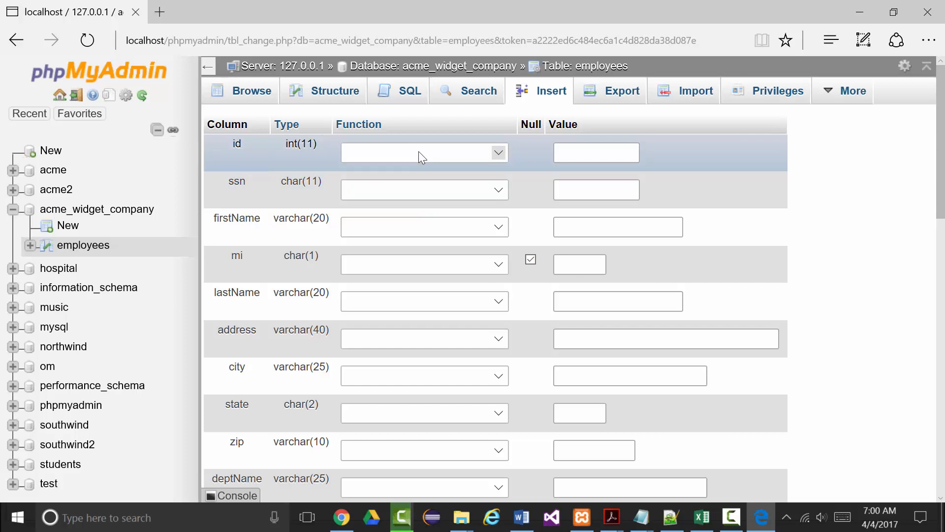
pyautogui.click(596, 152)
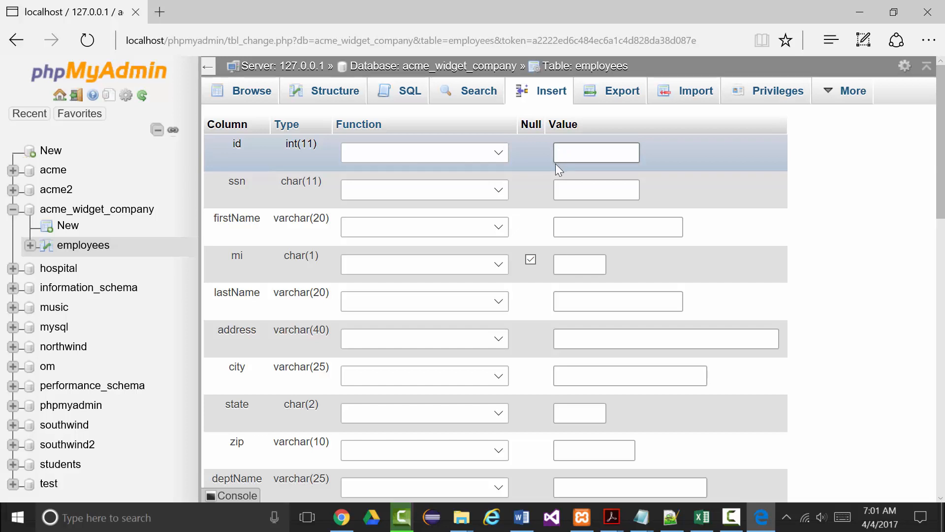
pyautogui.write('100')
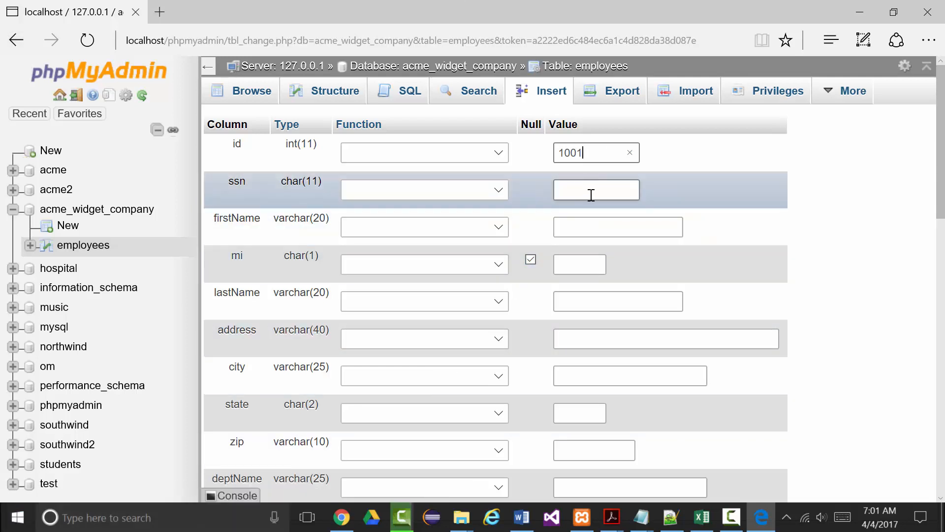
pyautogui.write('111-22-3333')
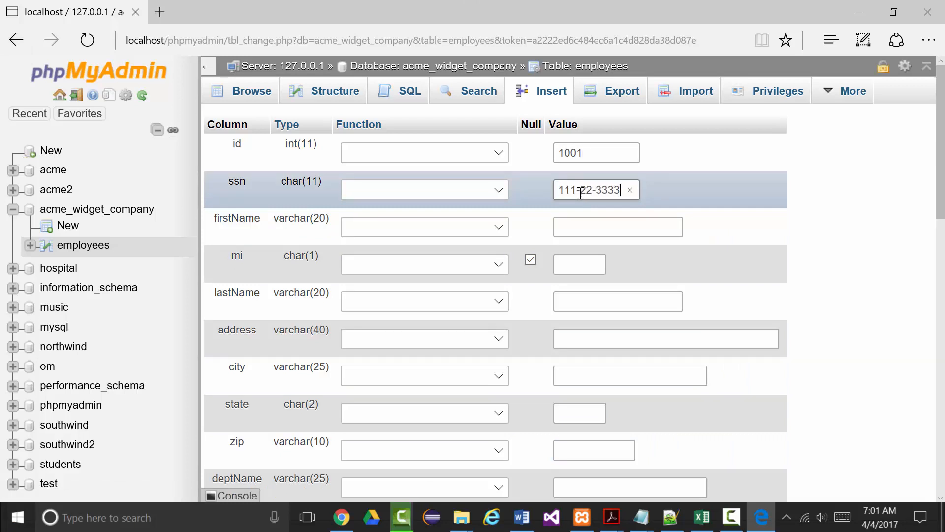
pyautogui.click(617, 227)
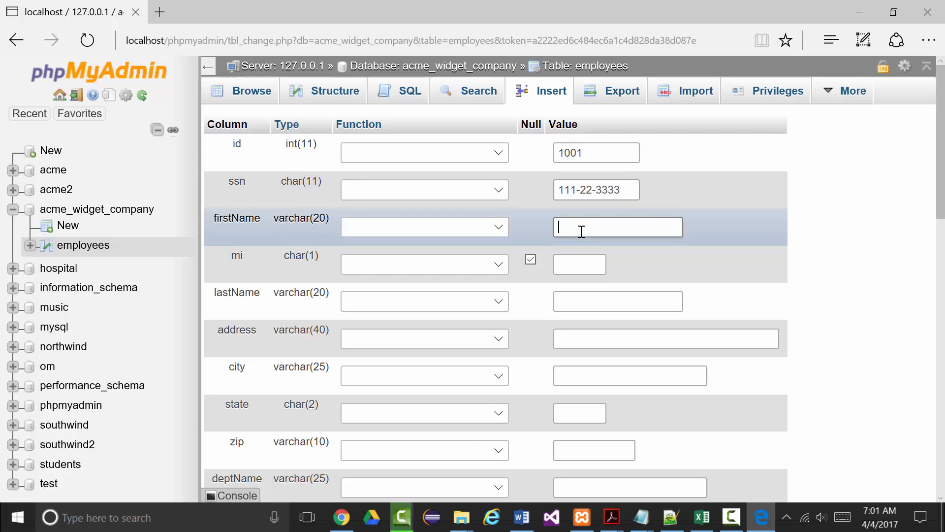
pyautogui.write('Jeffre')
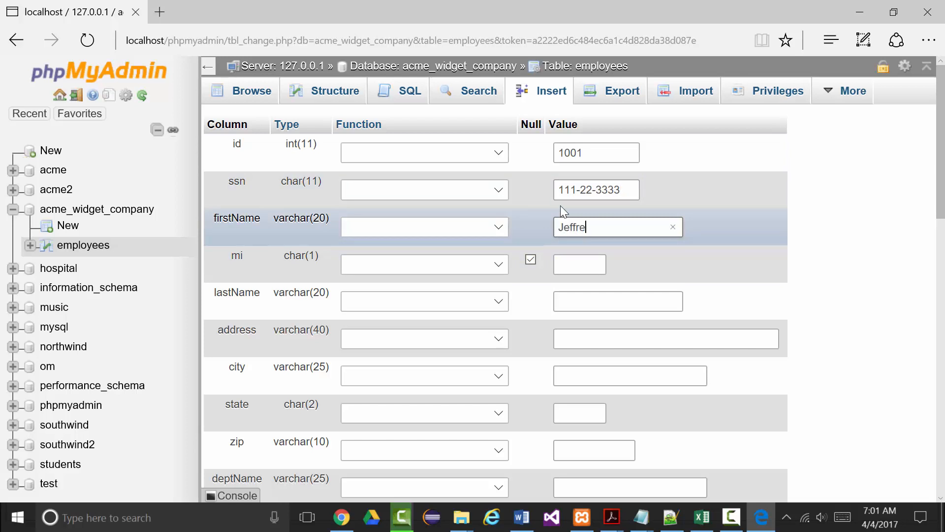
pyautogui.click(579, 264)
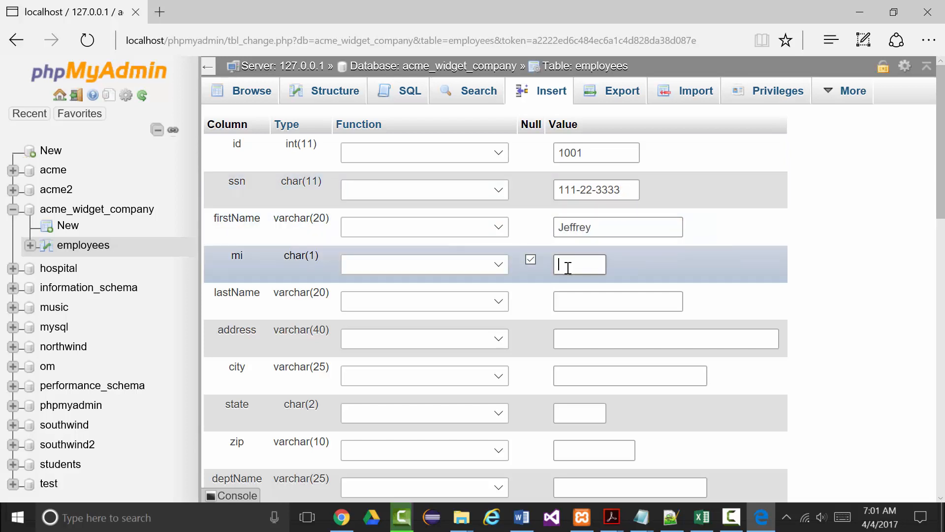
pyautogui.write('P')
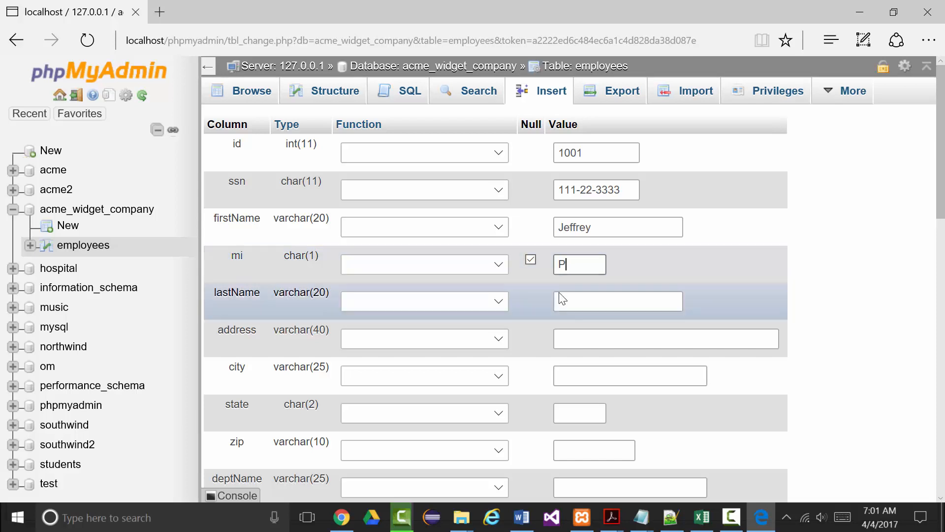
pyautogui.write('Scott')
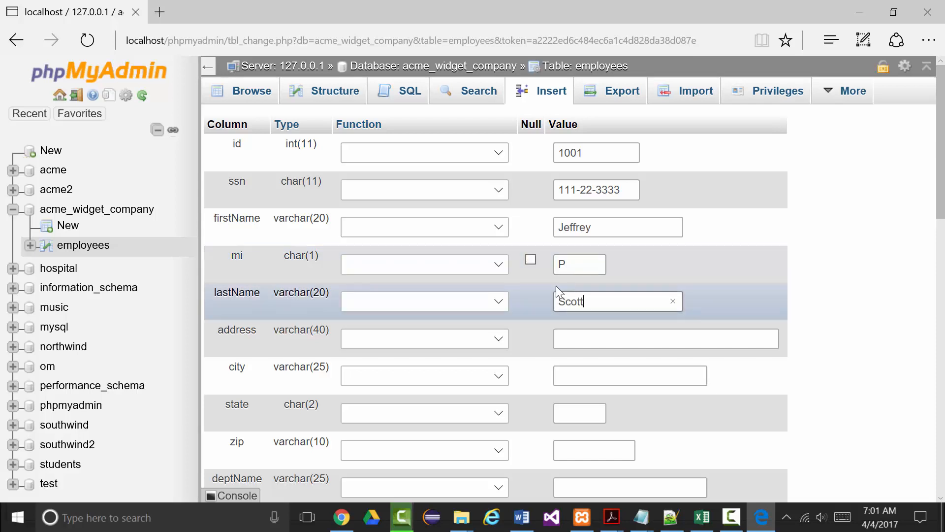
# Step: Fill in the employee's address, city, state MO and zip code
pyautogui.click(667, 338)
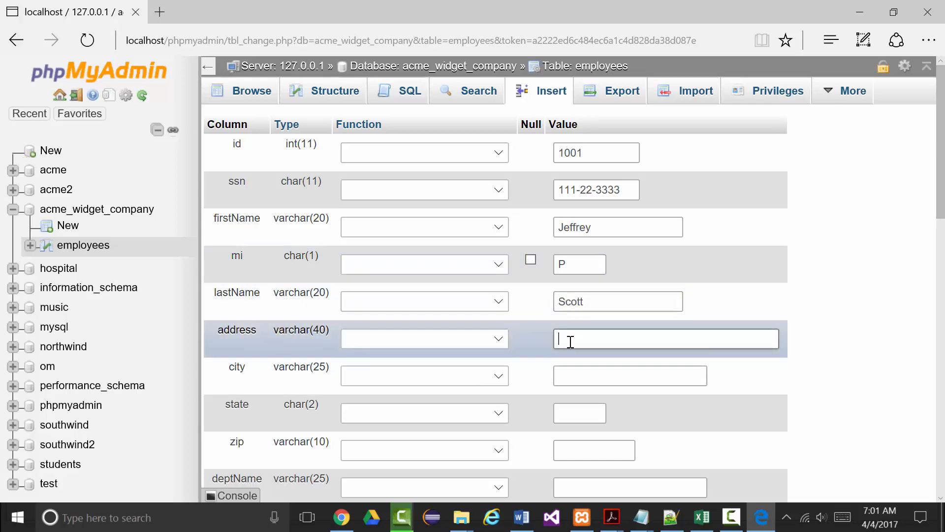
pyautogui.write('7')
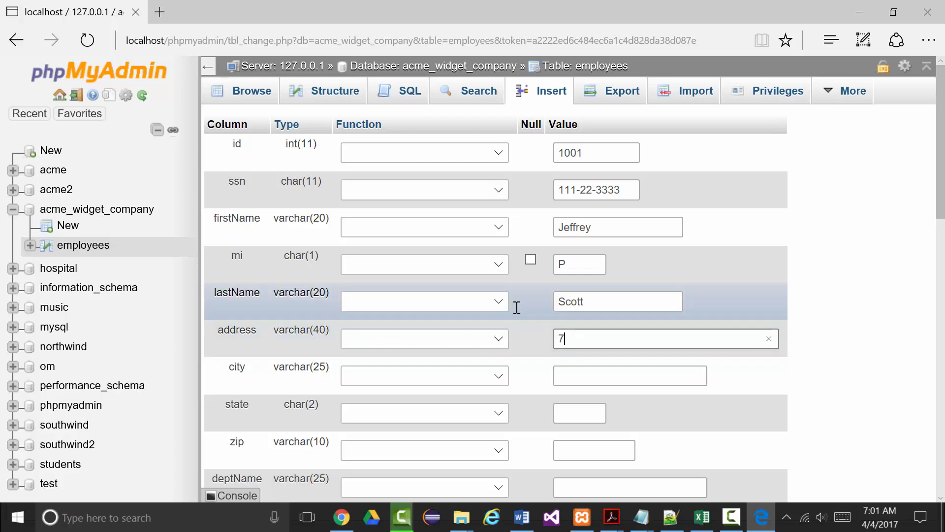
pyautogui.write('55 Parr Rd.')
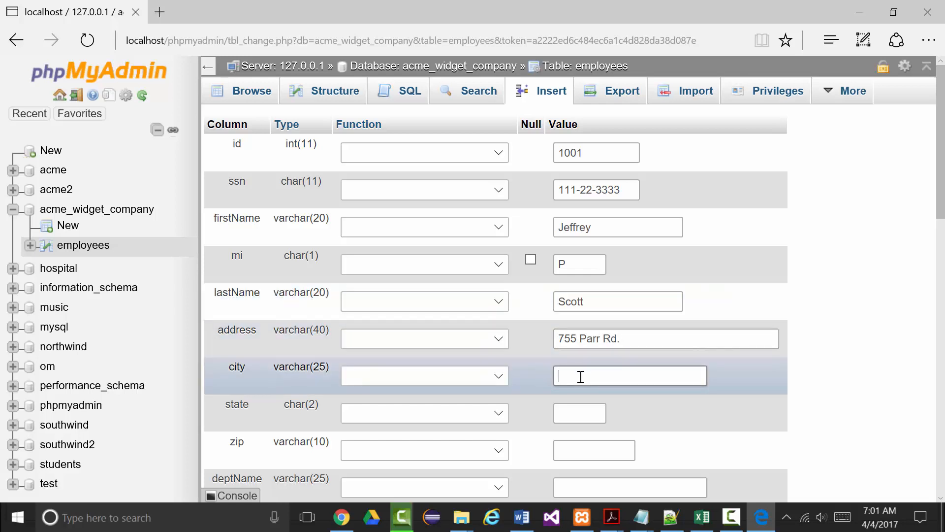
pyautogui.write('Wentzville')
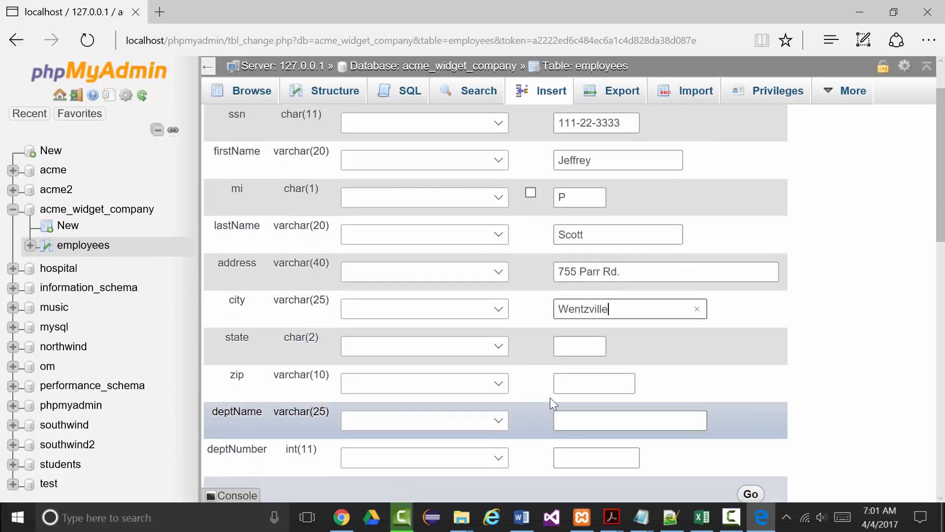
pyautogui.write('MO')
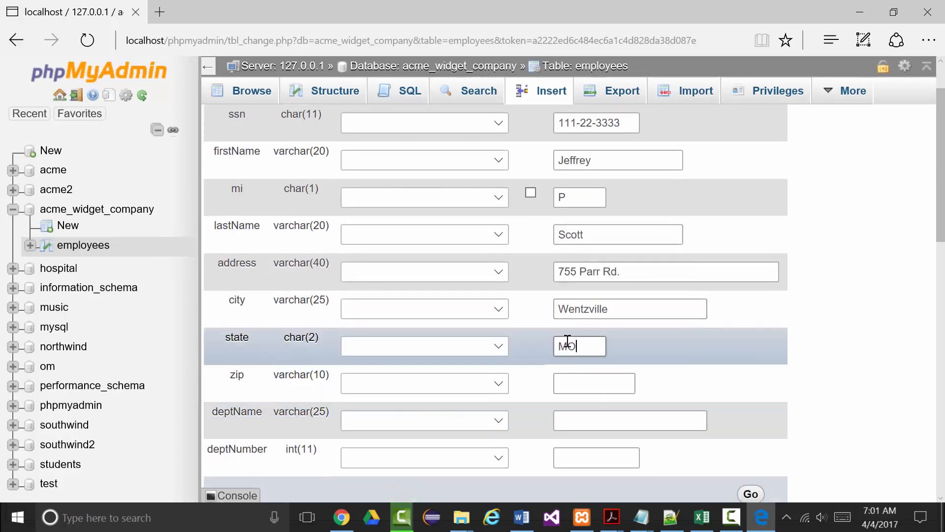
pyautogui.scroll(-3)
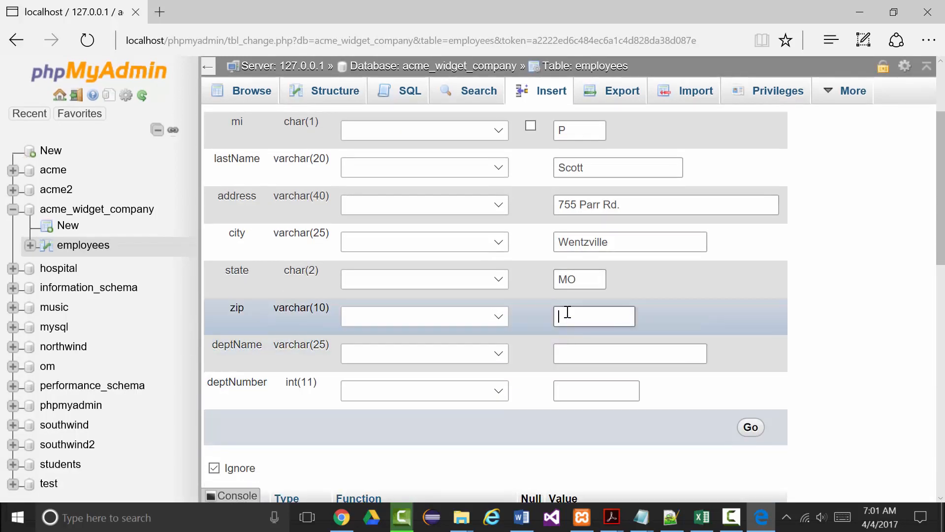
pyautogui.write('6338')
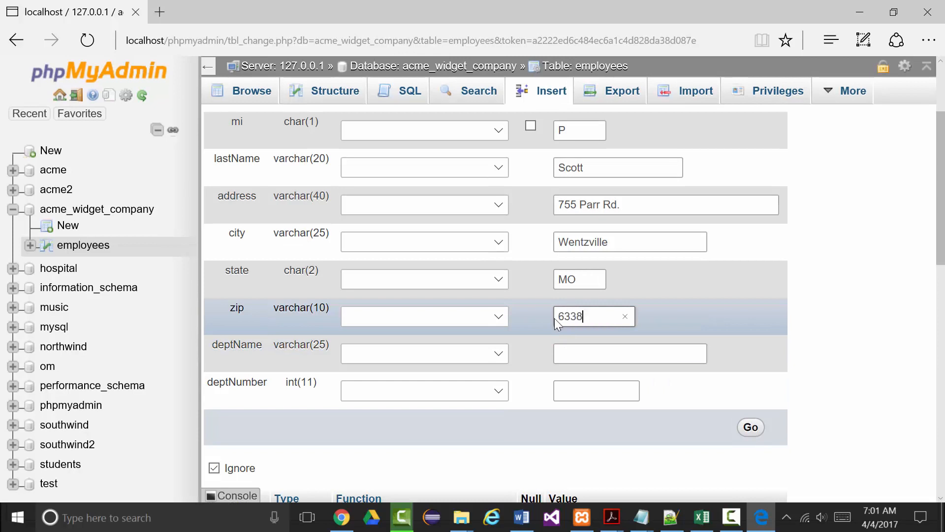
# Step: Enter deptName Information Technology and deptNumber 1
pyautogui.click(630, 354)
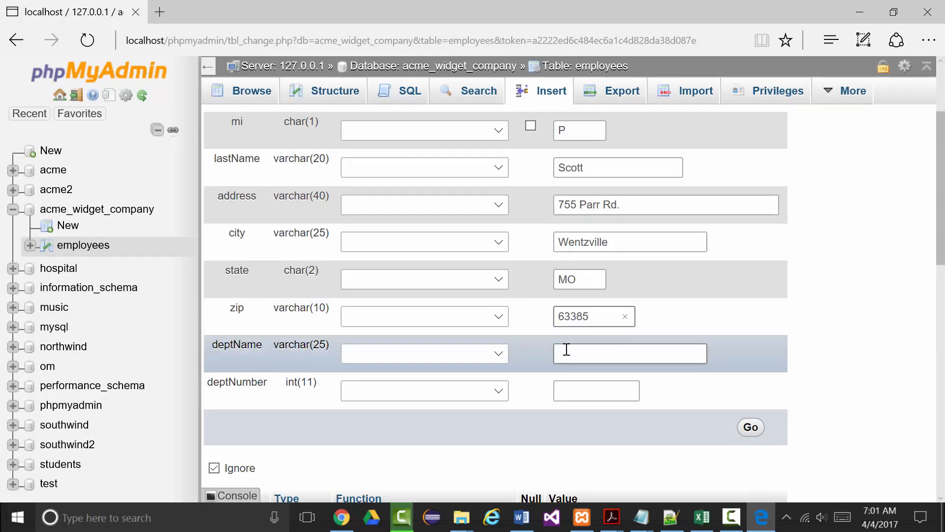
pyautogui.click(630, 354)
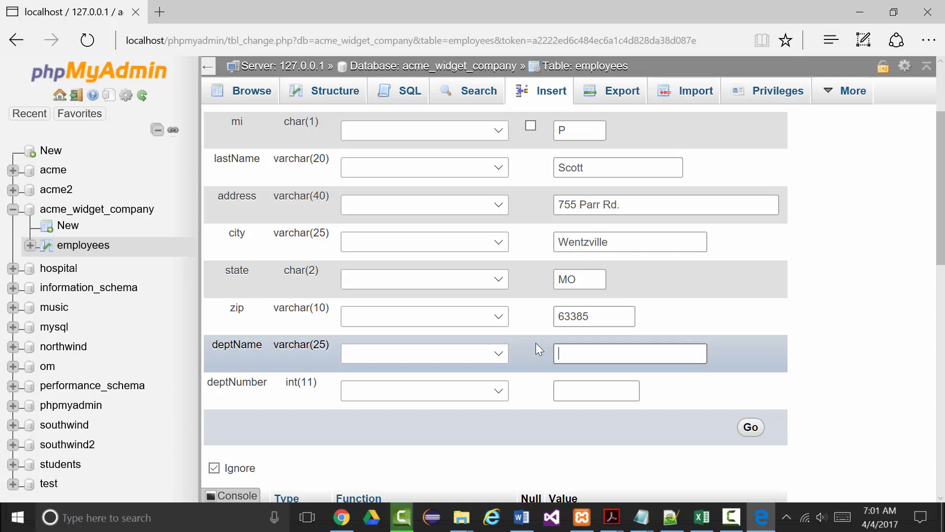
pyautogui.write('Info')
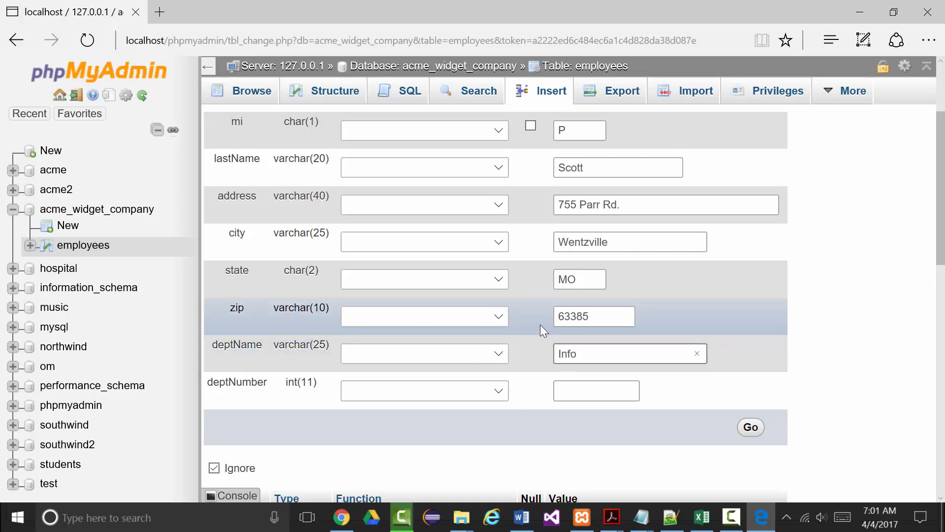
pyautogui.click(629, 354)
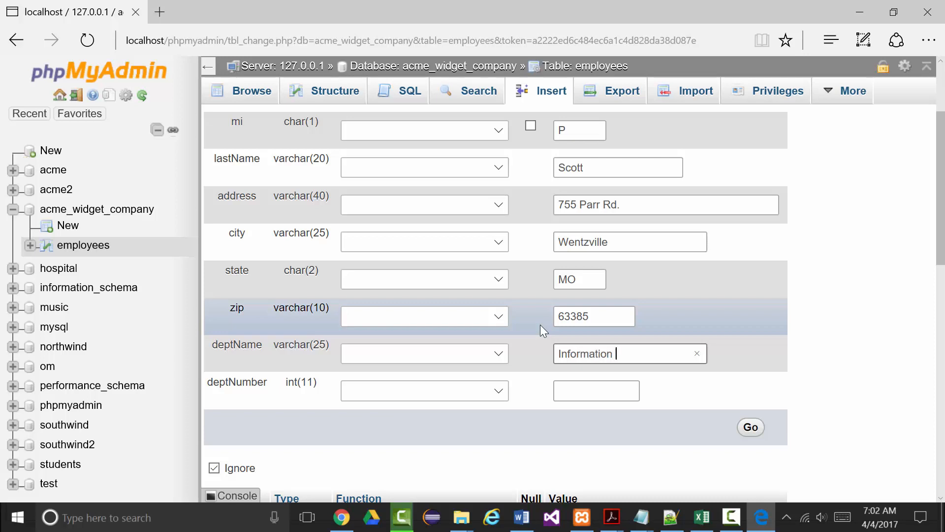
pyautogui.write('Technology')
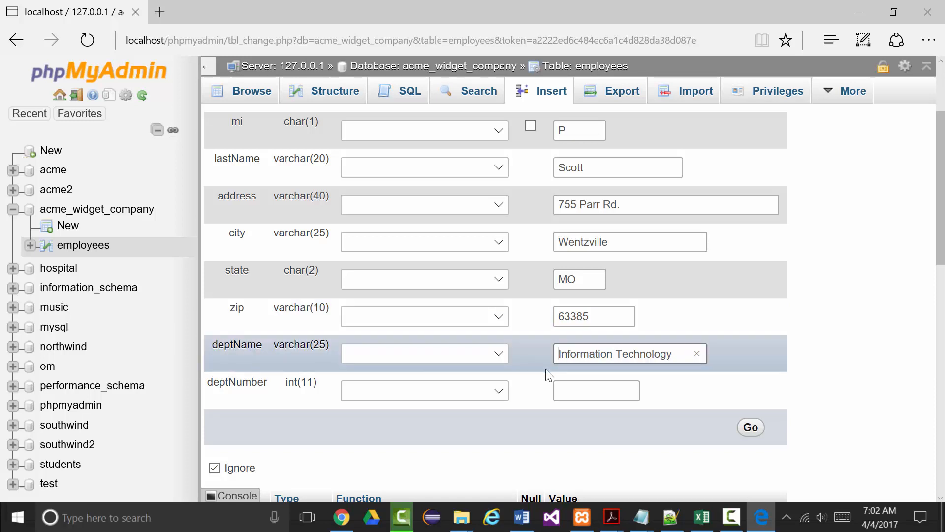
pyautogui.click(596, 390)
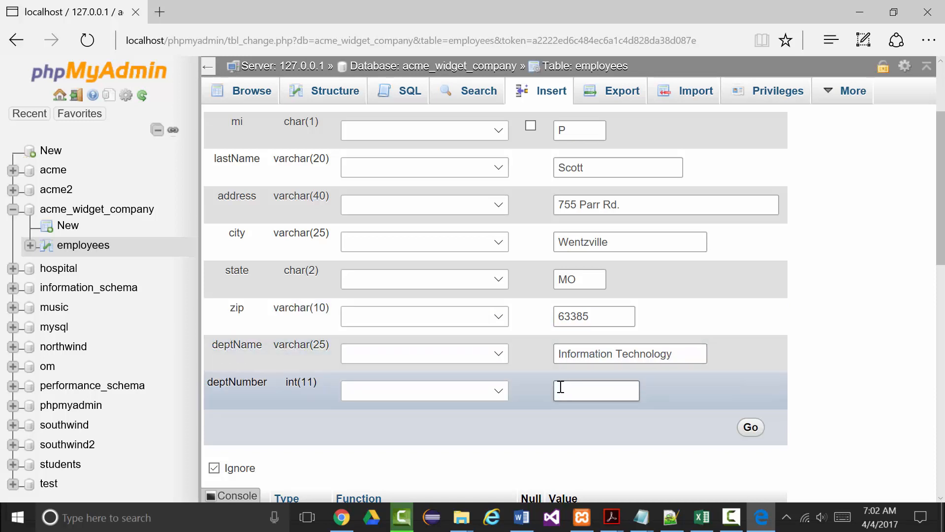
pyautogui.write('1')
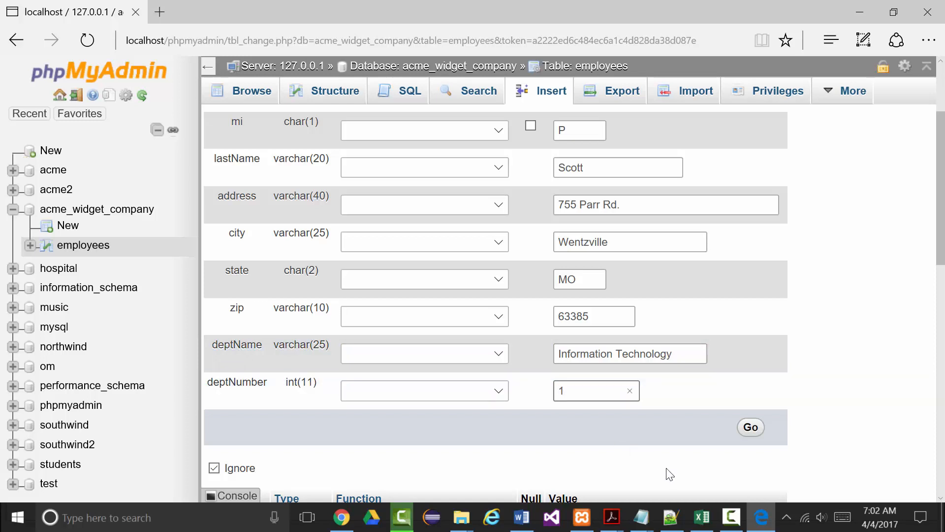
pyautogui.scroll(-3)
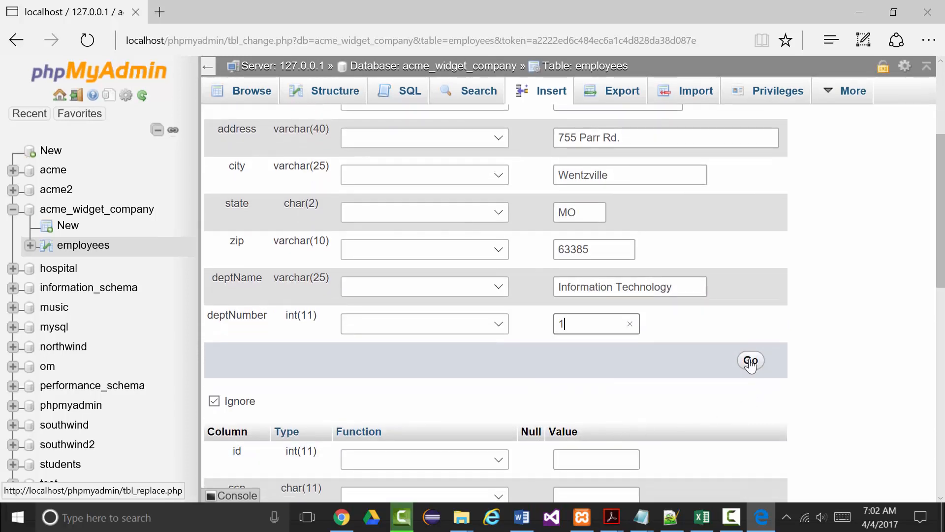
pyautogui.click(750, 360)
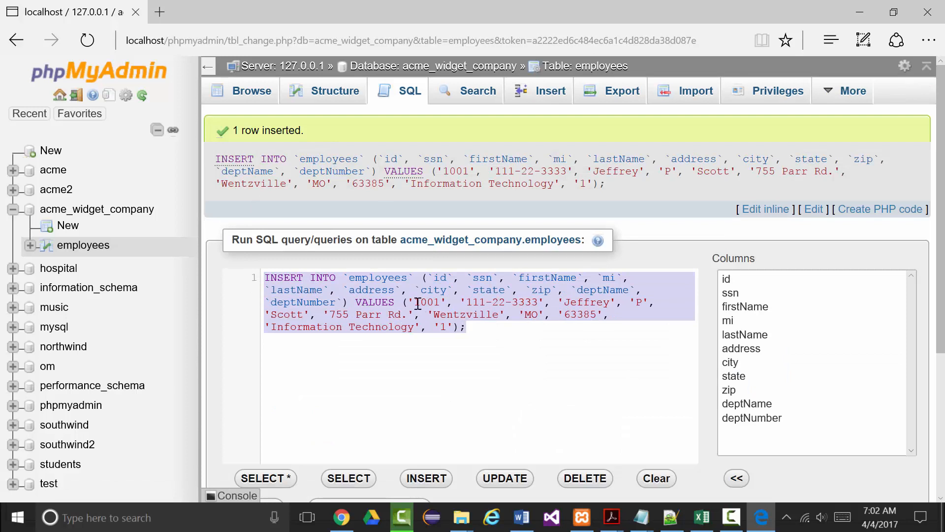
pyautogui.rightClick(422, 302)
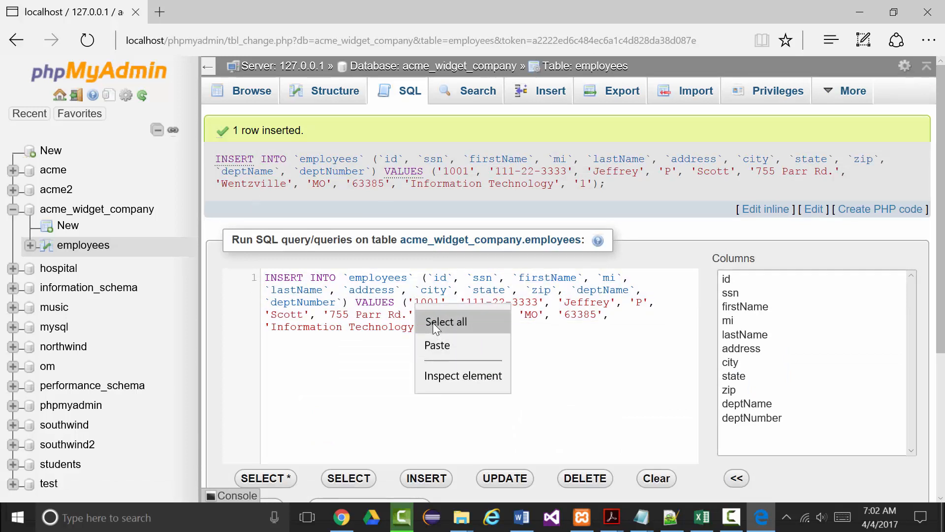
pyautogui.click(445, 322)
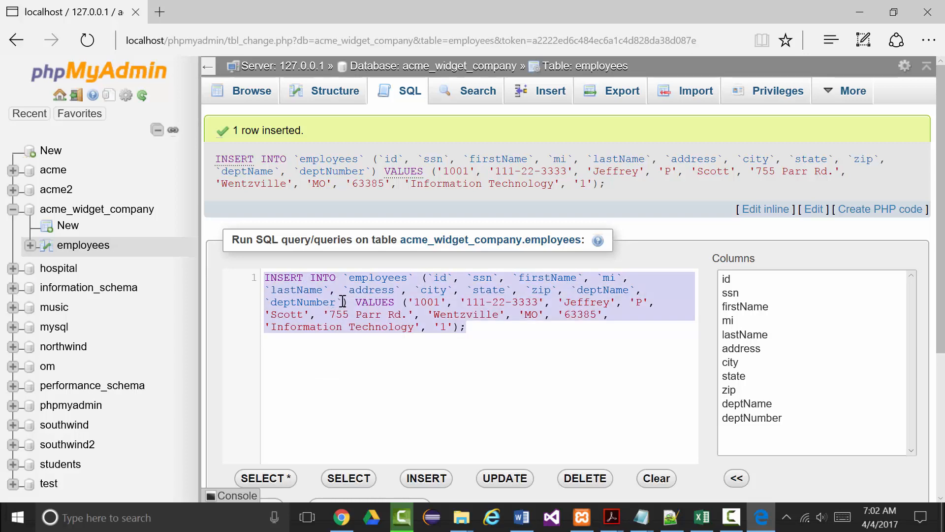
pyautogui.moveTo(660, 517)
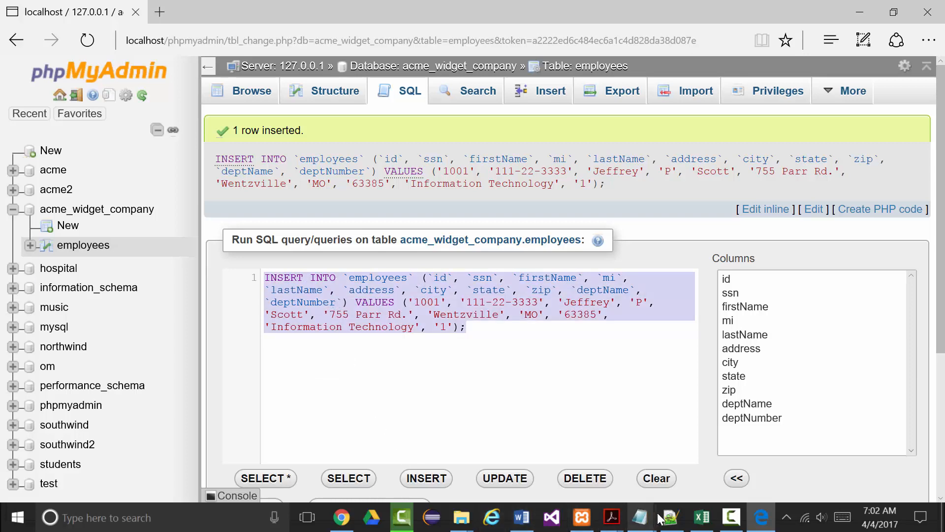
pyautogui.click(669, 517)
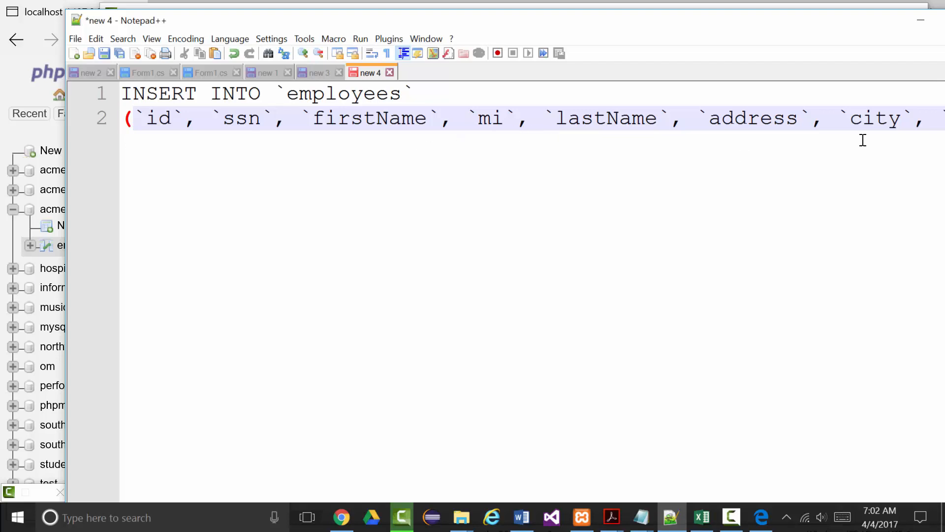
pyautogui.moveTo(642, 125)
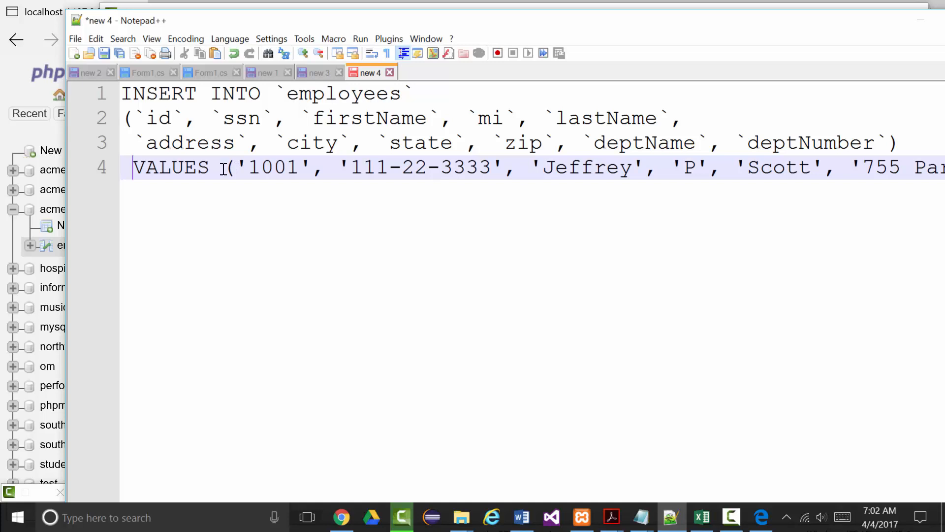
# Step: Break the pasted INSERT statement onto separate lines before VALUES and the values
pyautogui.press('Enter')
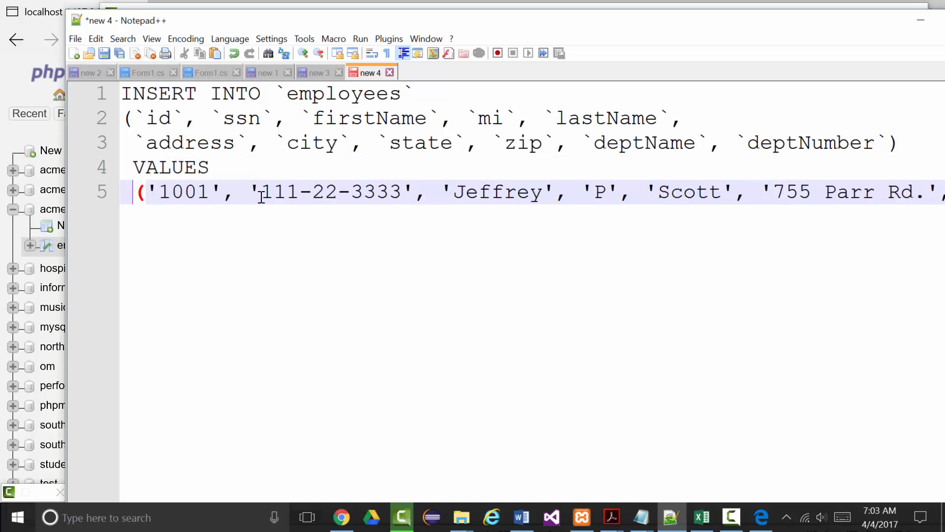
pyautogui.moveTo(201, 193)
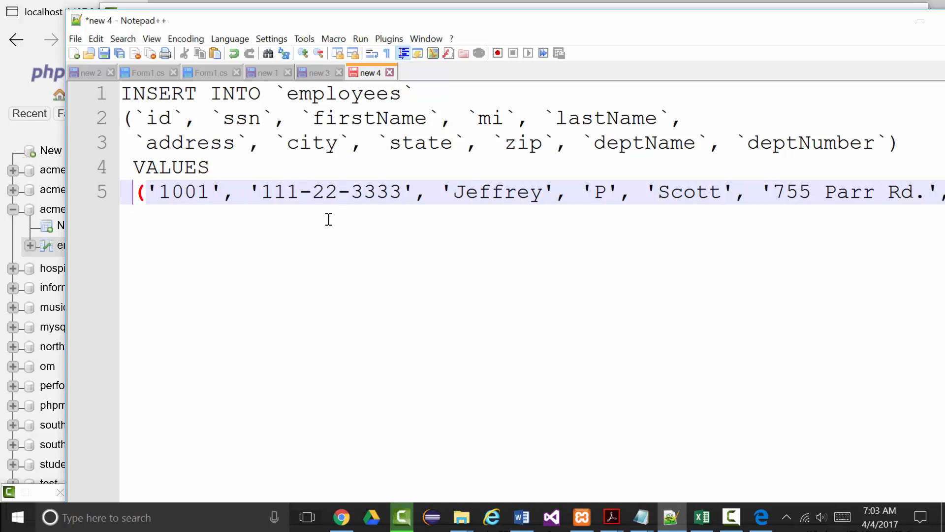
pyautogui.moveTo(618, 194)
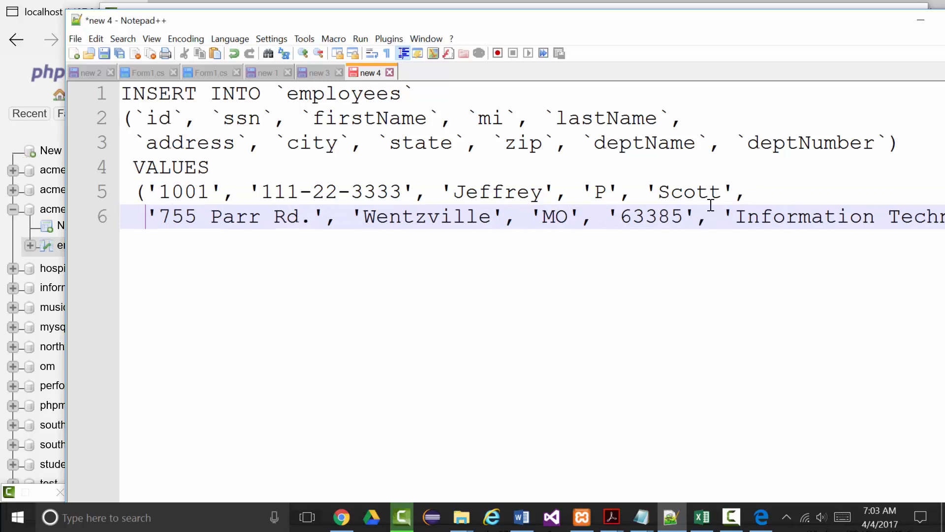
pyautogui.press('Enter')
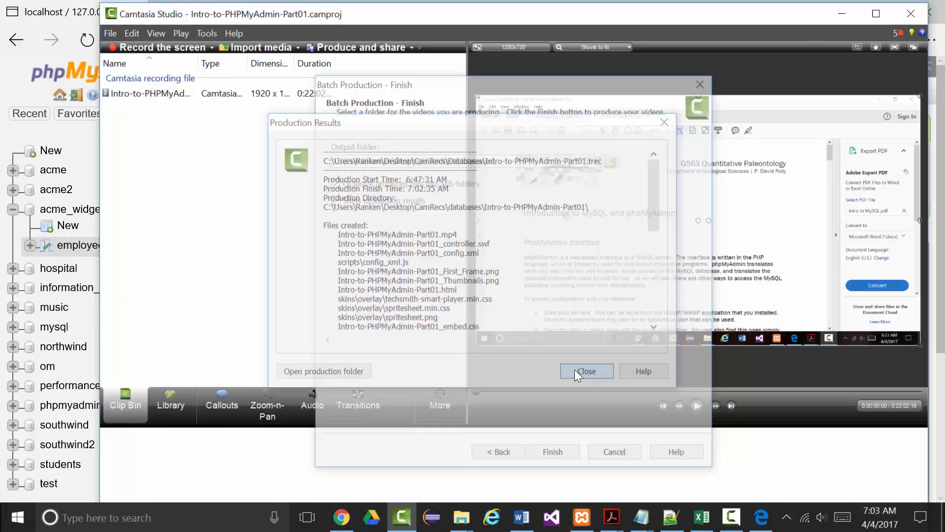
# Step: Close the Production Results dialog
pyautogui.click(586, 371)
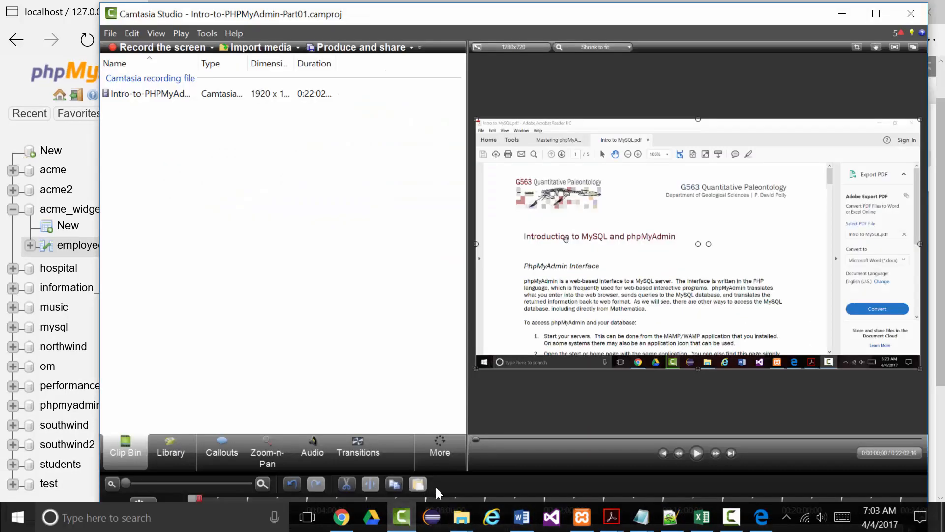
pyautogui.moveTo(935, 303)
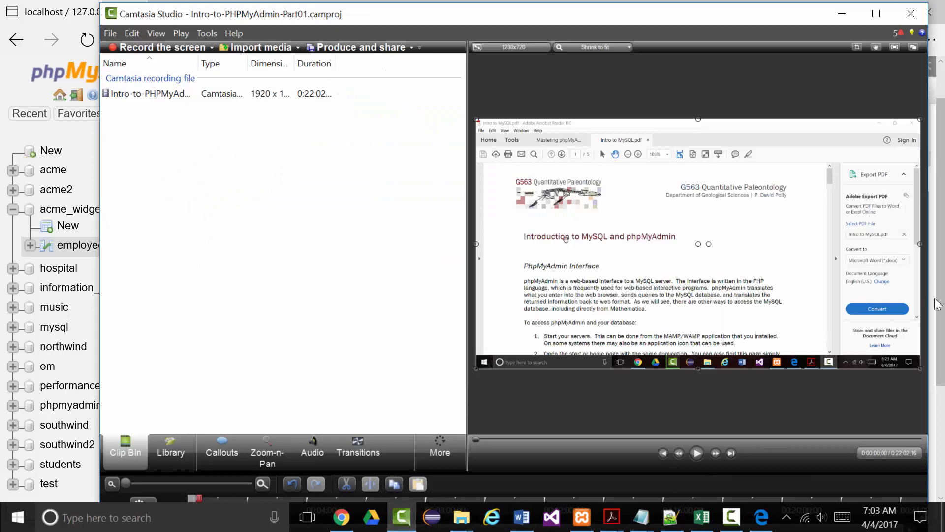
pyautogui.moveTo(395, 437)
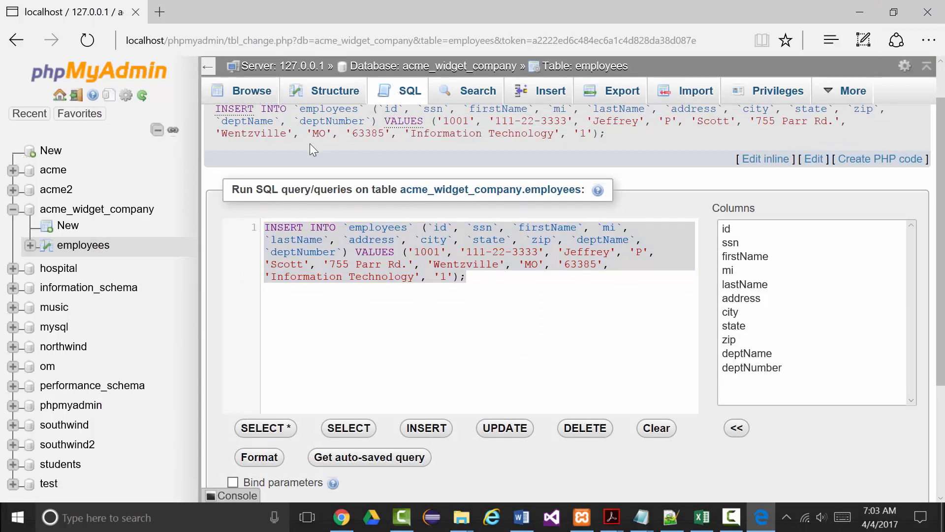
pyautogui.click(265, 428)
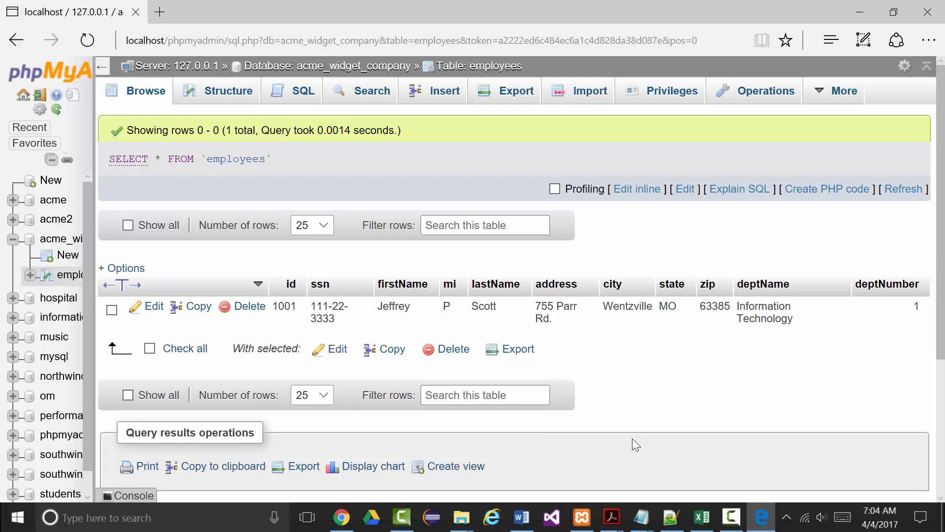
pyautogui.moveTo(303, 91)
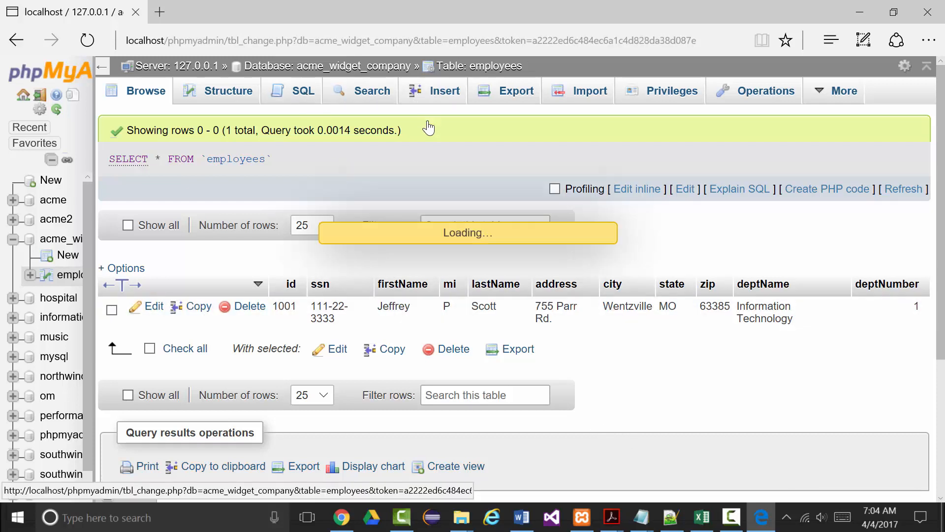
# Step: Open the Insert form, then move to the SQL tab holding select * from employees;
pyautogui.click(443, 90)
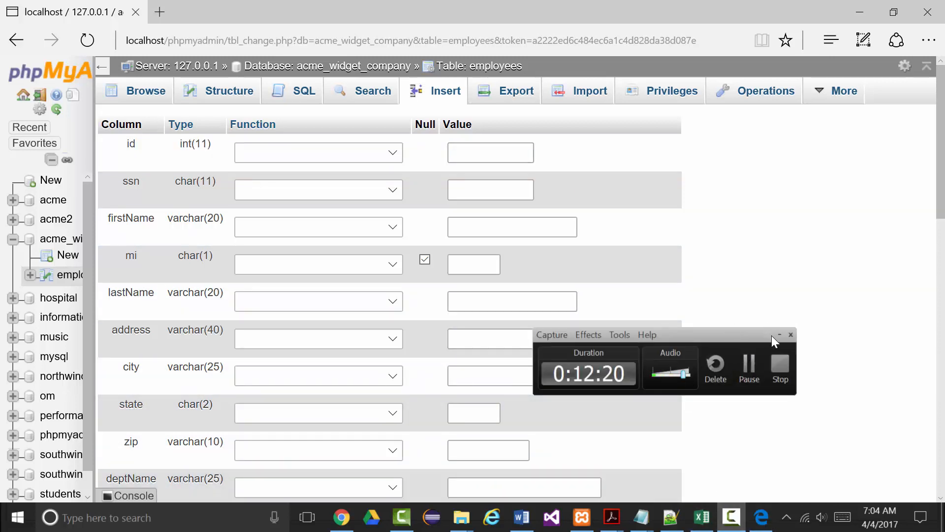
pyautogui.click(779, 335)
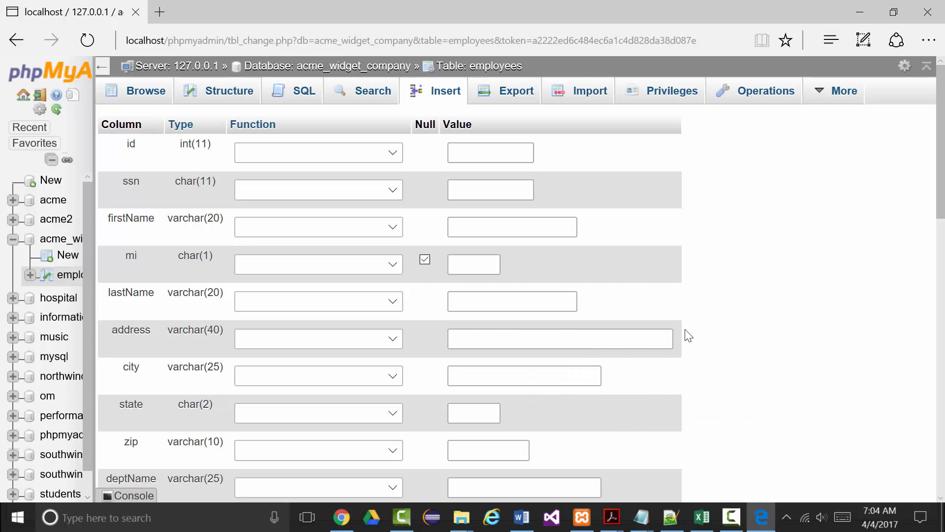
pyautogui.moveTo(683, 334)
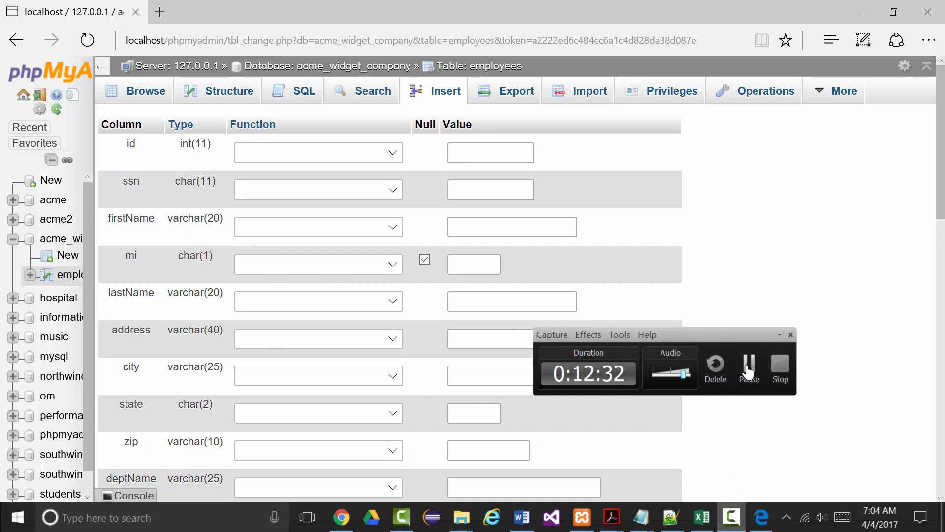
pyautogui.click(303, 90)
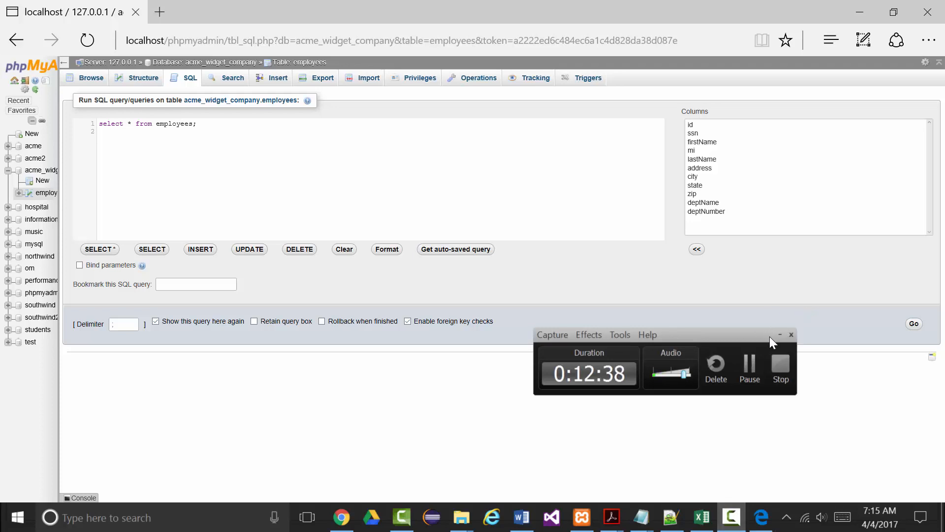
# Step: Run select * from employees; to list employees 1001 through 1010
pyautogui.click(780, 334)
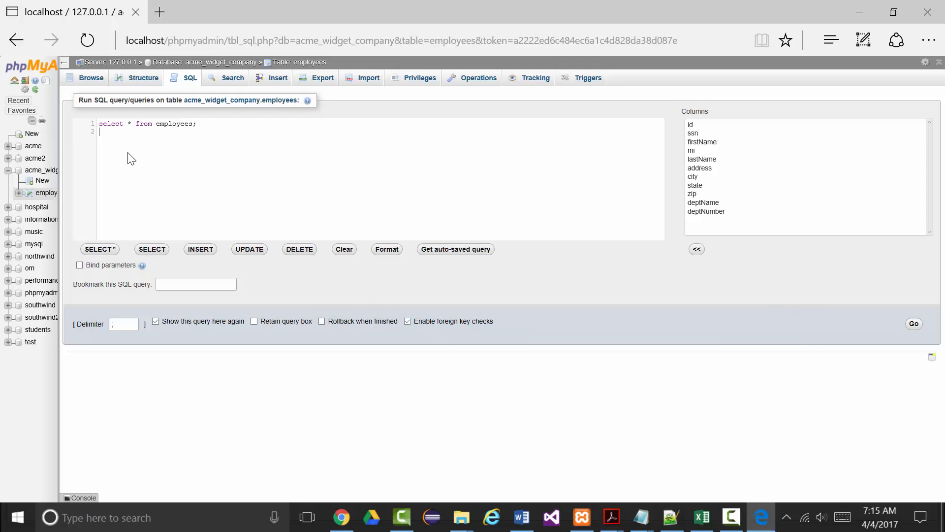
pyautogui.moveTo(930, 327)
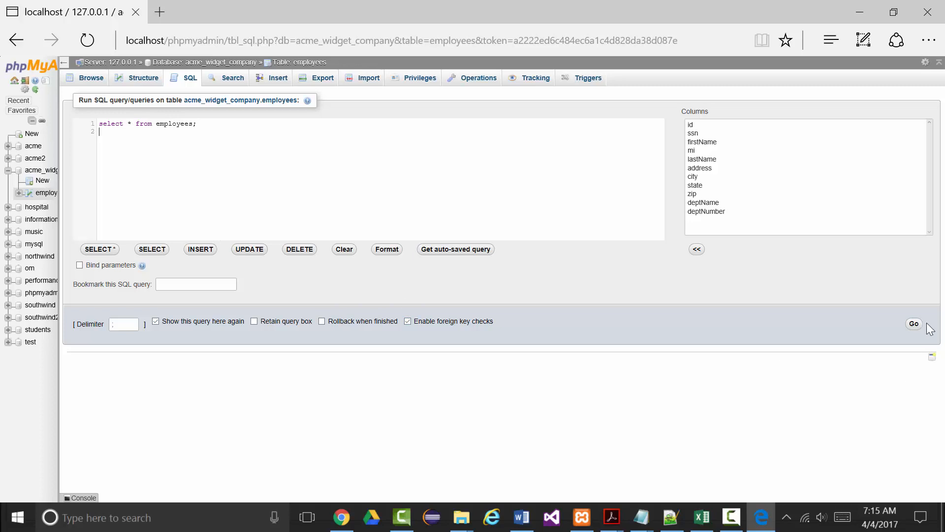
pyautogui.click(914, 324)
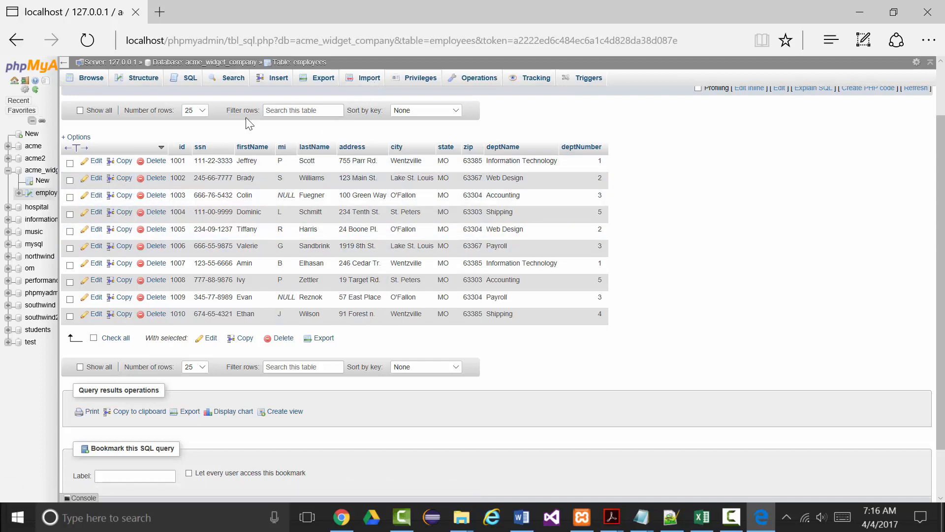
pyautogui.moveTo(727, 200)
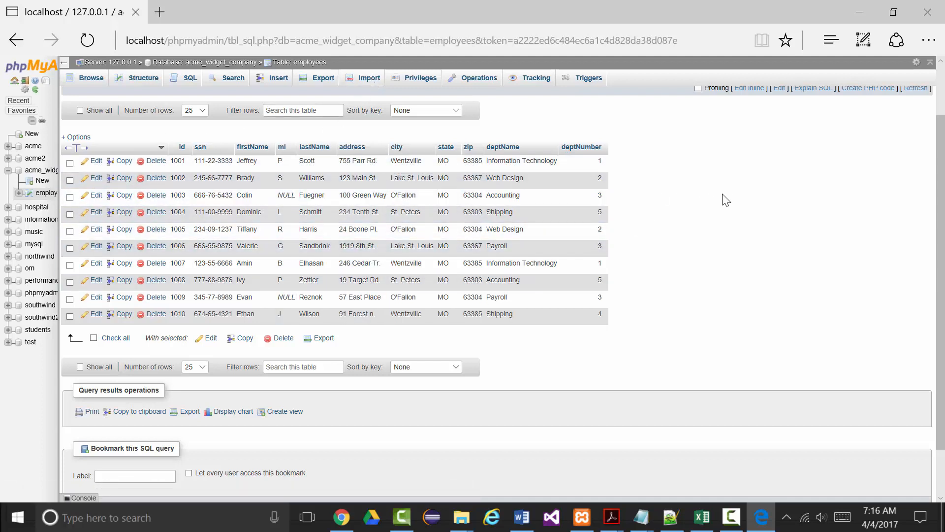
pyautogui.moveTo(714, 500)
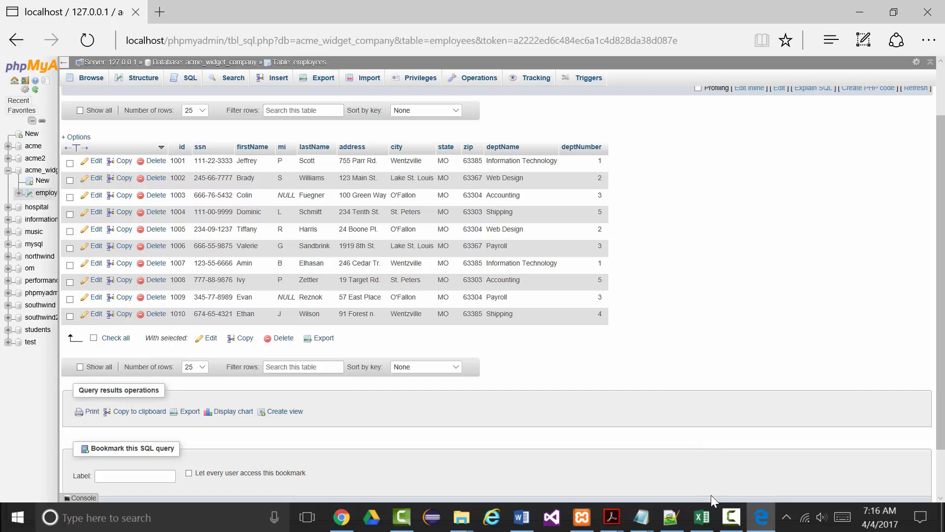